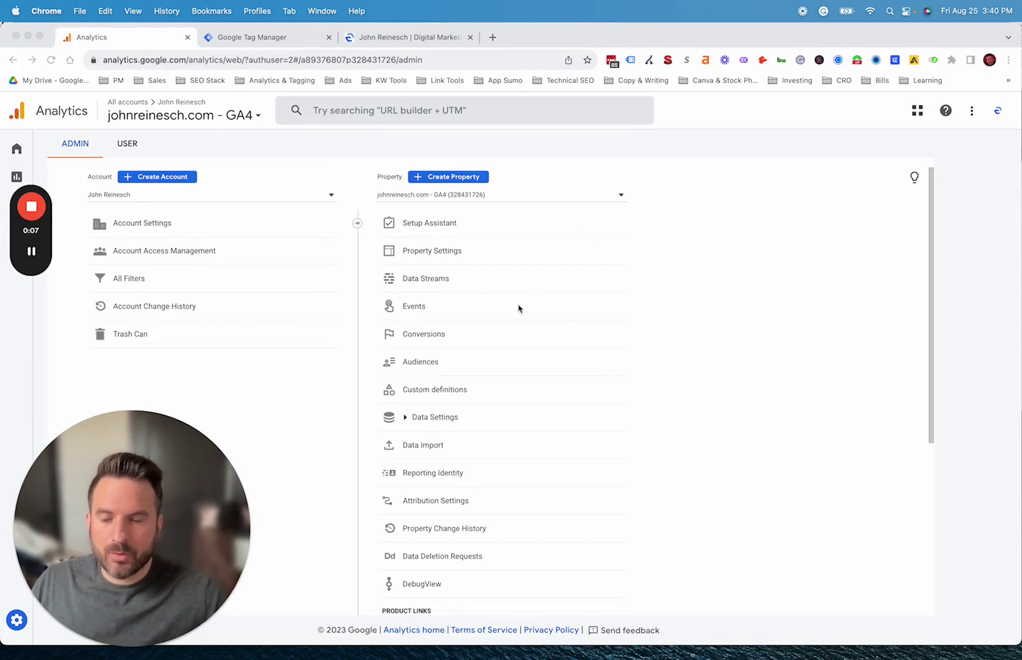
{"action": "mouse_move", "coordinate": [455, 319]}
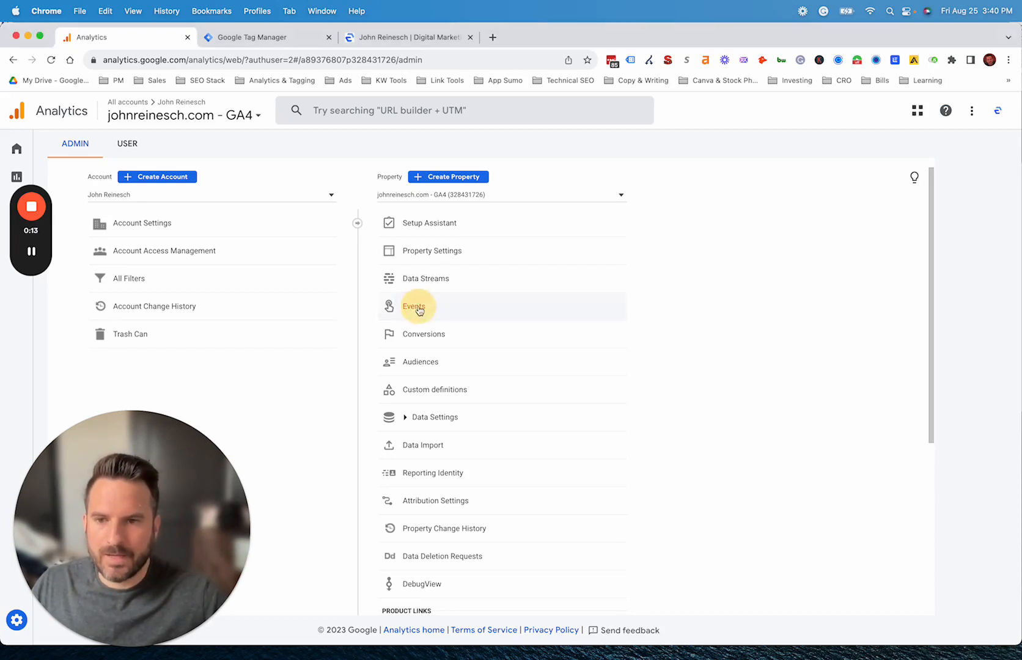
- Show the property's Events list in Admin with the conversion toggles for each event
{"action": "left_click", "coordinate": [414, 305]}
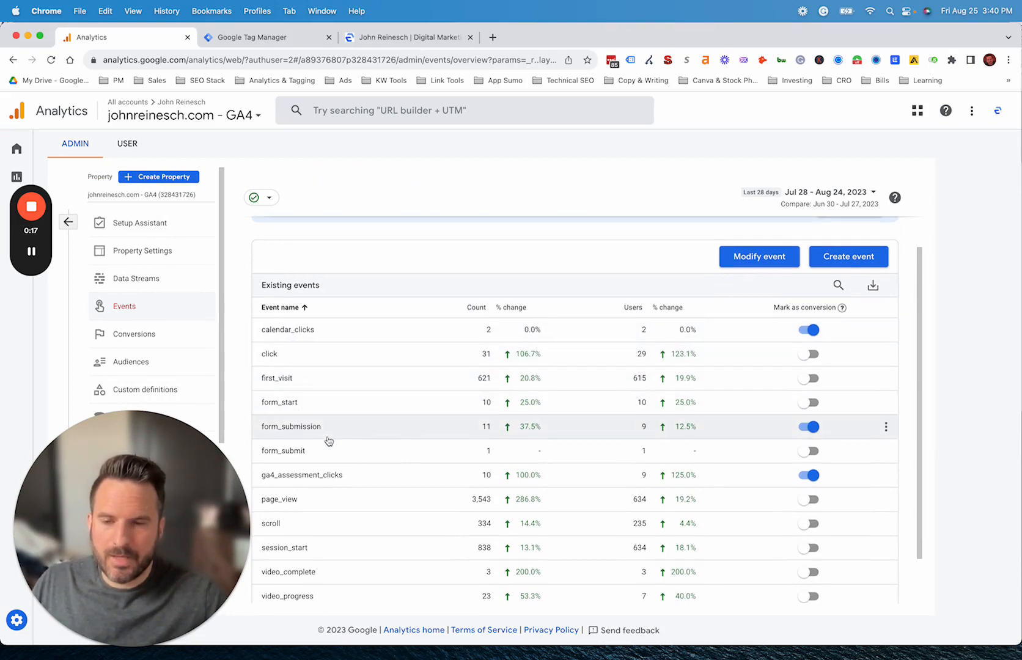
{"action": "scroll", "scroll_direction": "down", "scroll_amount": 3}
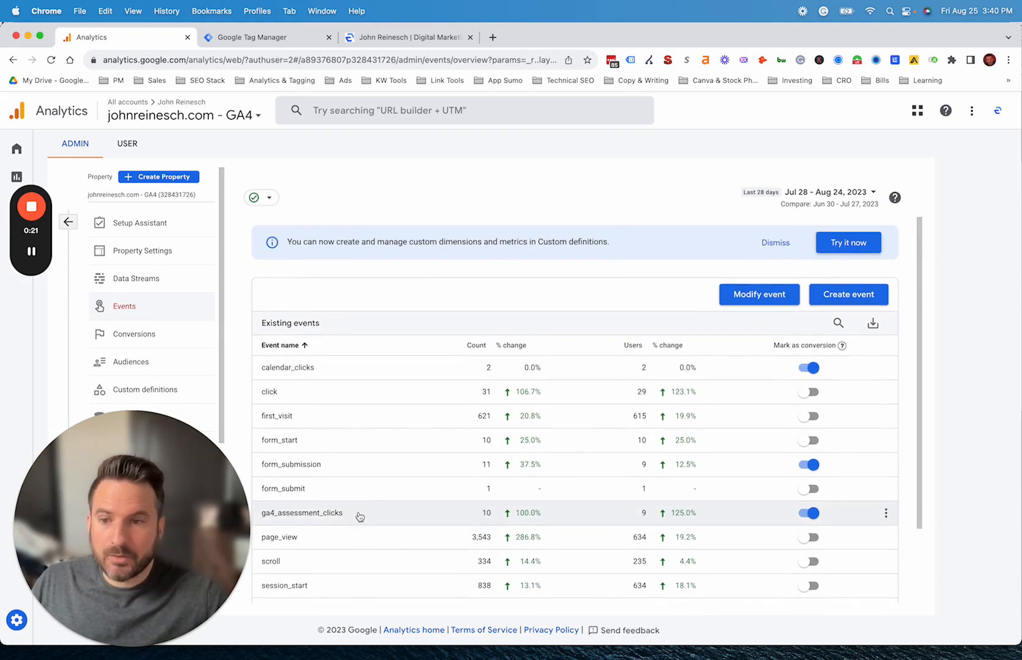
{"action": "mouse_move", "coordinate": [362, 511]}
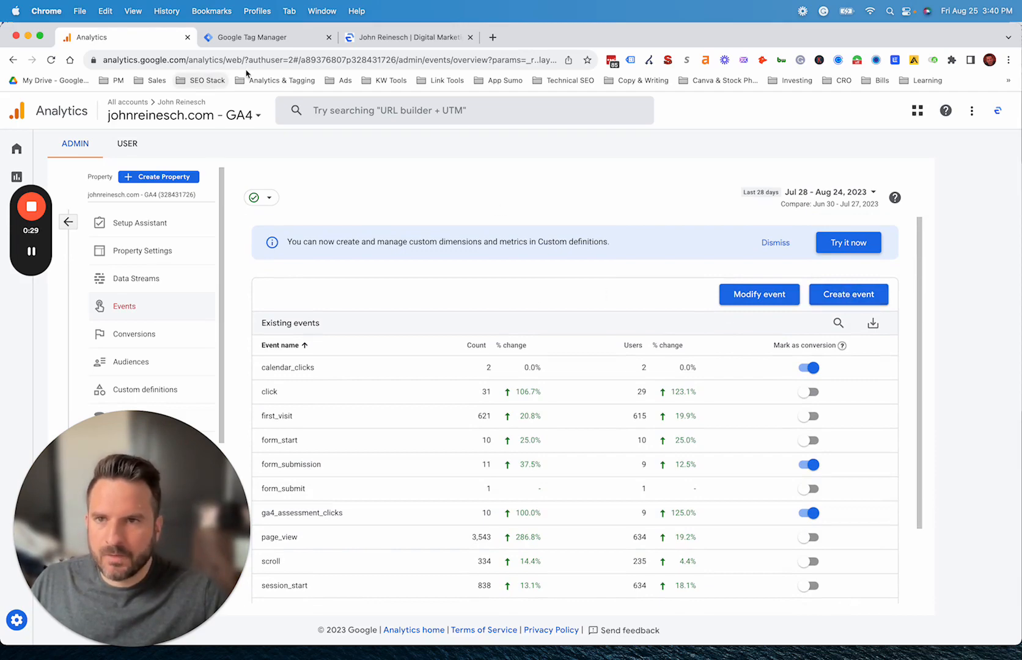
{"action": "left_click", "coordinate": [255, 37]}
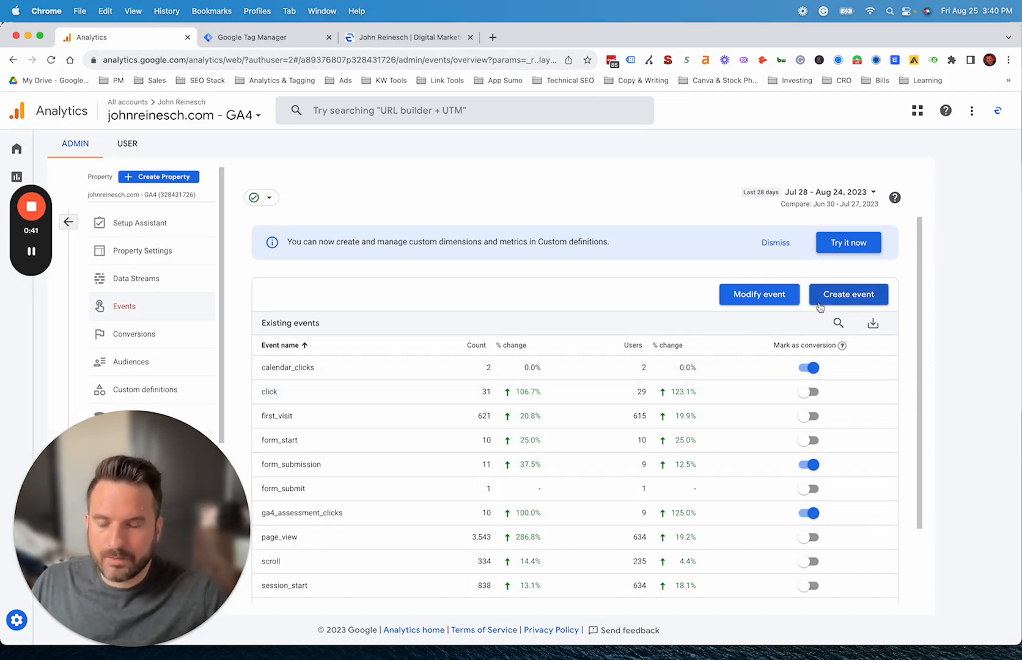
{"action": "mouse_move", "coordinate": [895, 316]}
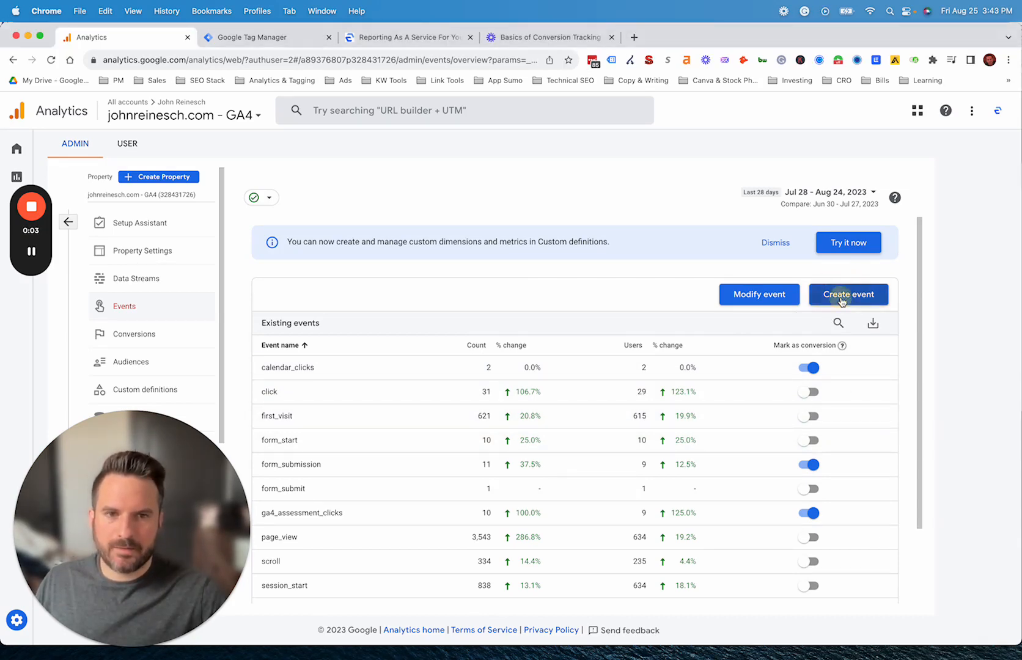
- Show the Create events panel listing calendar_clicks, ga4_assessment_clicks and calendly_clicks
{"action": "left_click", "coordinate": [848, 293]}
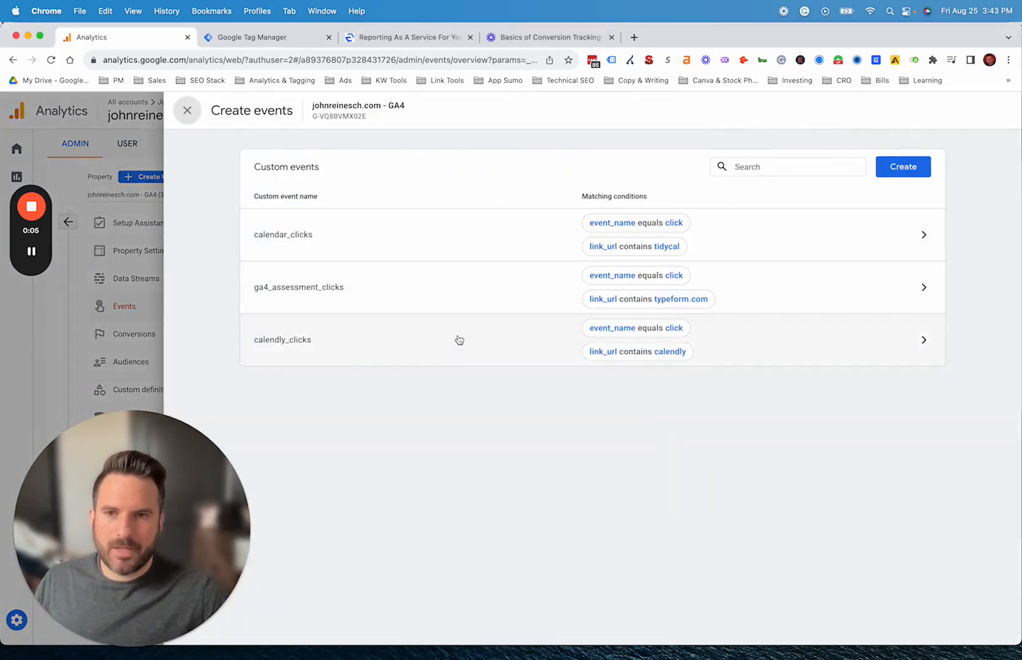
{"action": "mouse_move", "coordinate": [396, 243]}
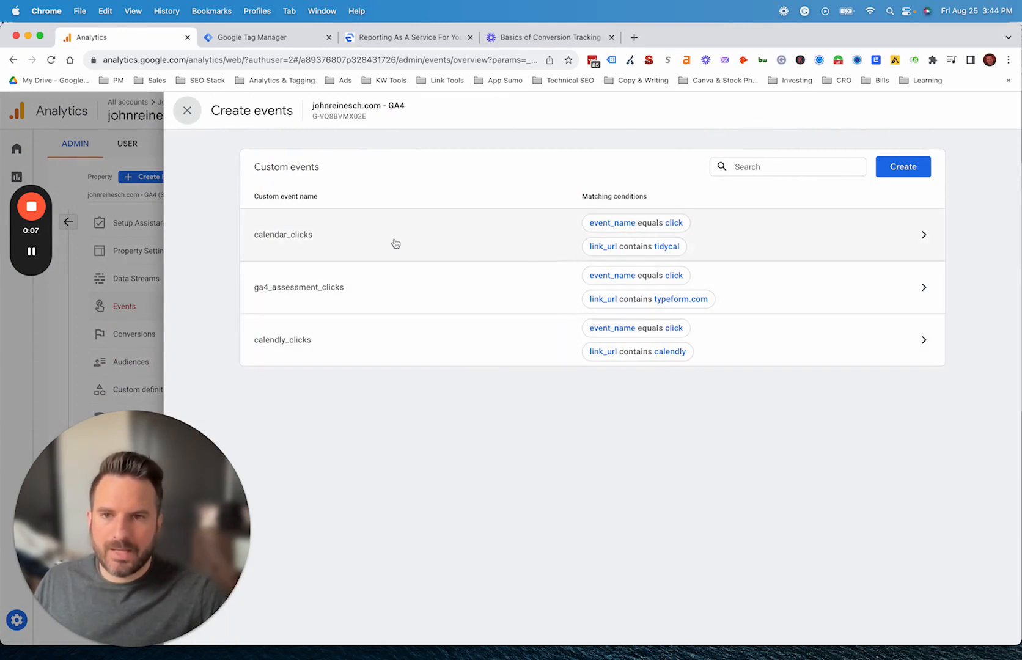
{"action": "mouse_move", "coordinate": [675, 236]}
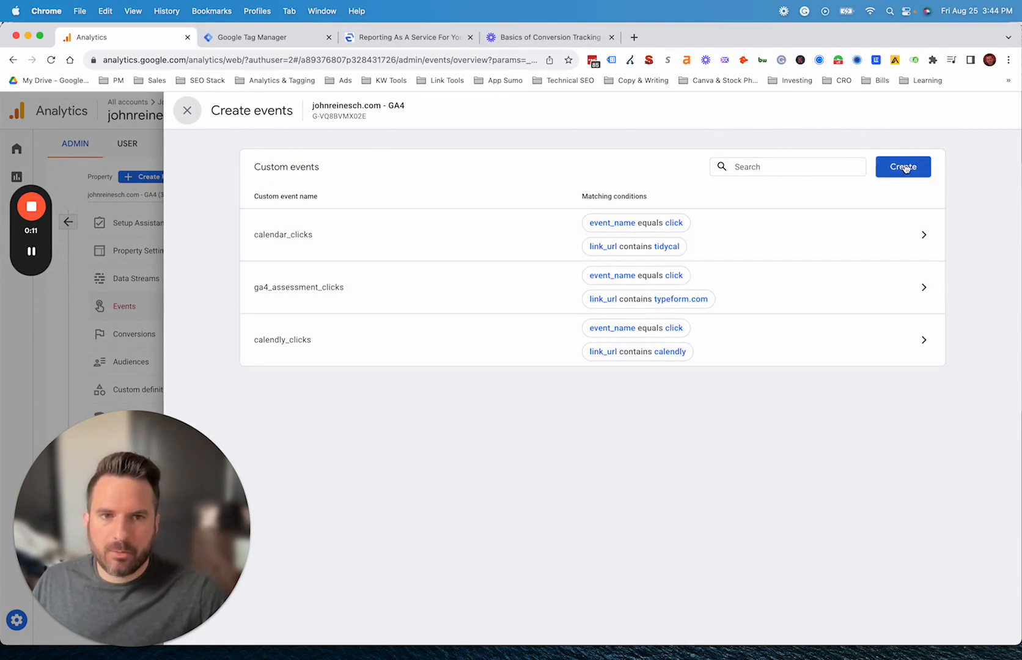
- Begin a new custom event and name it thank_you_form
{"action": "left_click", "coordinate": [902, 166]}
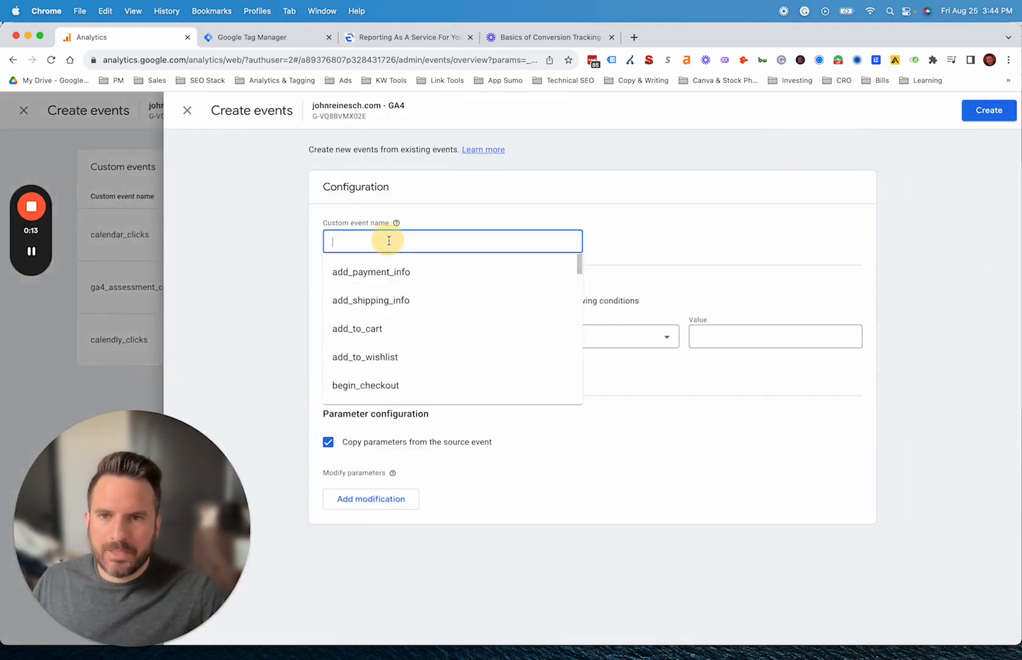
{"action": "type", "text": "t"}
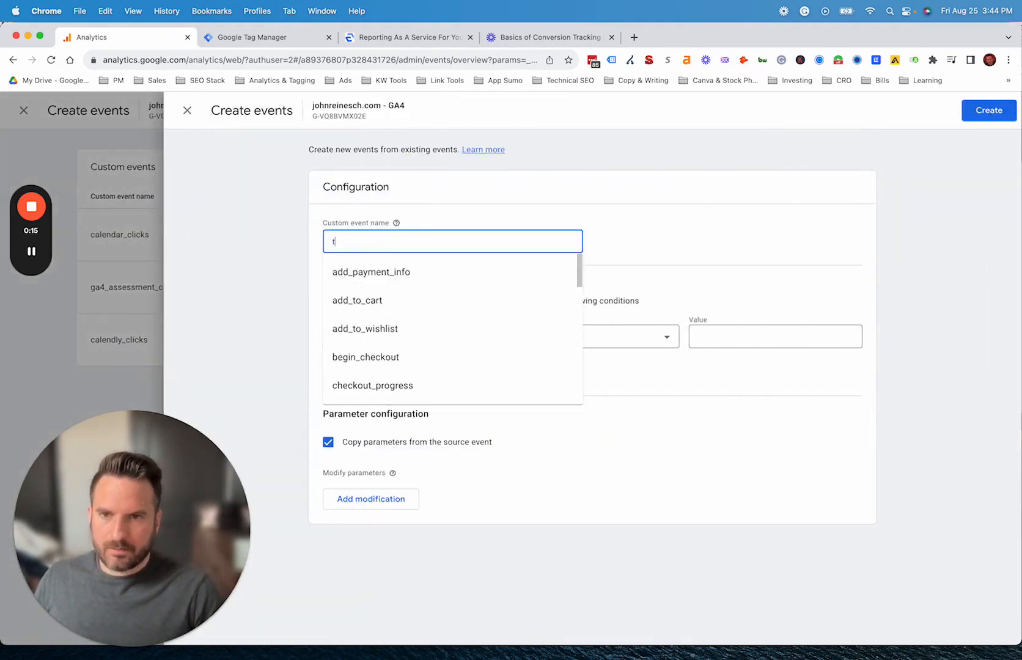
{"action": "type", "text": "hank_you_form"}
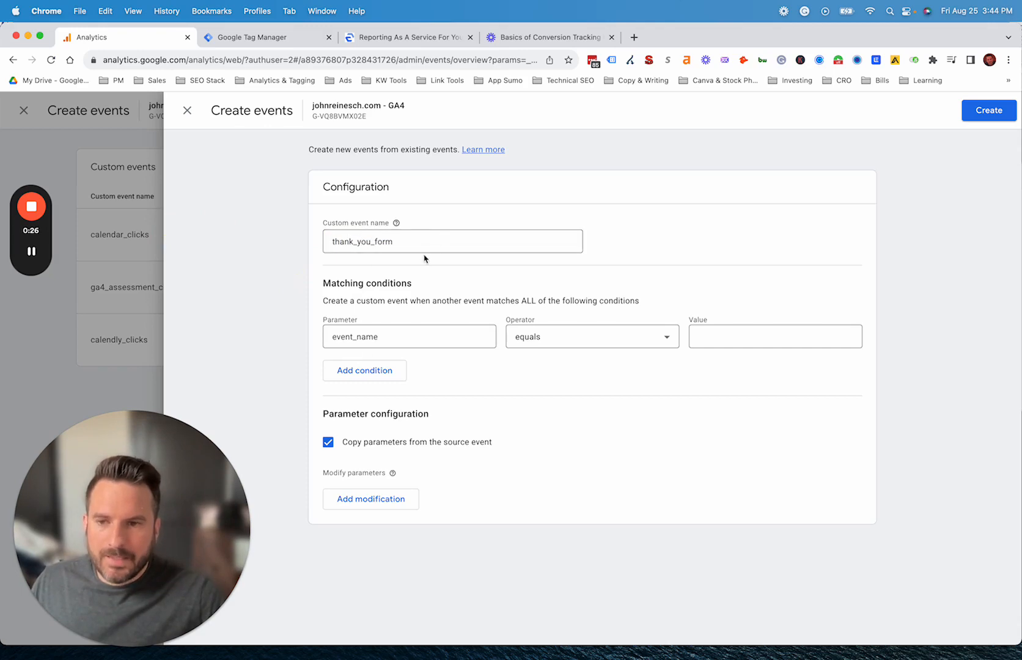
- Add a second condition: page_location contains thank-you
{"action": "left_click", "coordinate": [364, 371]}
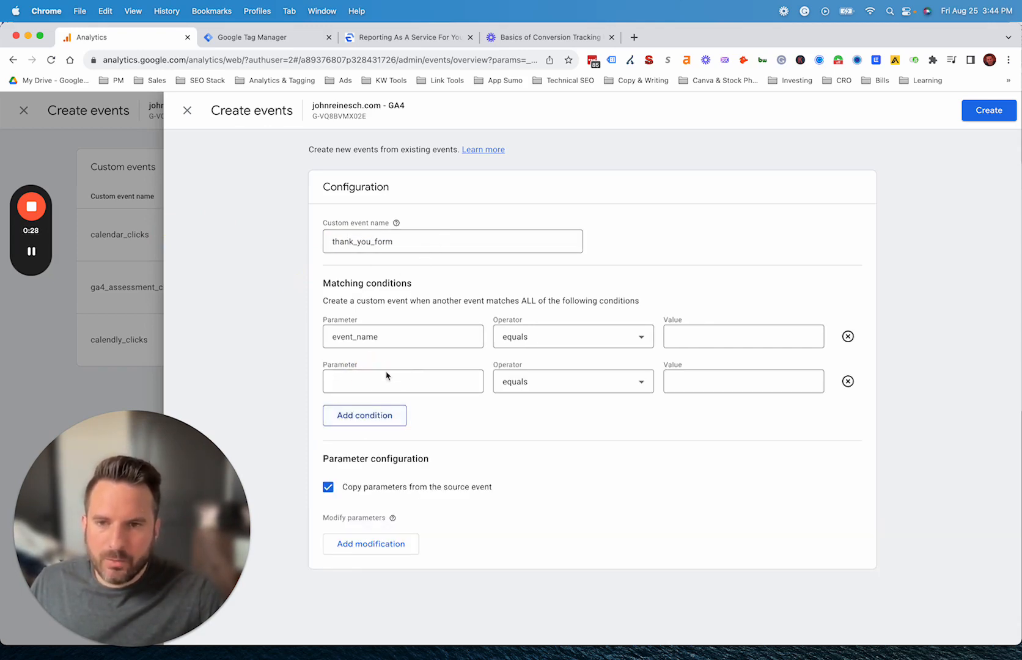
{"action": "mouse_move", "coordinate": [741, 326]}
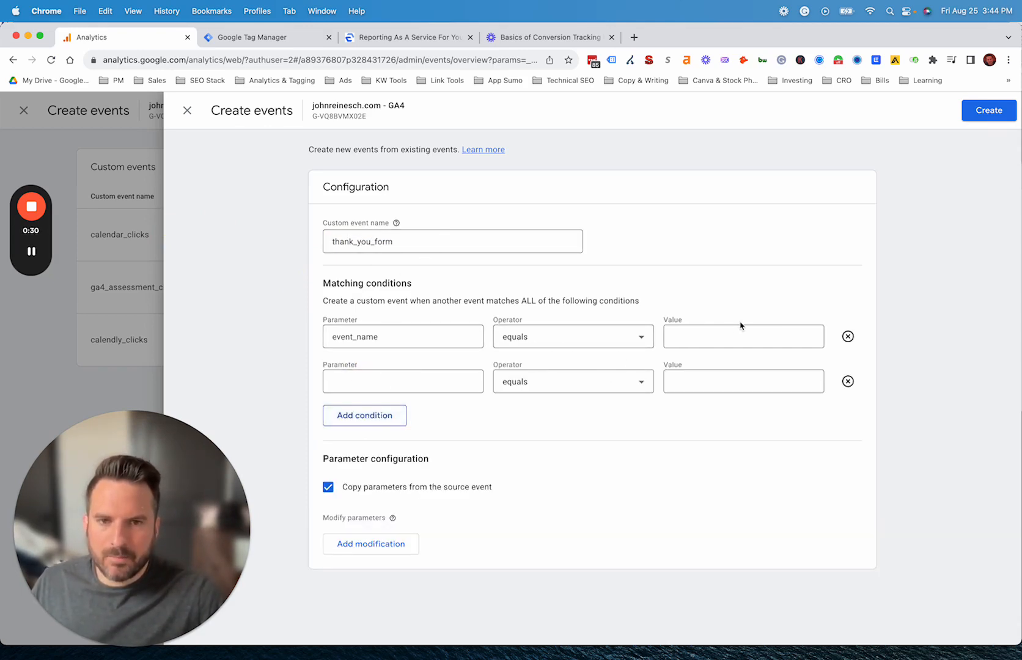
{"action": "type", "text": "page_view"}
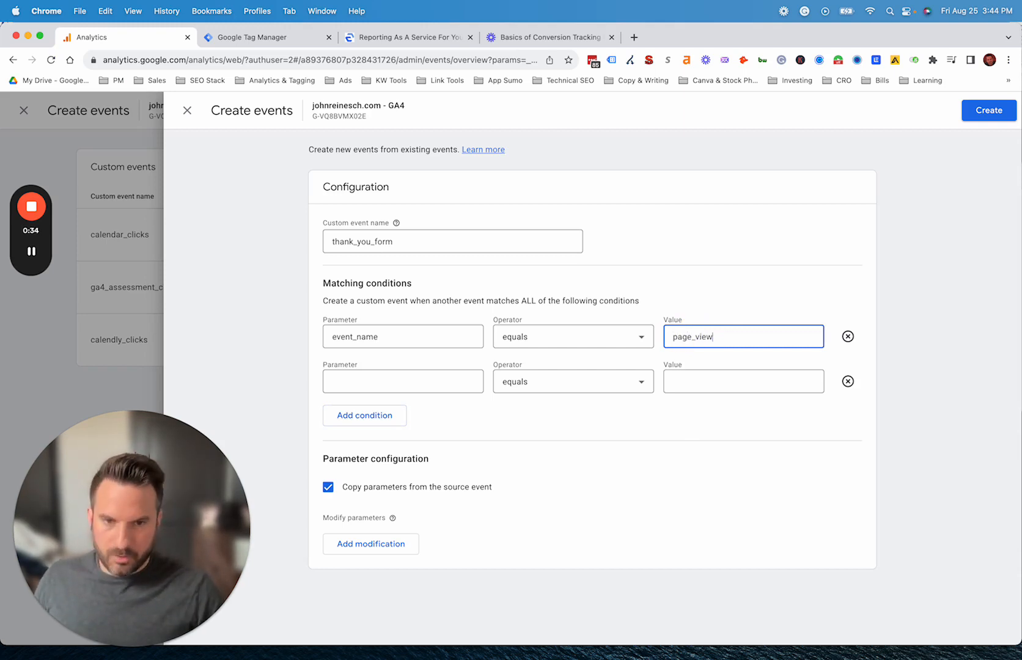
{"action": "left_click", "coordinate": [403, 381]}
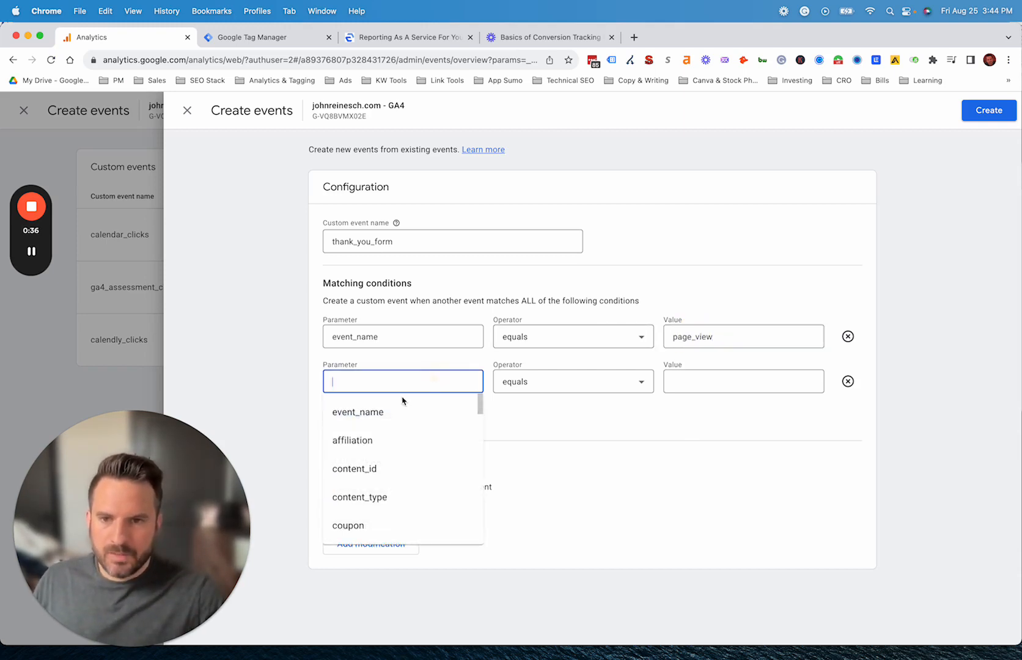
{"action": "type", "text": "lo"}
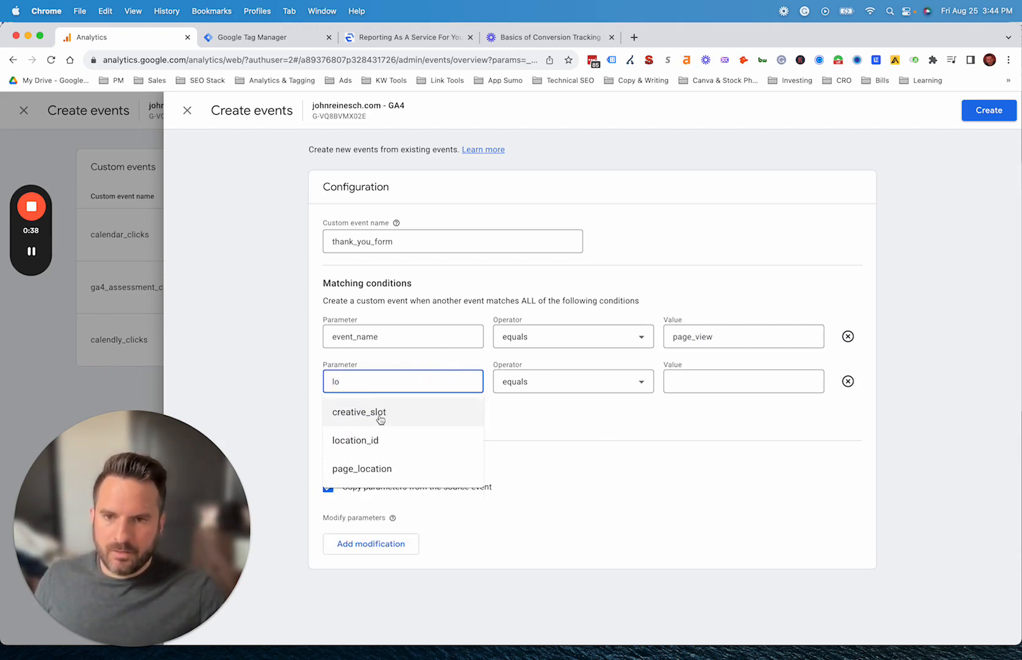
{"action": "left_click", "coordinate": [572, 381]}
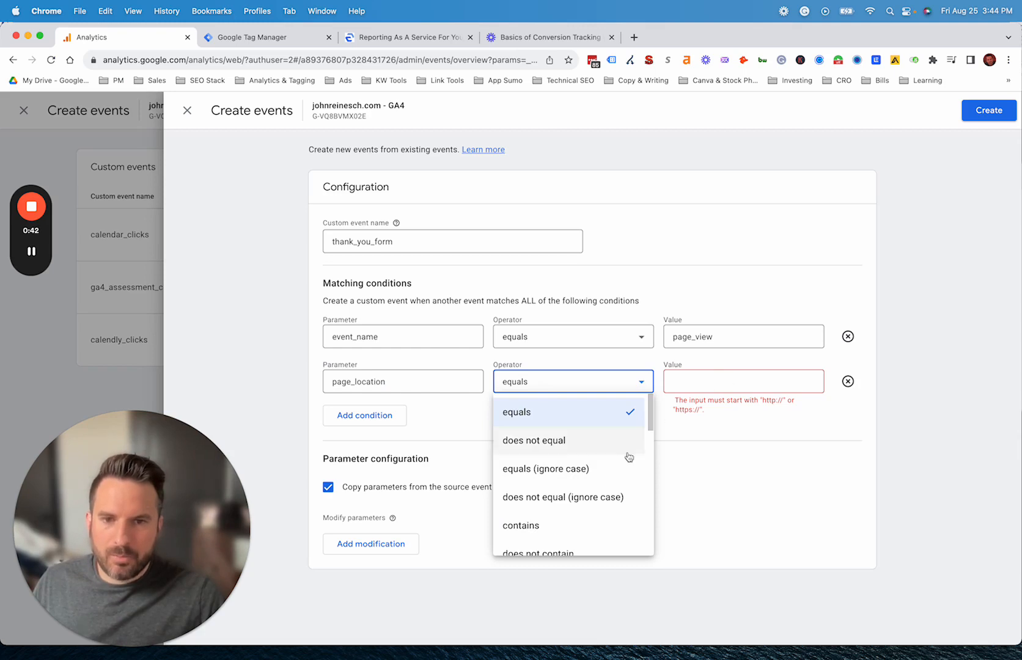
{"action": "left_click", "coordinate": [519, 526]}
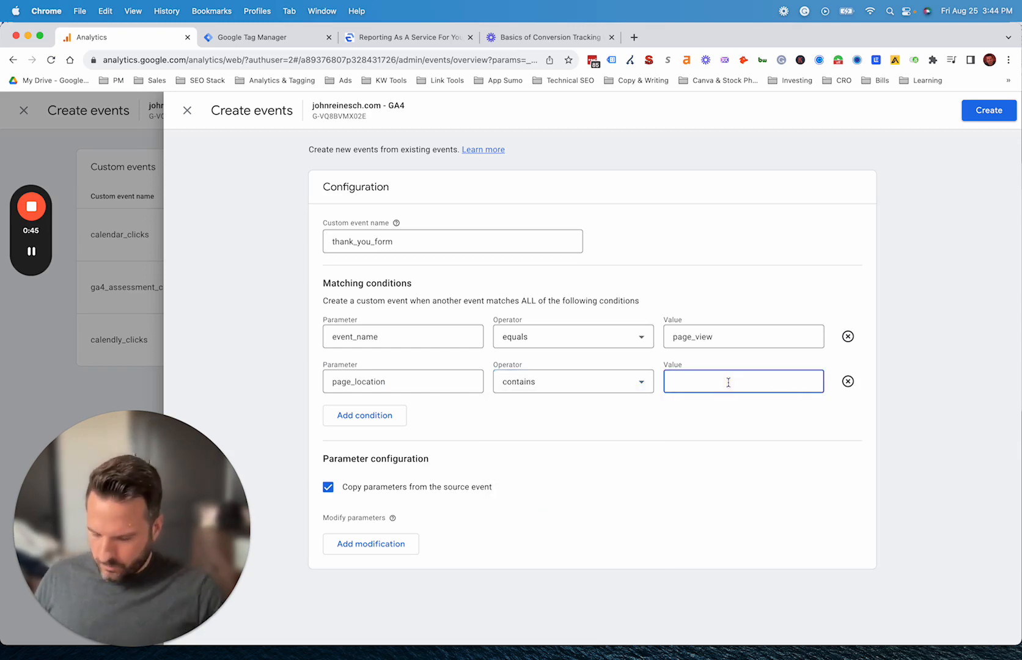
{"action": "type", "text": "thank-you"}
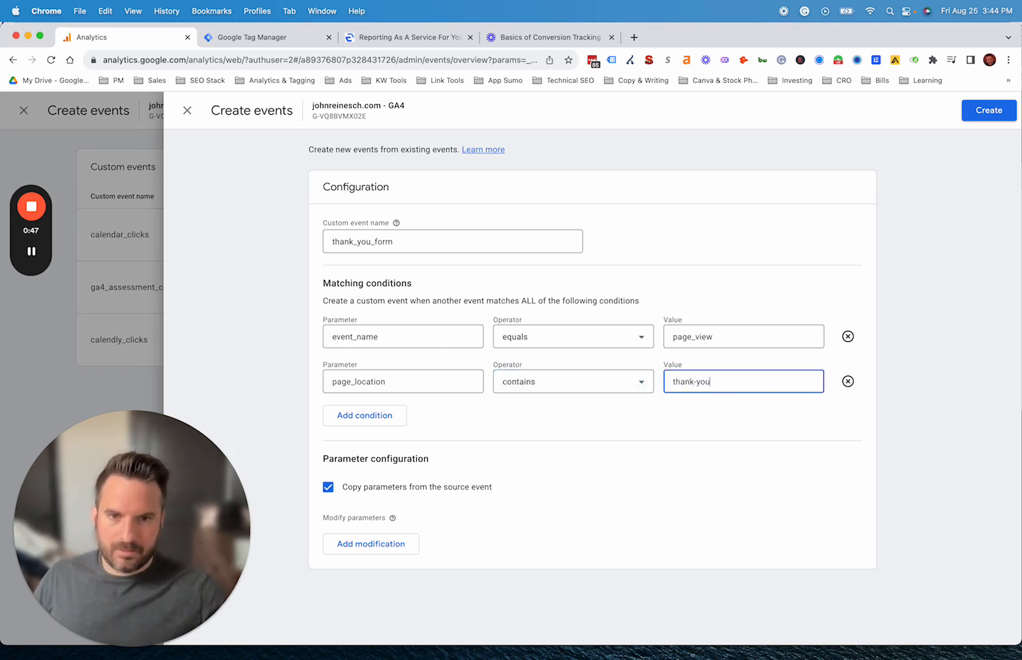
{"action": "mouse_move", "coordinate": [423, 351]}
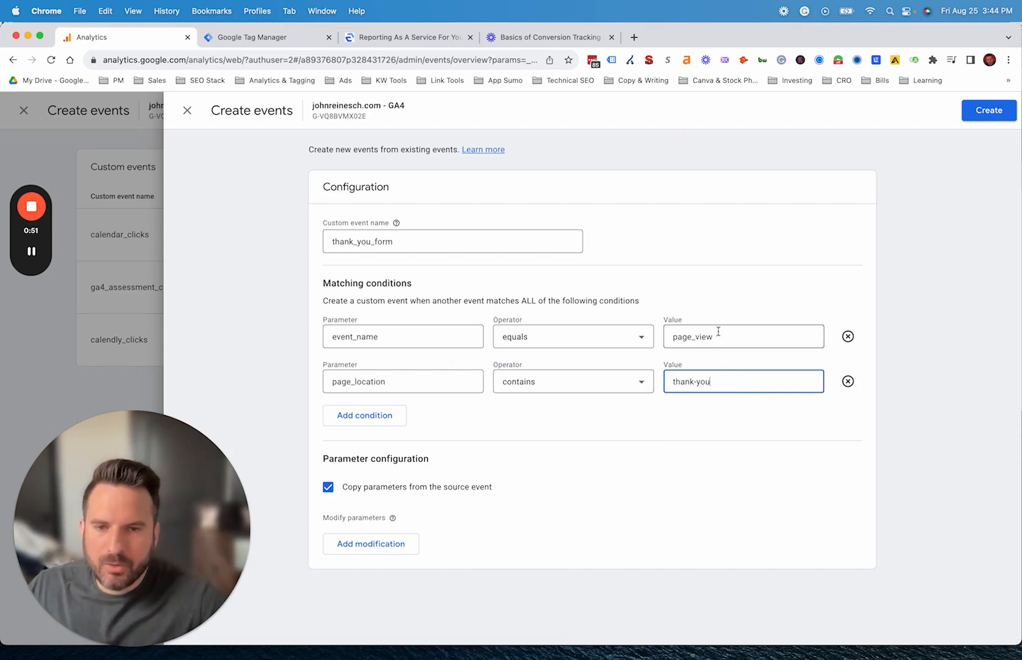
- Review the page_view and thank-you condition values, correcting the thank-you text
{"action": "double_click", "coordinate": [692, 381]}
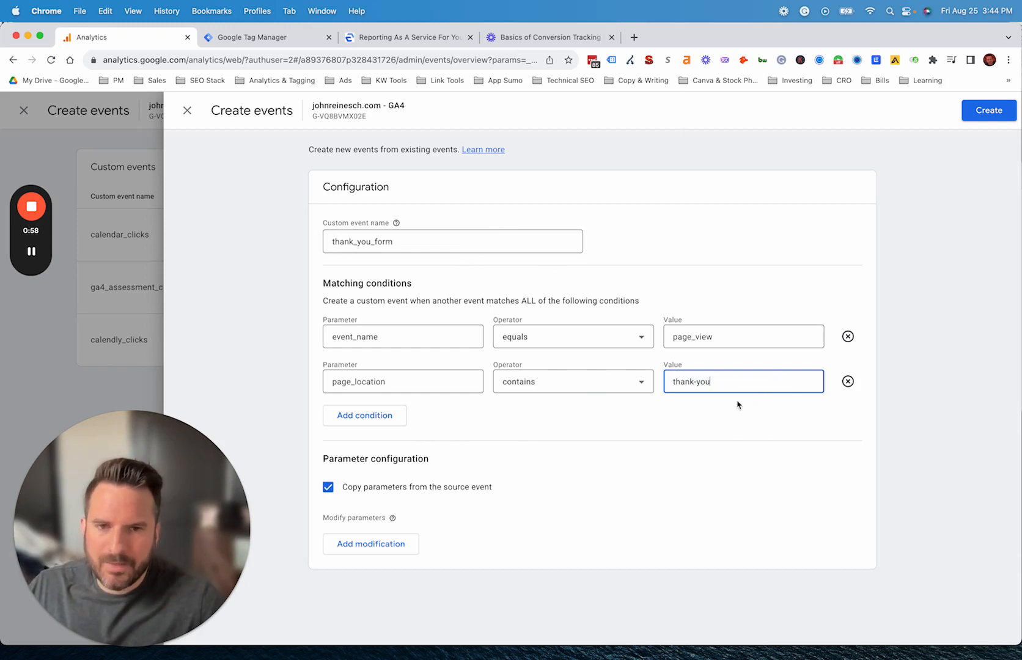
{"action": "mouse_move", "coordinate": [736, 408]}
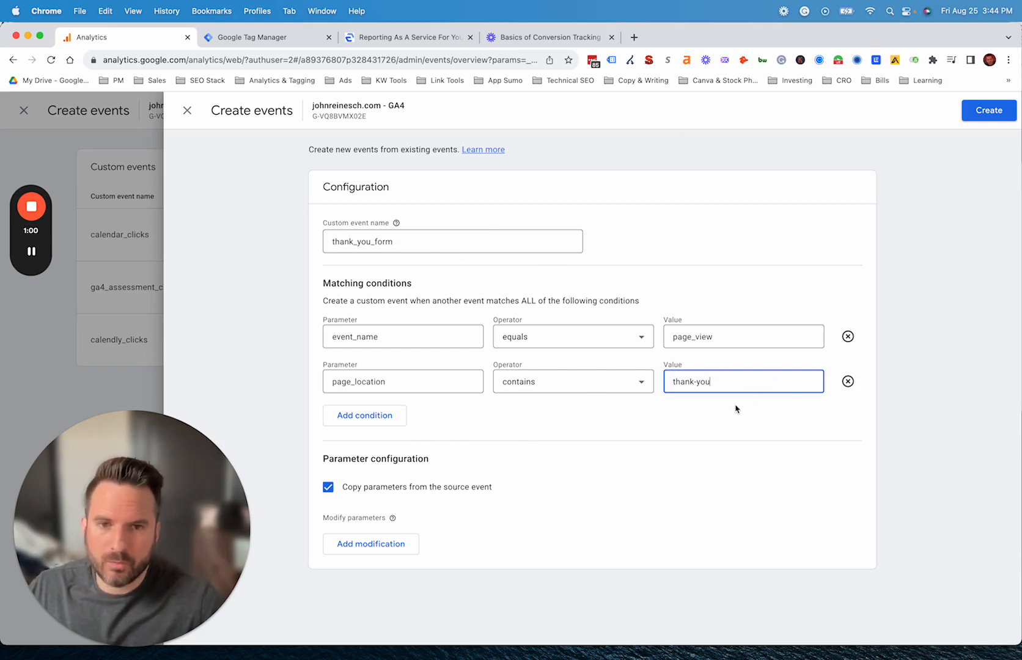
{"action": "left_click", "coordinate": [573, 381]}
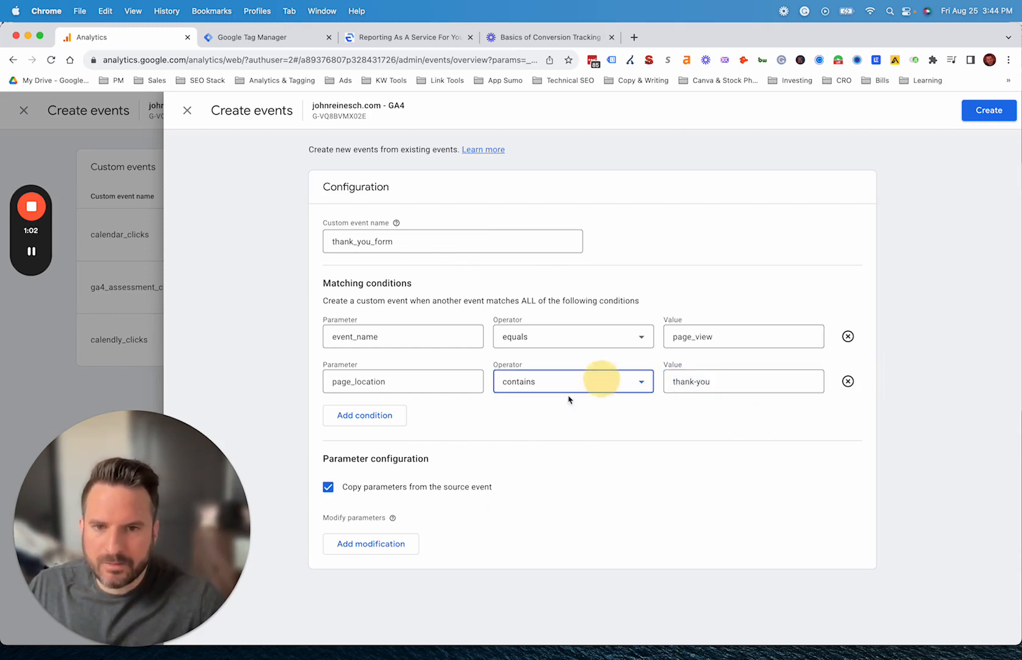
{"action": "left_click", "coordinate": [572, 381]}
{"action": "type", "text": "-"}
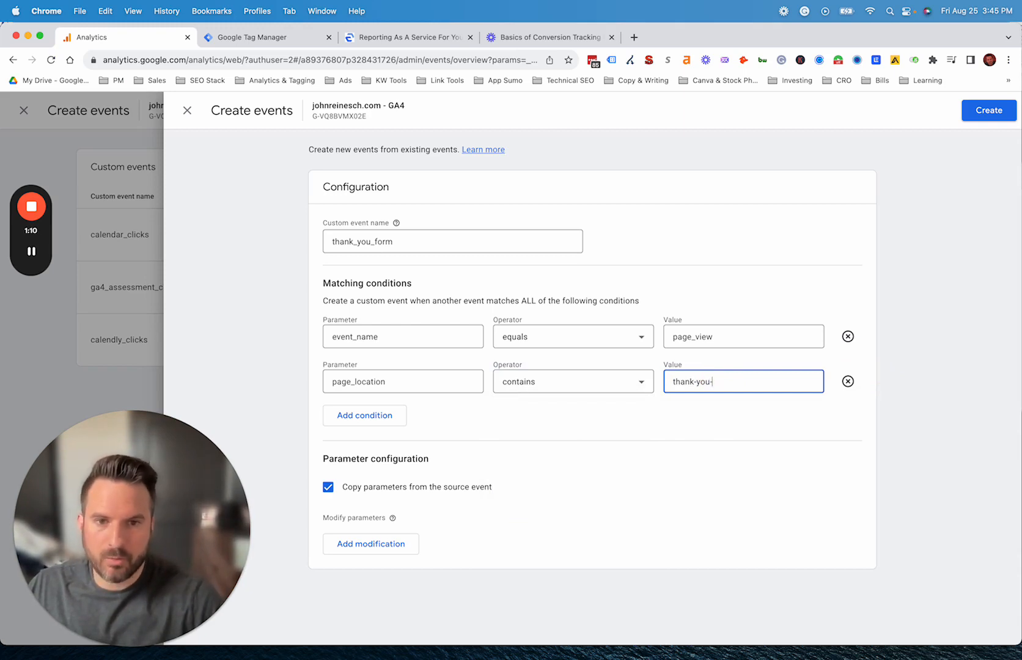
{"action": "key", "text": "Backspace"}
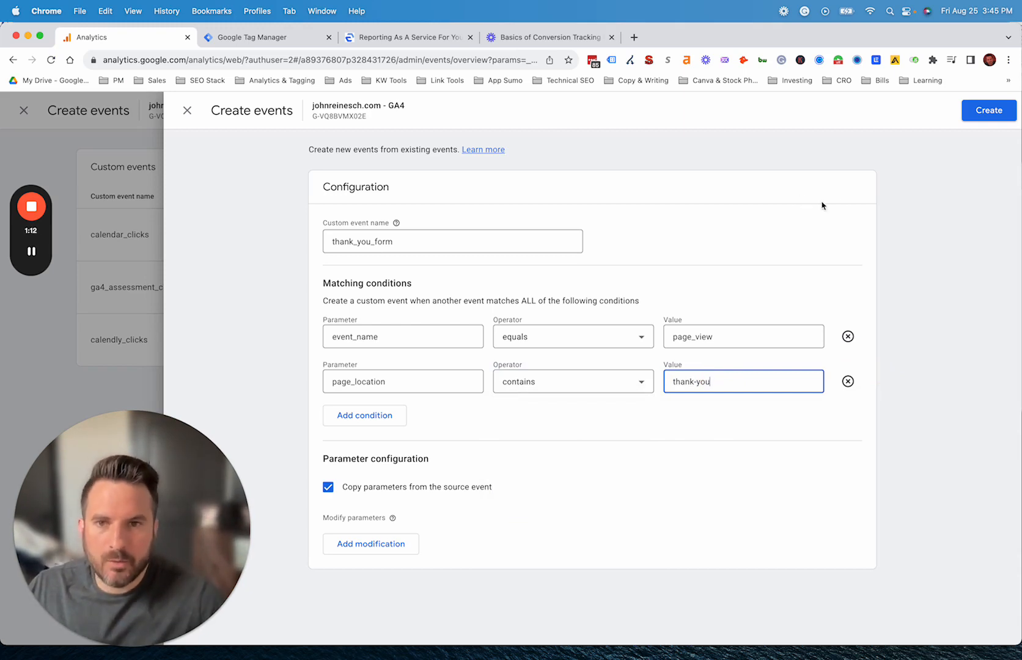
{"action": "mouse_move", "coordinate": [1017, 93]}
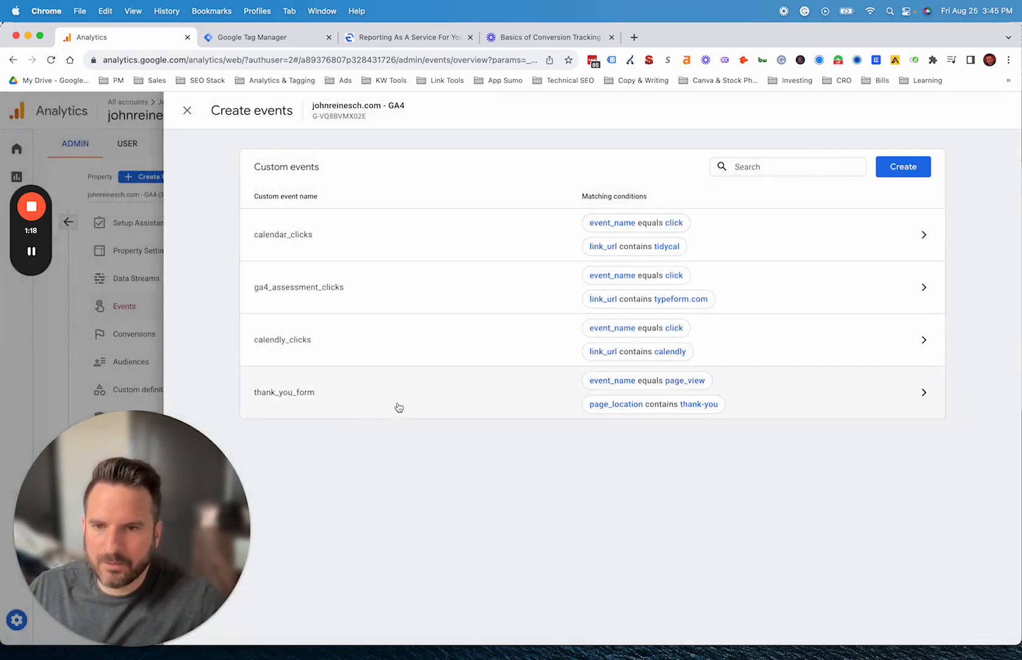
{"action": "double_click", "coordinate": [284, 392]}
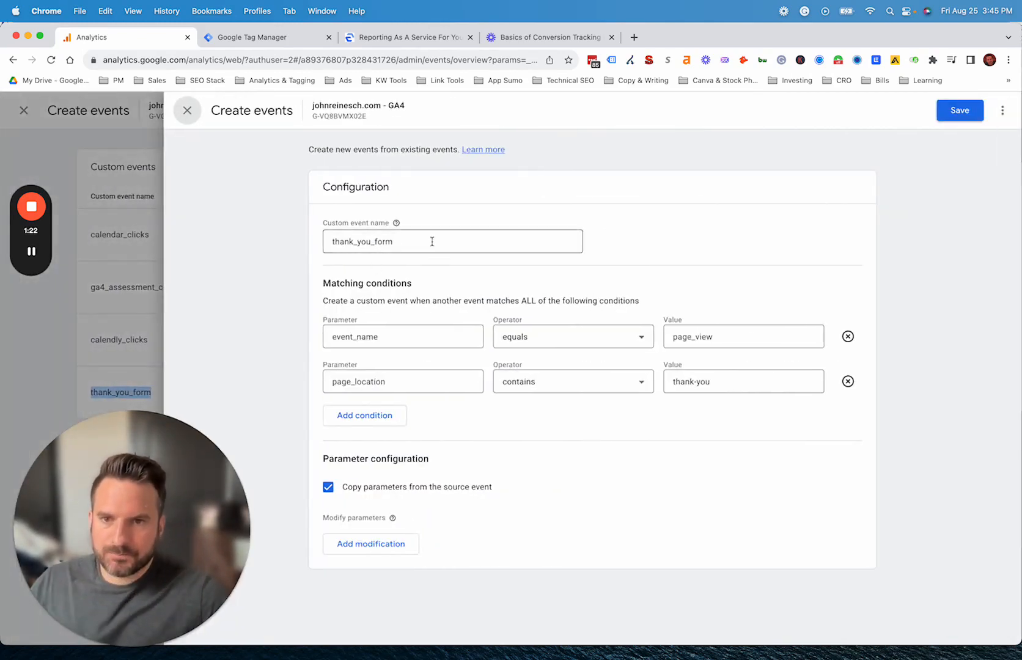
{"action": "right_click", "coordinate": [431, 241]}
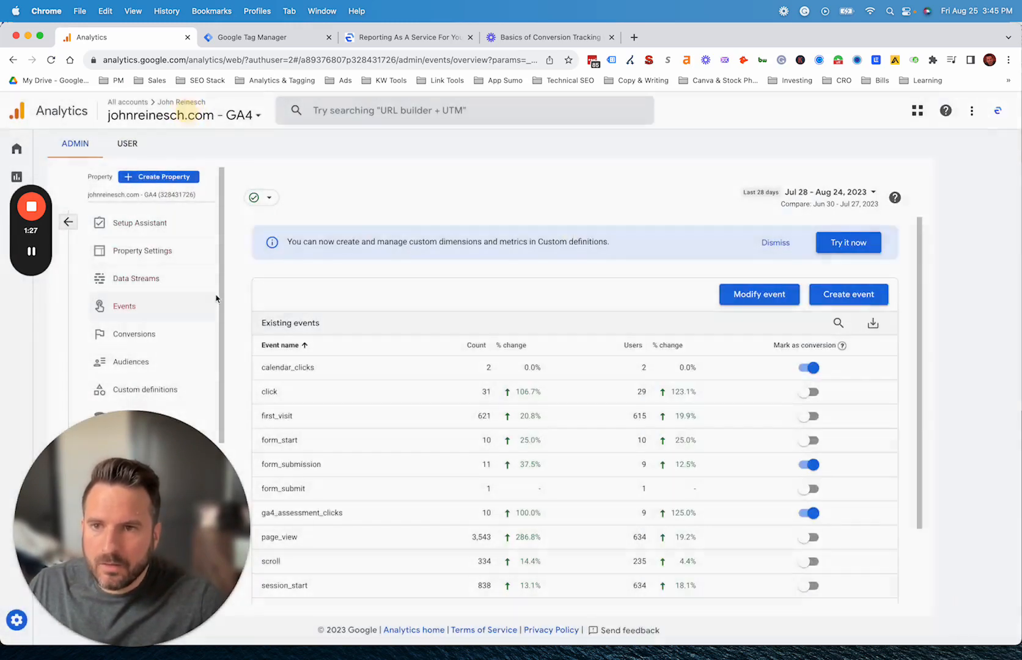
{"action": "scroll", "scroll_direction": "down", "scroll_amount": 3}
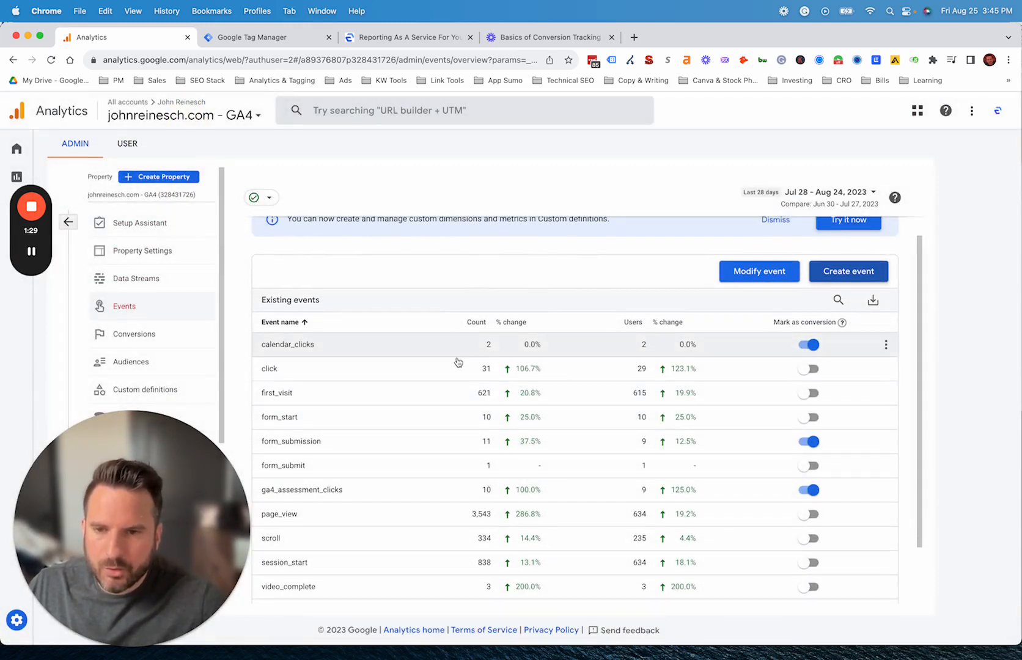
{"action": "mouse_move", "coordinate": [506, 426]}
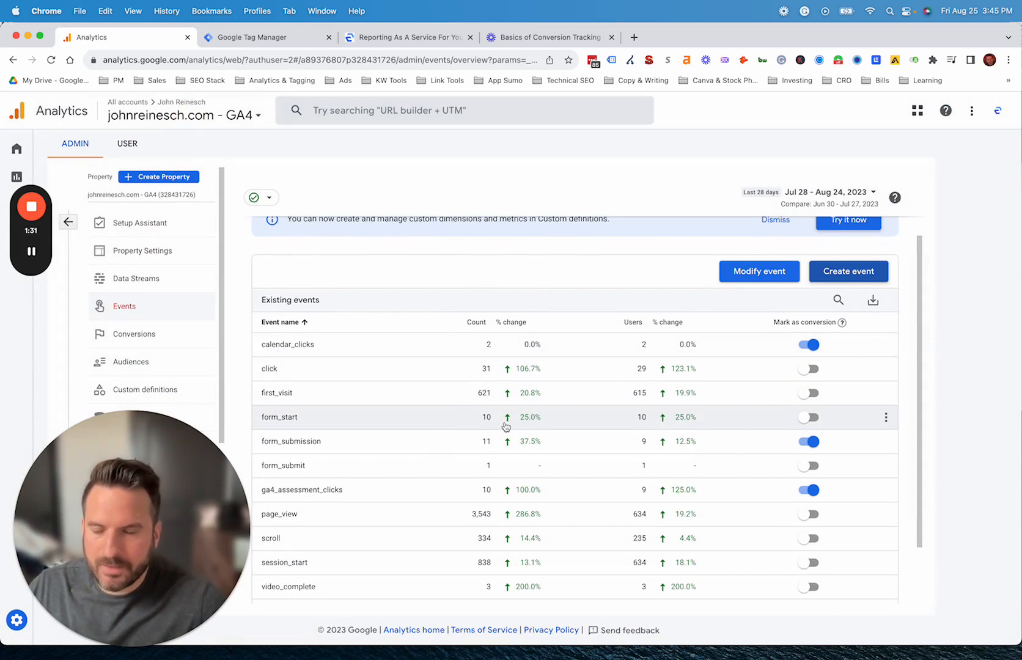
{"action": "scroll", "scroll_direction": "down", "scroll_amount": 3}
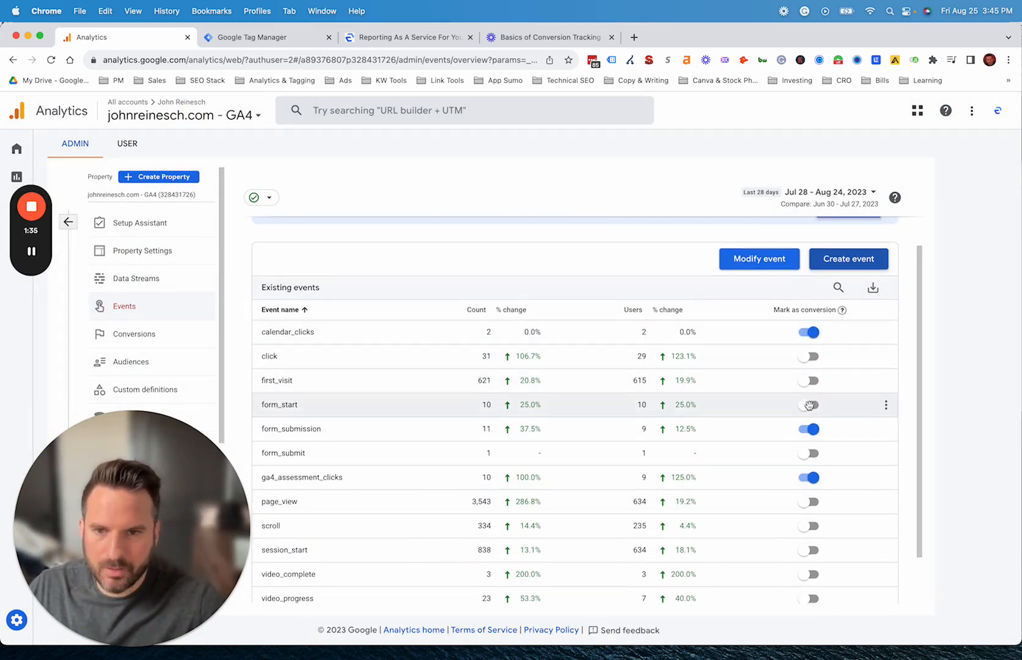
{"action": "scroll", "scroll_direction": "down", "scroll_amount": 3}
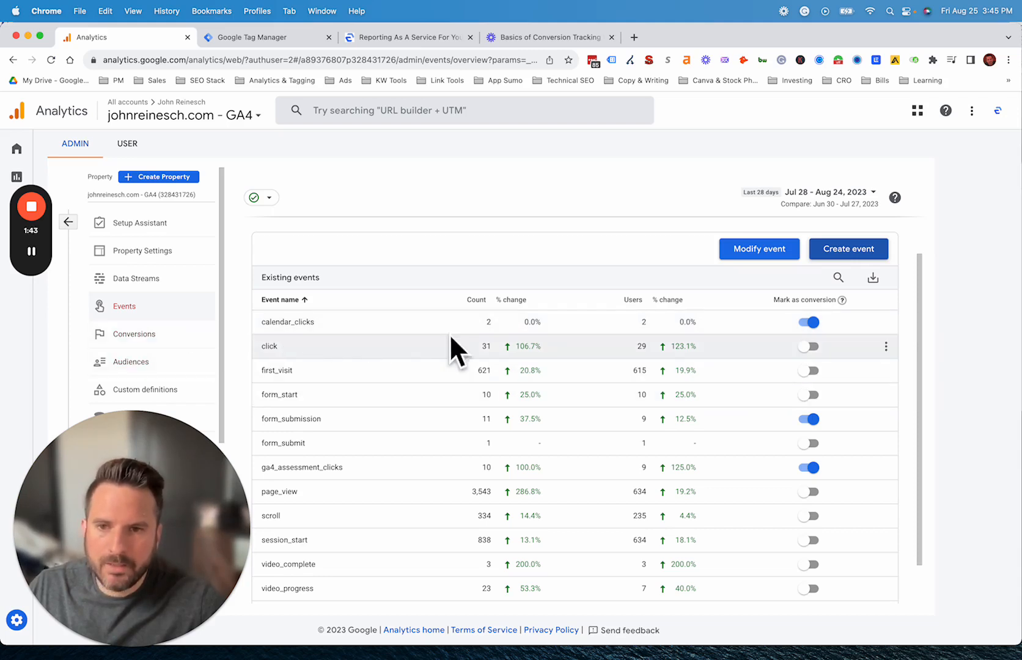
- Add thank_you_form as a new conversion event under Conversions and save it
{"action": "left_click", "coordinate": [134, 333]}
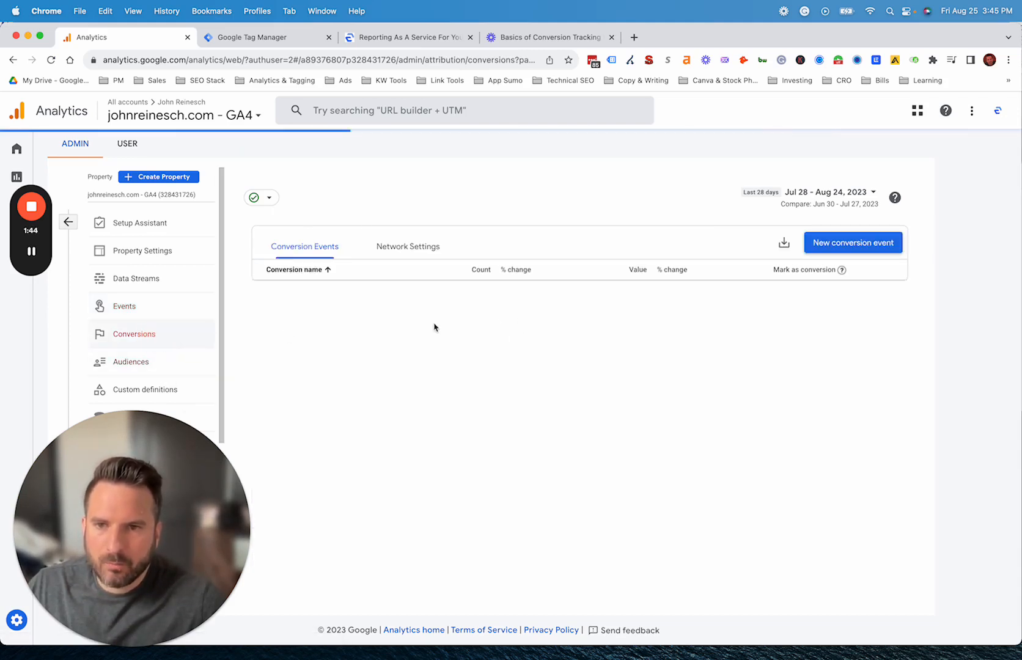
{"action": "left_click", "coordinate": [853, 242]}
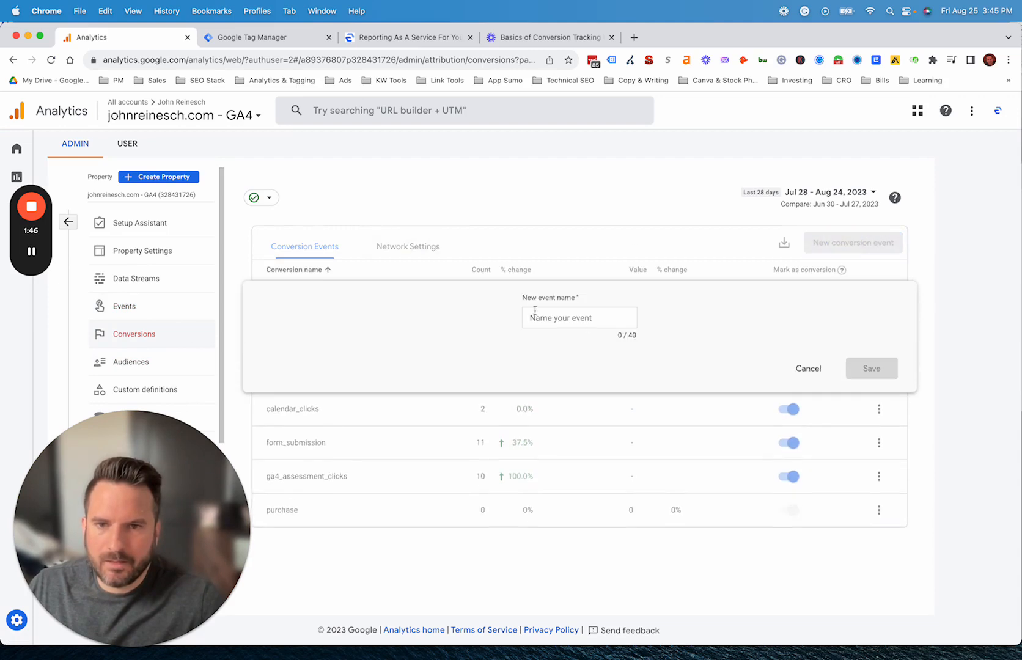
{"action": "left_click", "coordinate": [580, 316]}
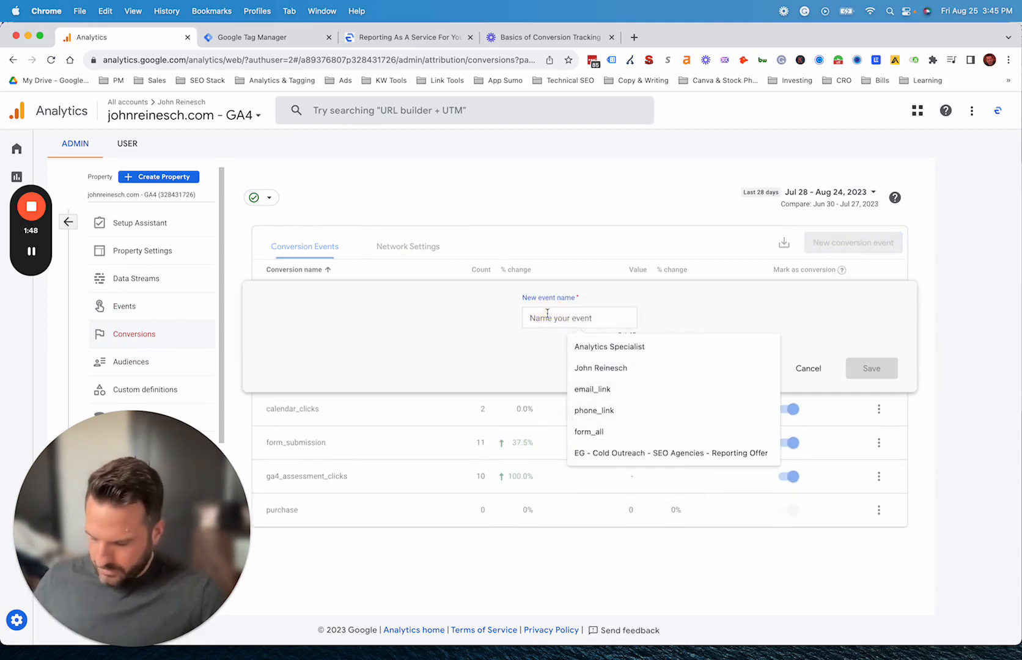
{"action": "type", "text": "thank_you_form"}
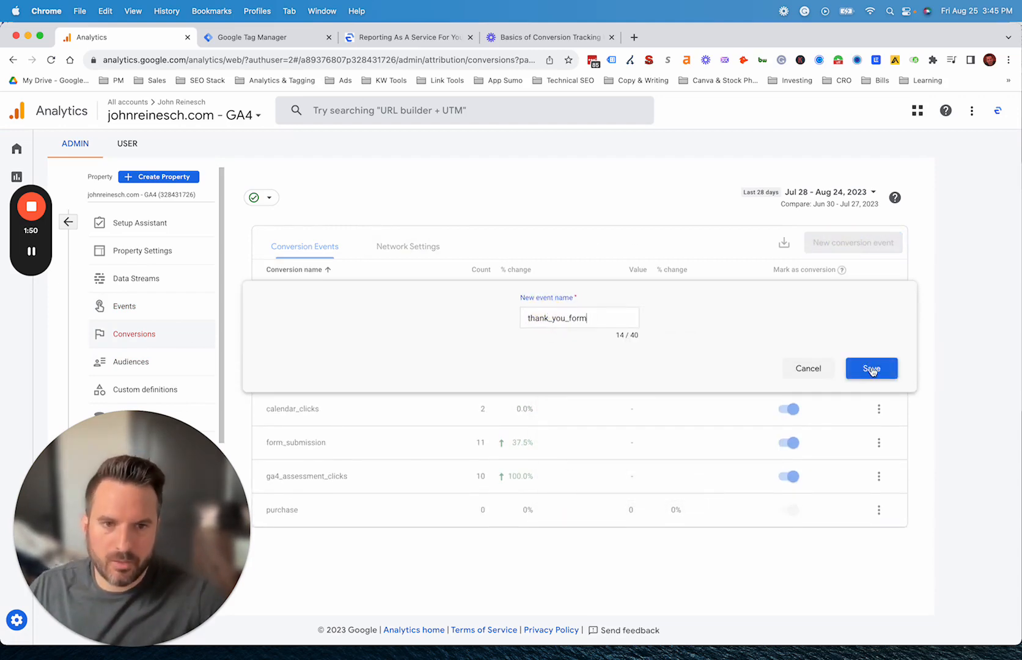
{"action": "left_click", "coordinate": [870, 367]}
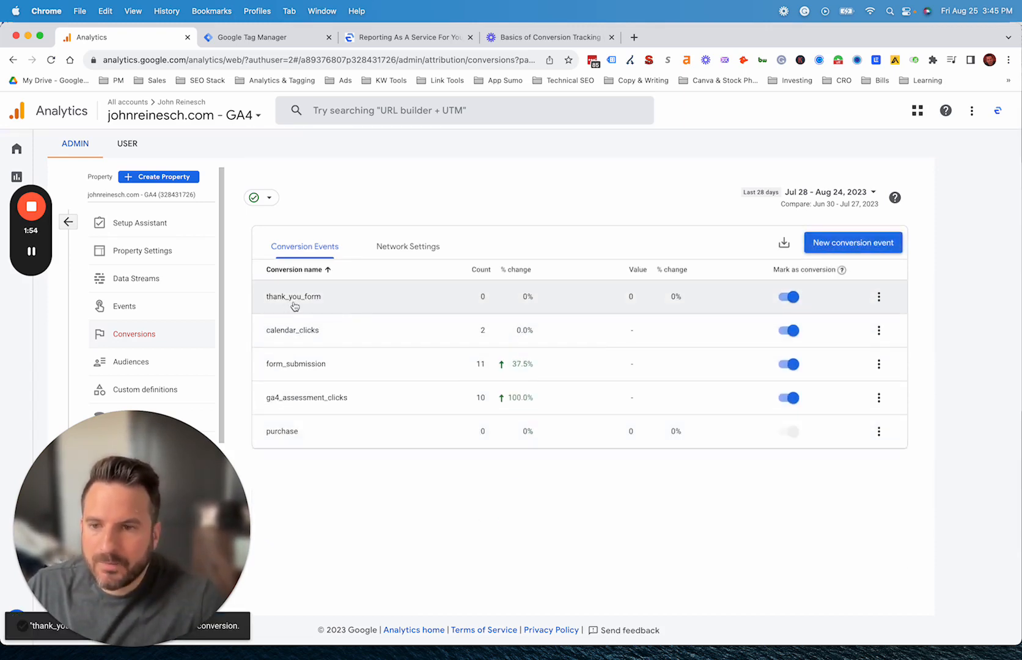
{"action": "mouse_move", "coordinate": [388, 298]}
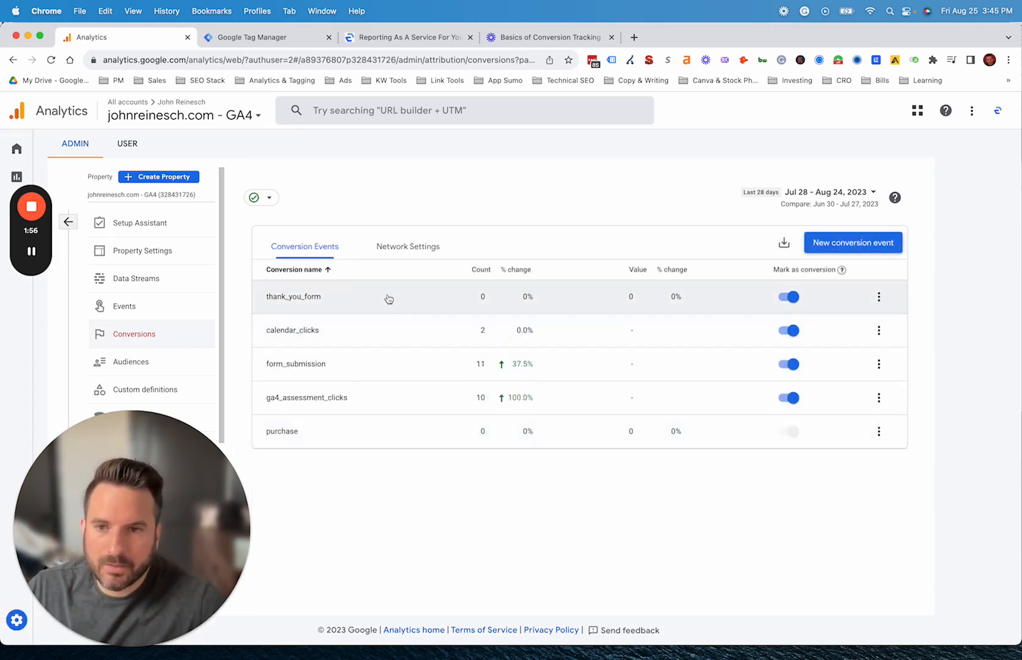
- Return to Events and review the property's existing custom events
{"action": "left_click", "coordinate": [124, 306]}
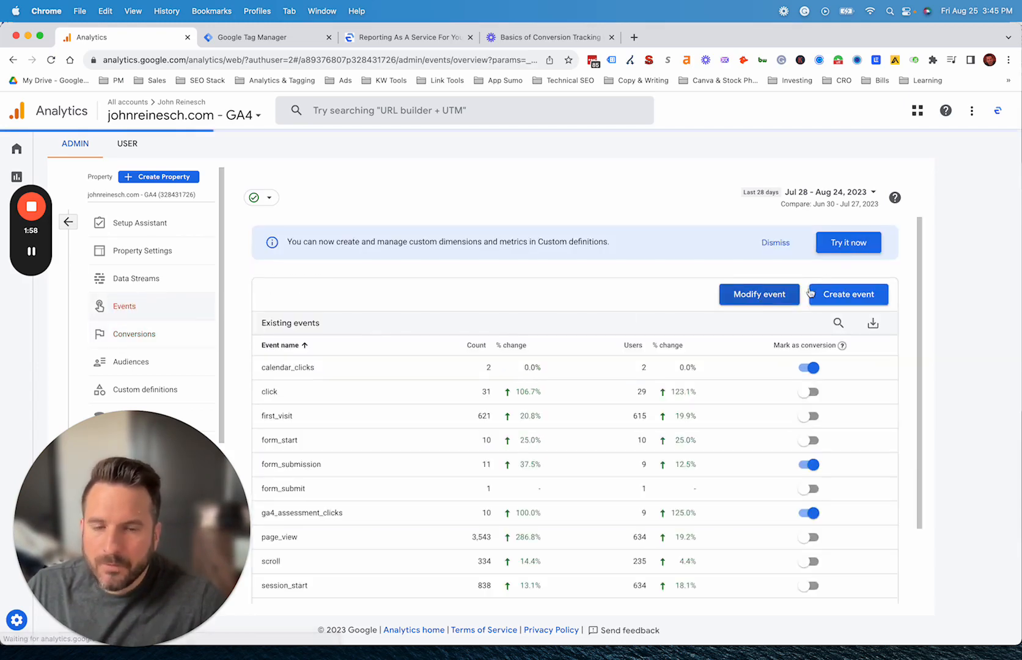
{"action": "left_click", "coordinate": [847, 294]}
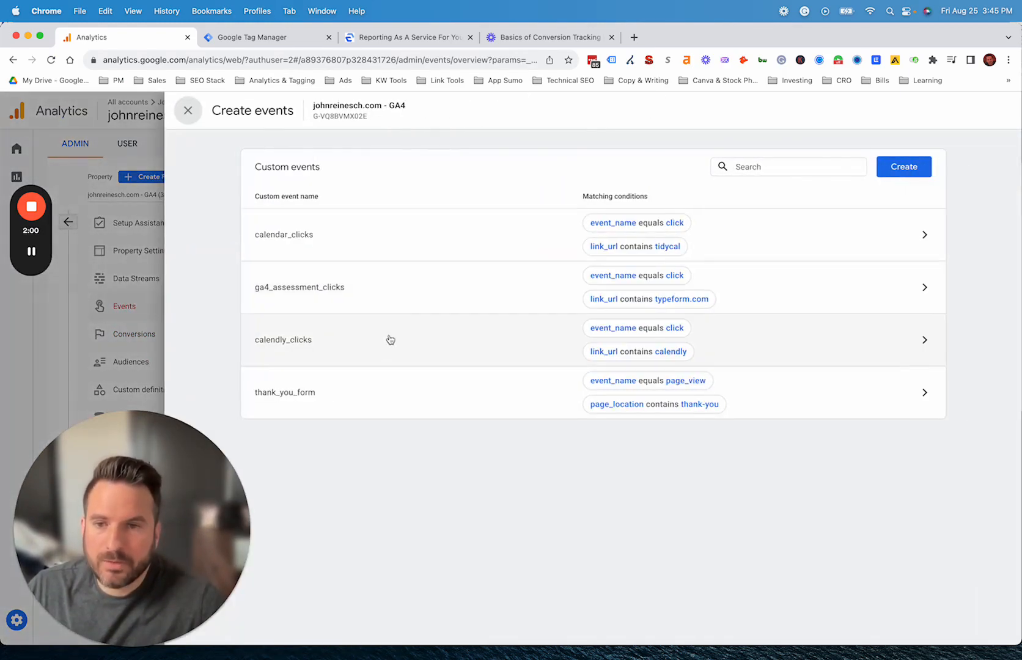
{"action": "left_click", "coordinate": [283, 234]}
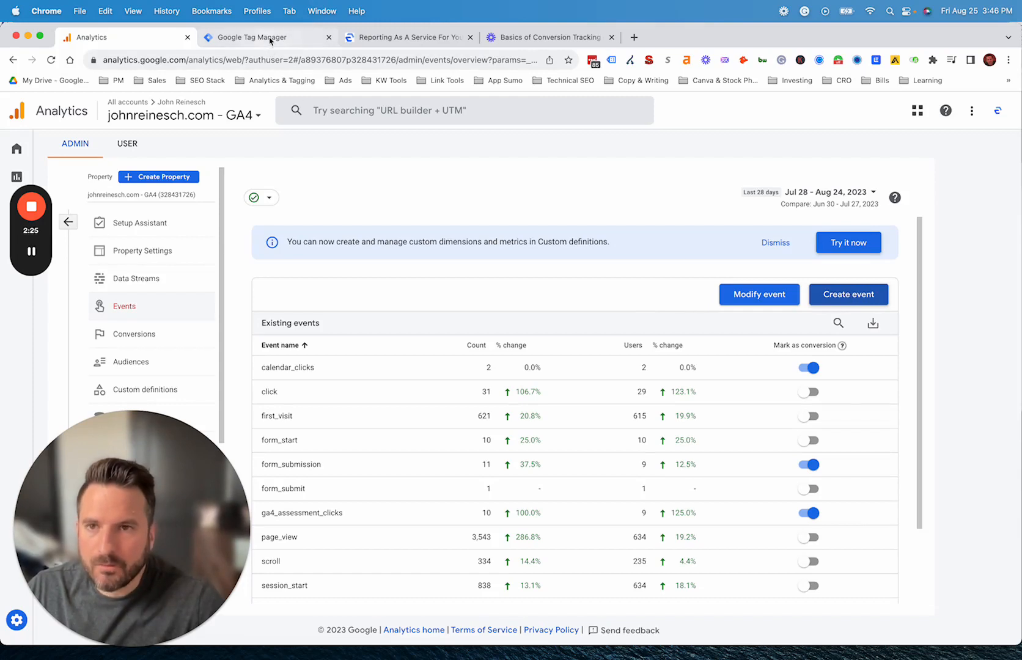
{"action": "mouse_move", "coordinate": [359, 207]}
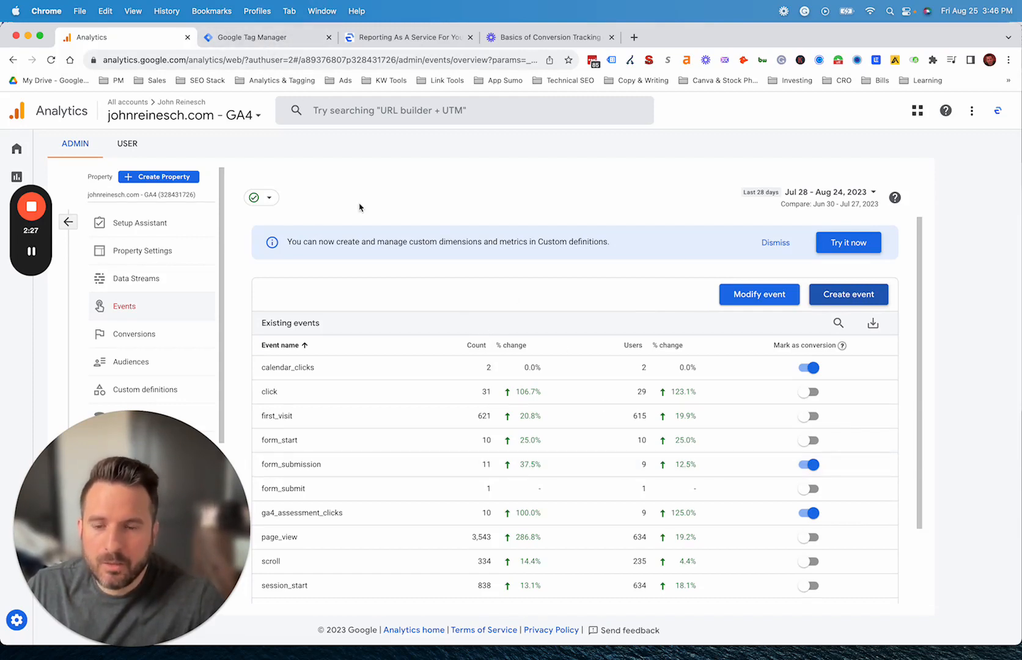
{"action": "mouse_move", "coordinate": [363, 252]}
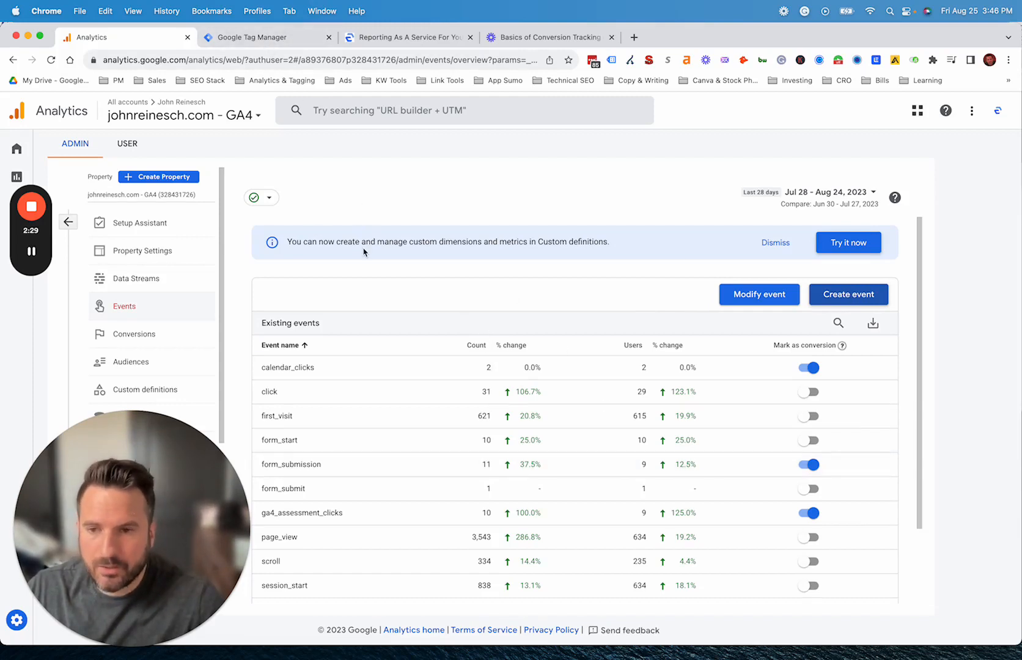
- Switch to the Google Tag Manager workspace showing the Tags list
{"action": "left_click", "coordinate": [251, 37]}
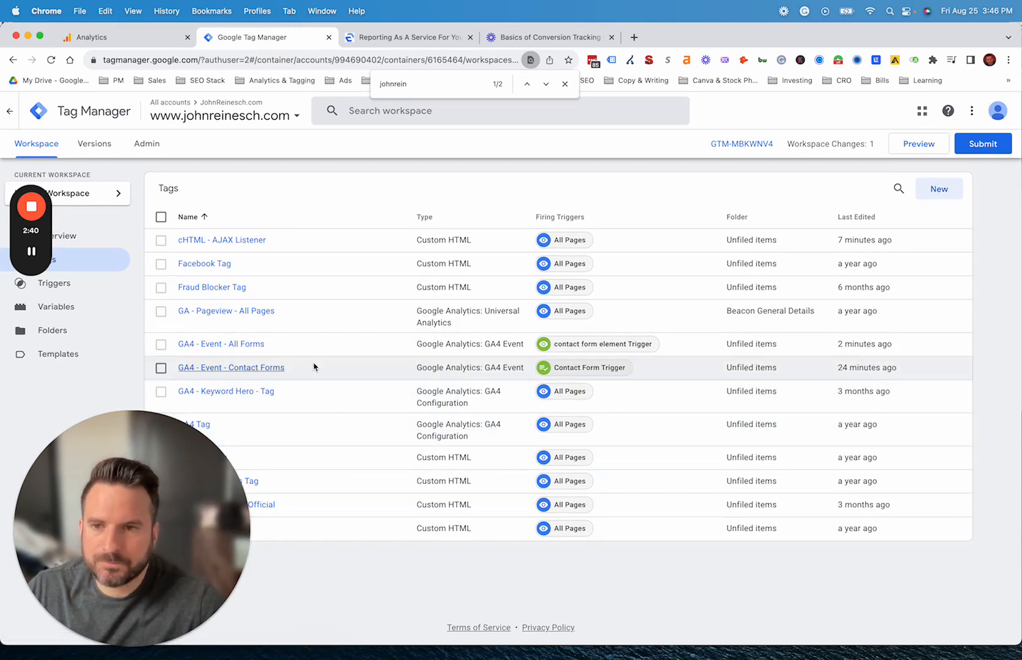
{"action": "mouse_move", "coordinate": [573, 374]}
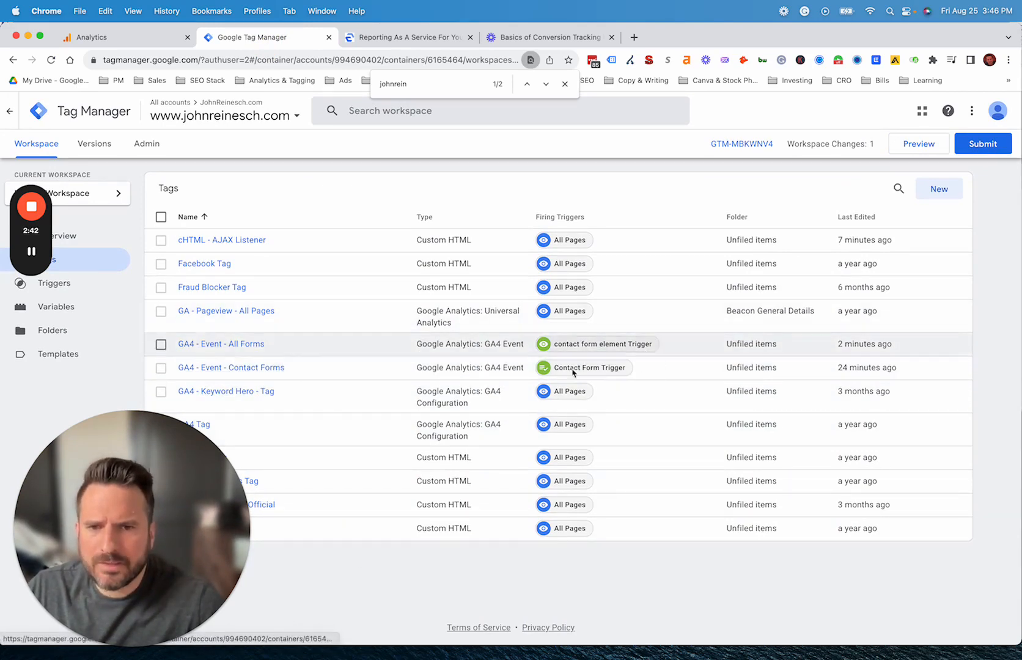
{"action": "mouse_move", "coordinate": [997, 182]}
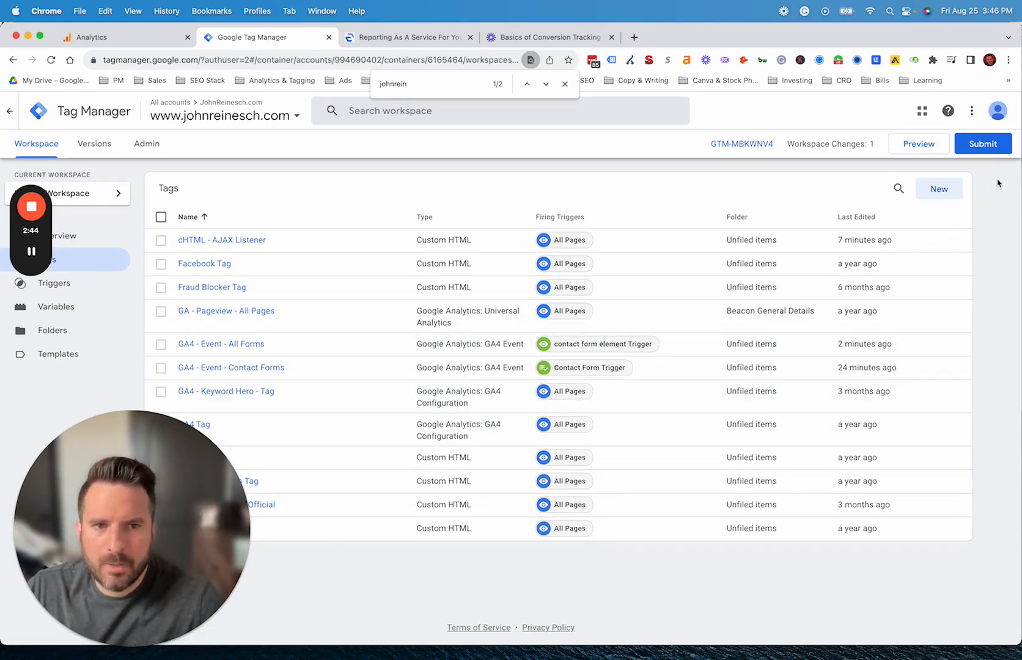
- Create a new tag of type Google Analytics: GA4 Event using GA4 Tag as its configuration tag
{"action": "left_click", "coordinate": [937, 188]}
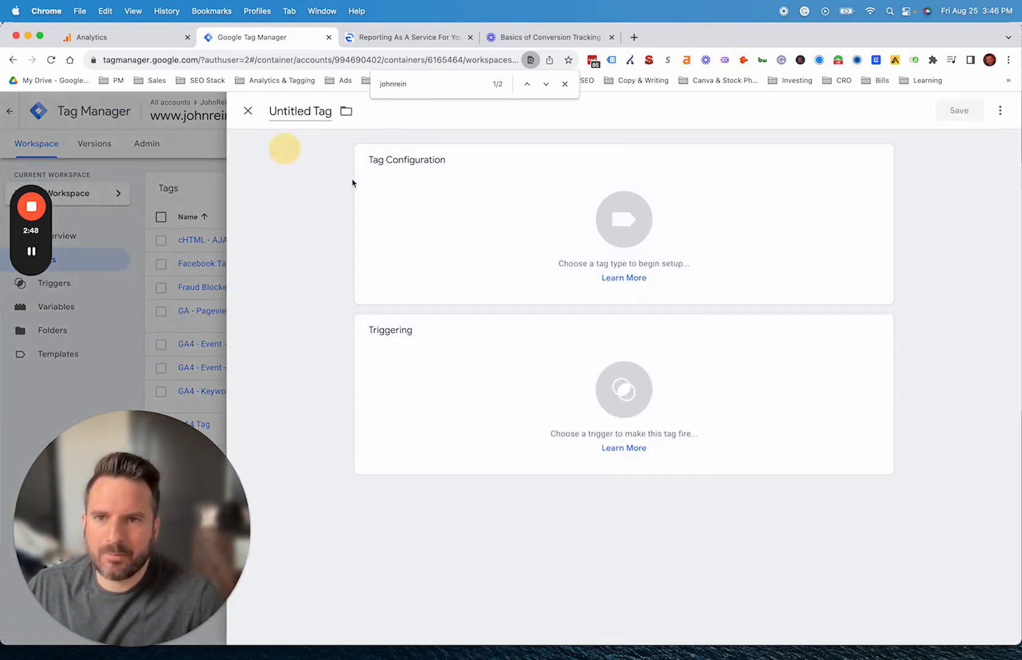
{"action": "double_click", "coordinate": [299, 111]}
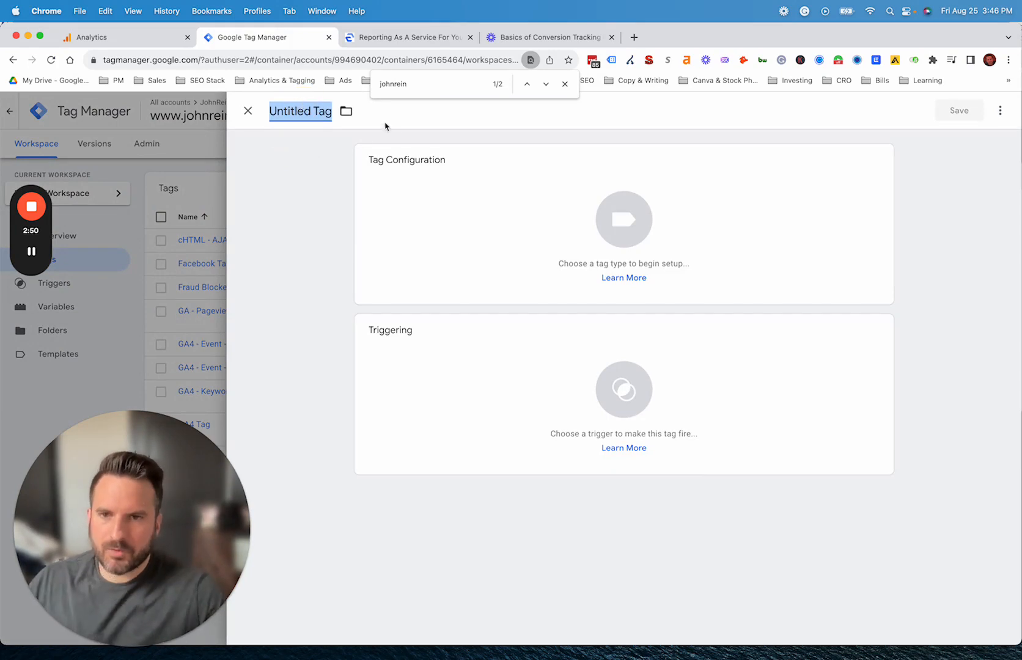
{"action": "left_click", "coordinate": [623, 219]}
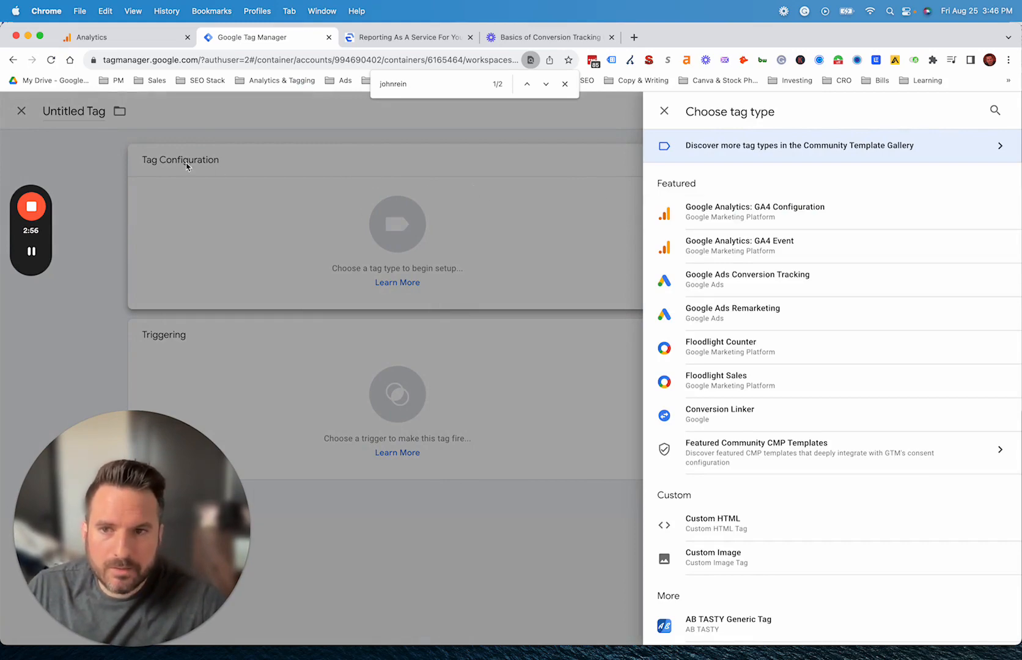
{"action": "mouse_move", "coordinate": [753, 248]}
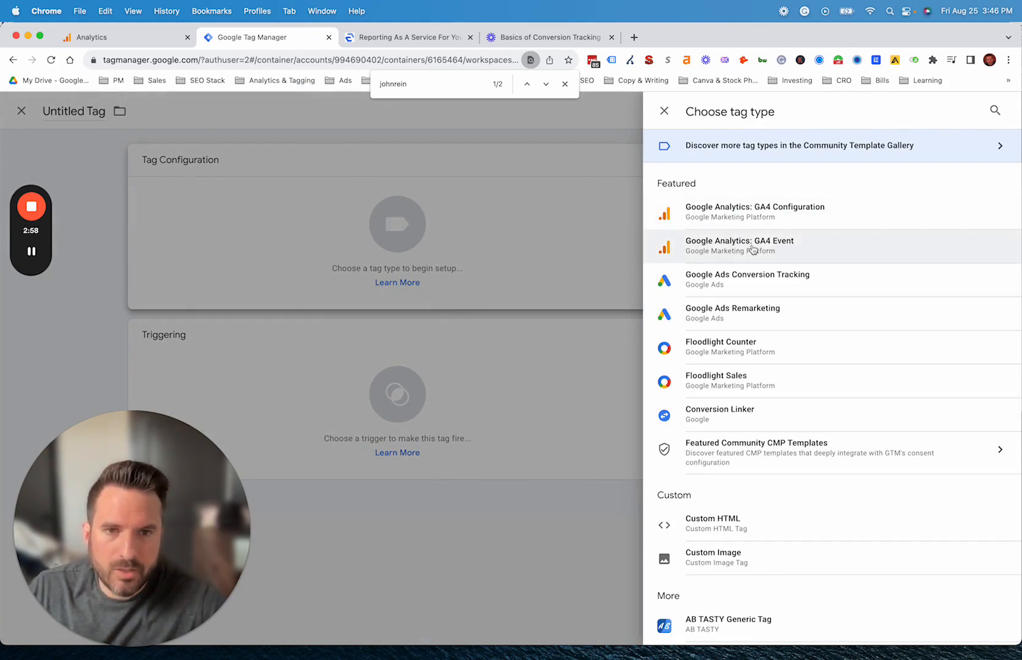
{"action": "left_click", "coordinate": [738, 246]}
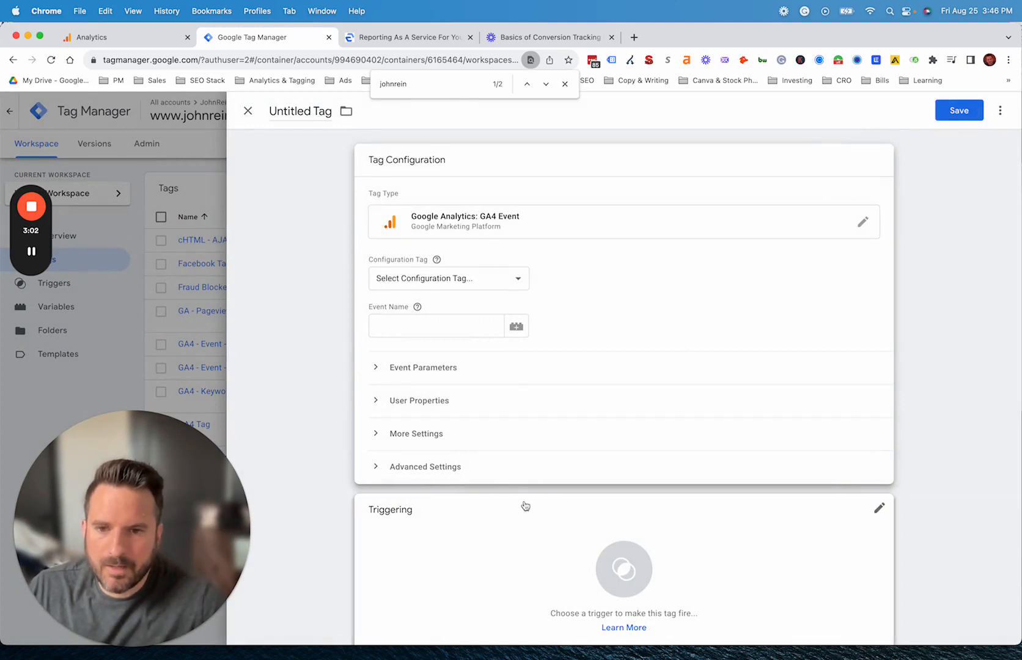
{"action": "left_click", "coordinate": [447, 277]}
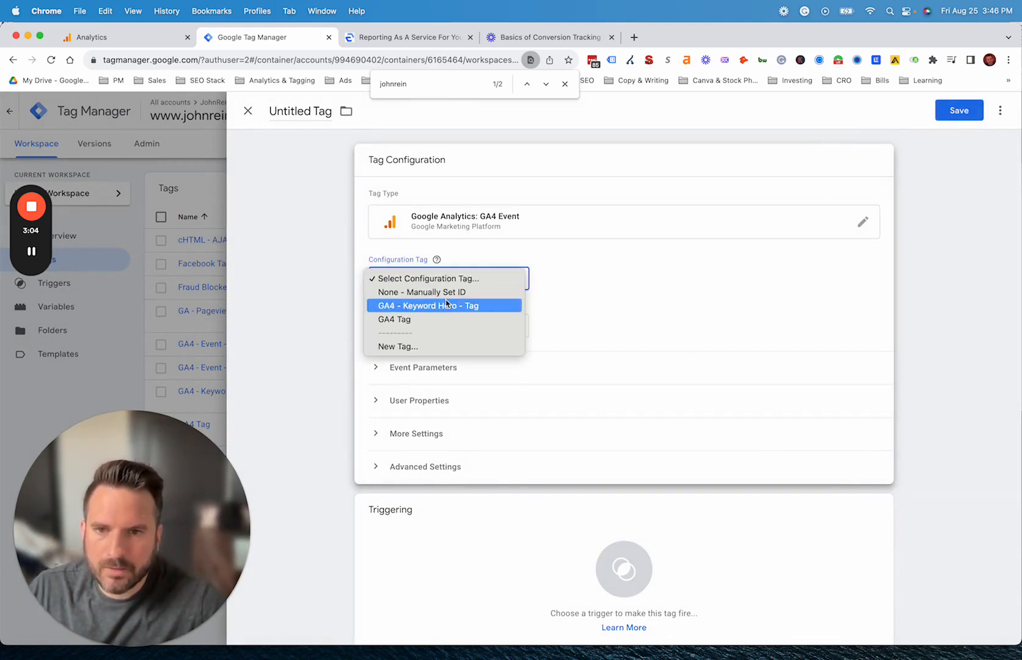
{"action": "left_click", "coordinate": [394, 319]}
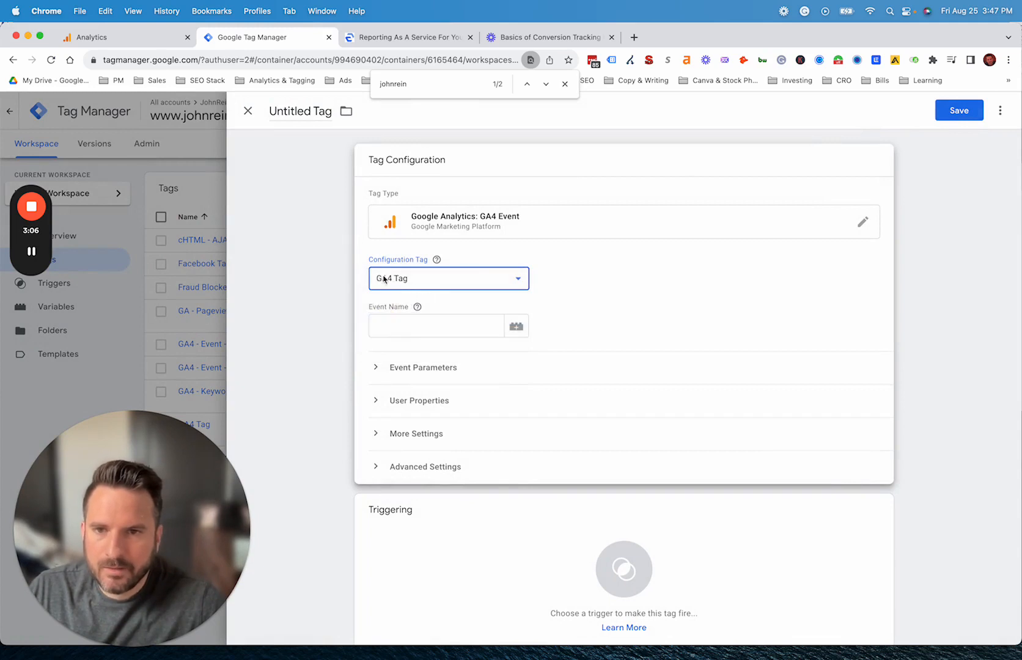
{"action": "mouse_move", "coordinate": [435, 285]}
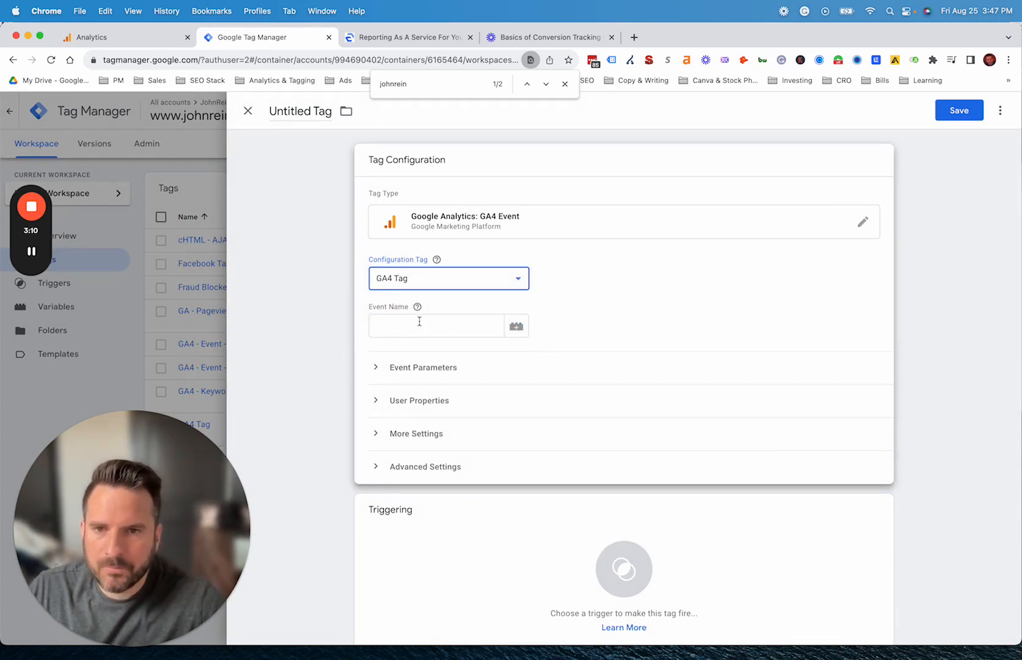
{"action": "left_click", "coordinate": [95, 37]}
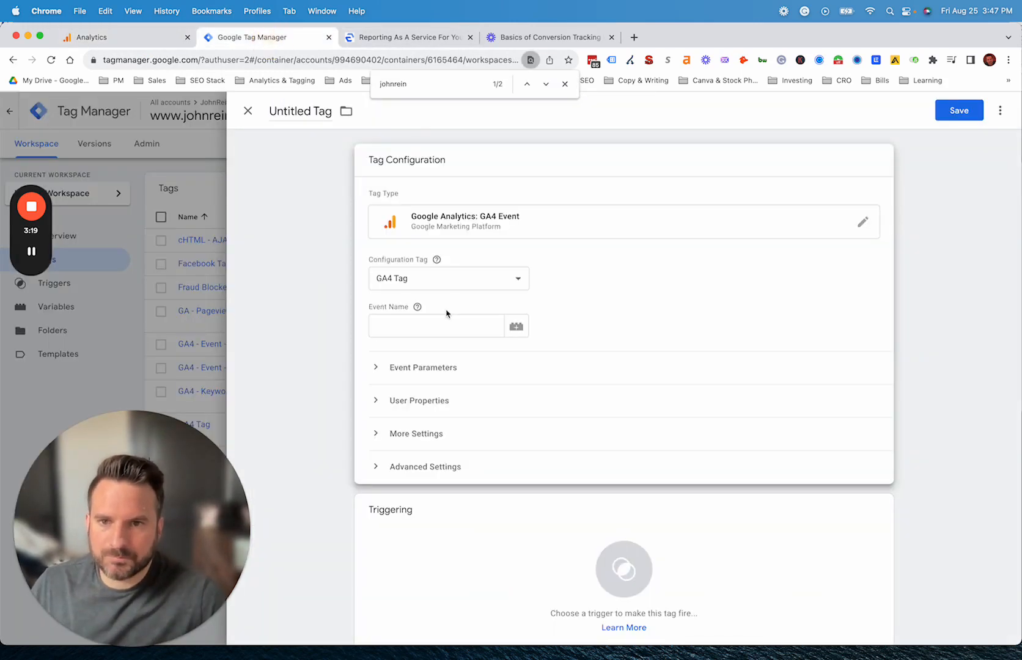
- Set the event name to form_submission and add a form_id parameter set to {{Form ID}}
{"action": "left_click", "coordinate": [435, 325]}
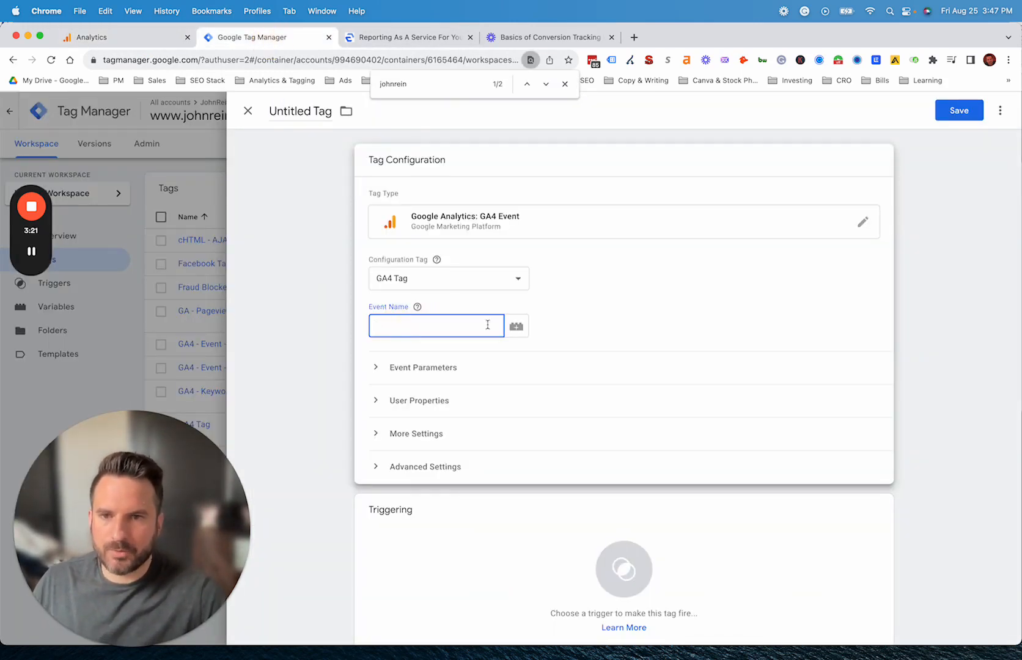
{"action": "type", "text": "form_submission"}
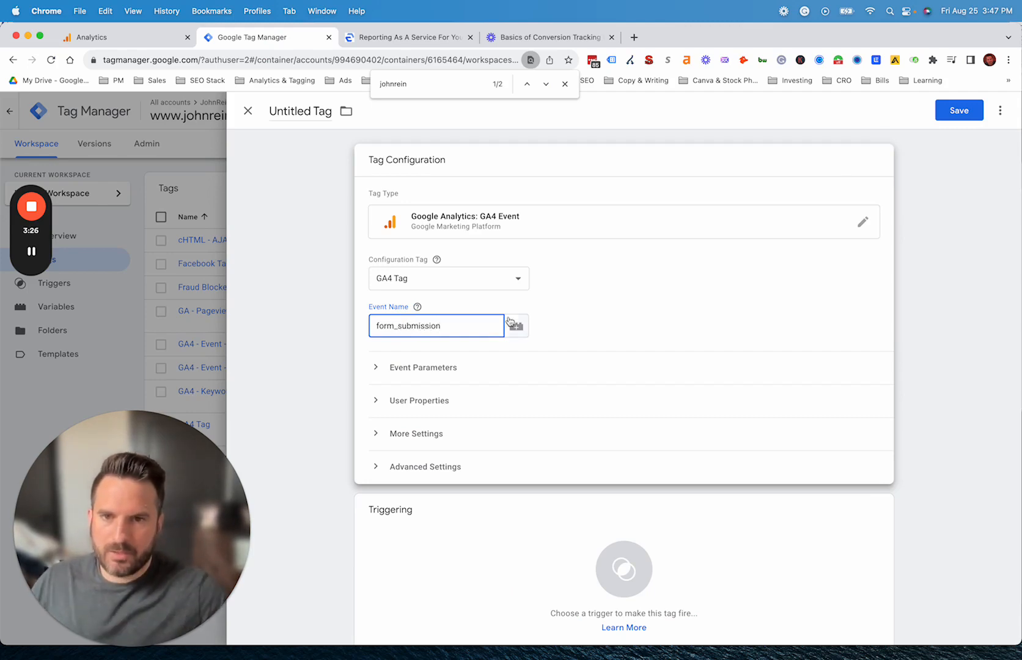
{"action": "mouse_move", "coordinate": [416, 306]}
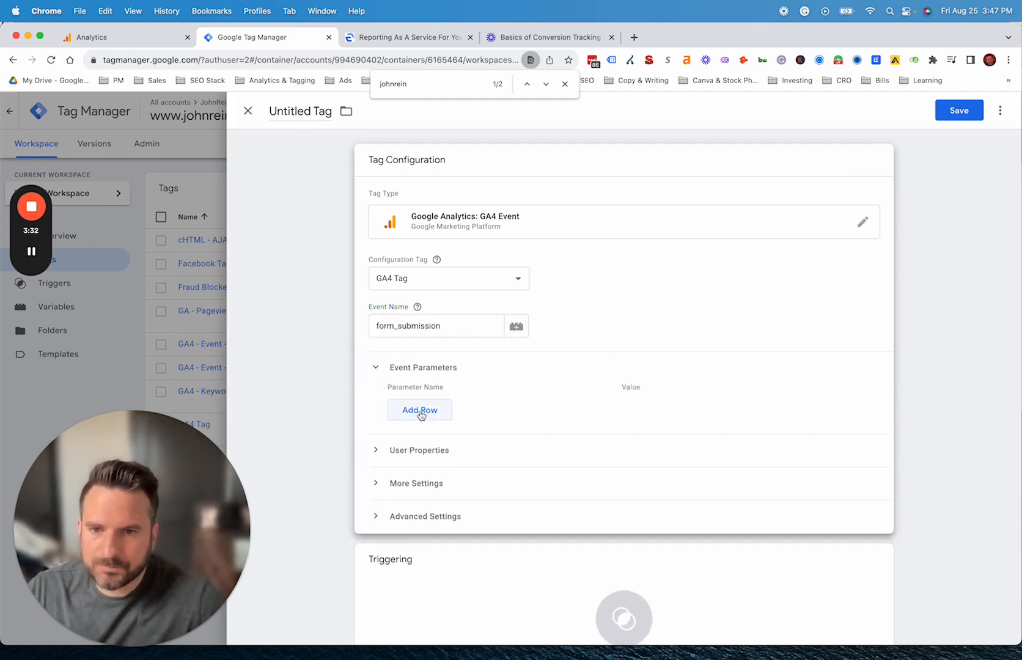
{"action": "left_click", "coordinate": [419, 409]}
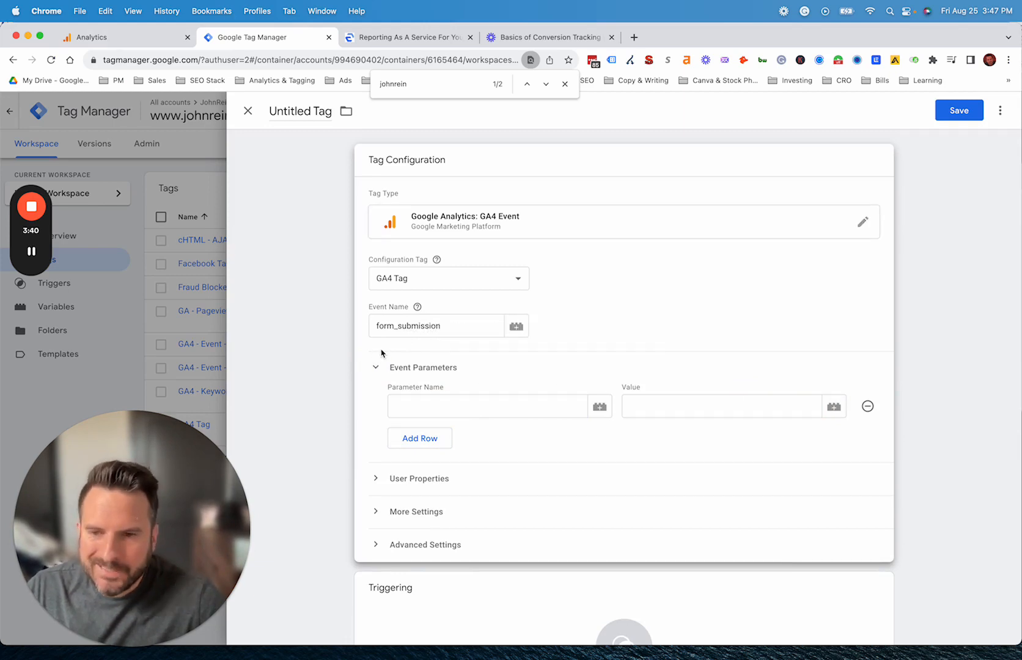
{"action": "left_click", "coordinate": [436, 325]}
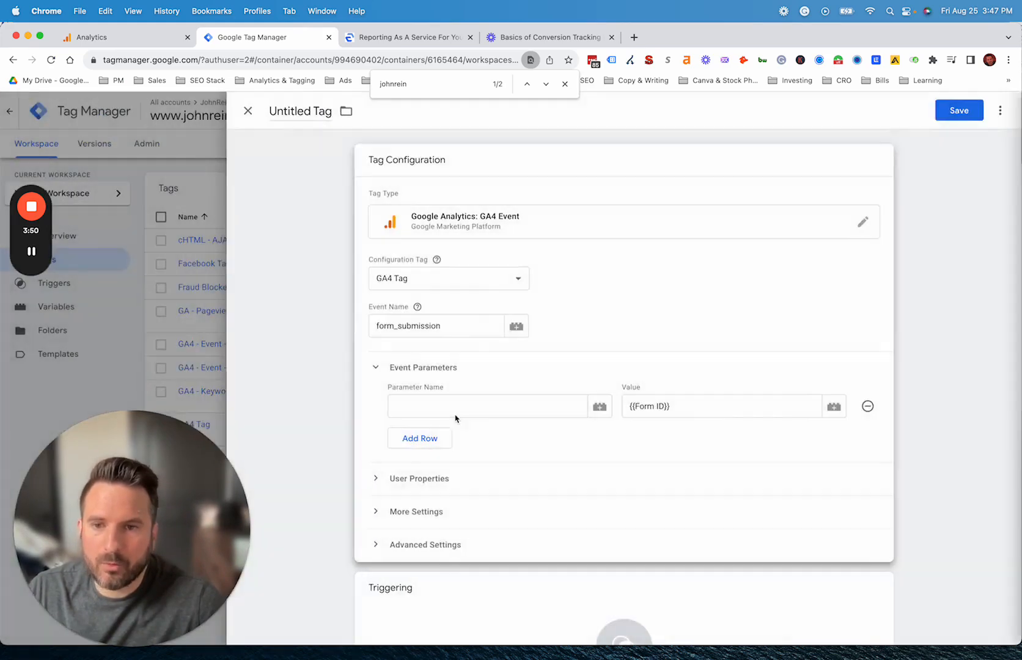
{"action": "type", "text": "form_id"}
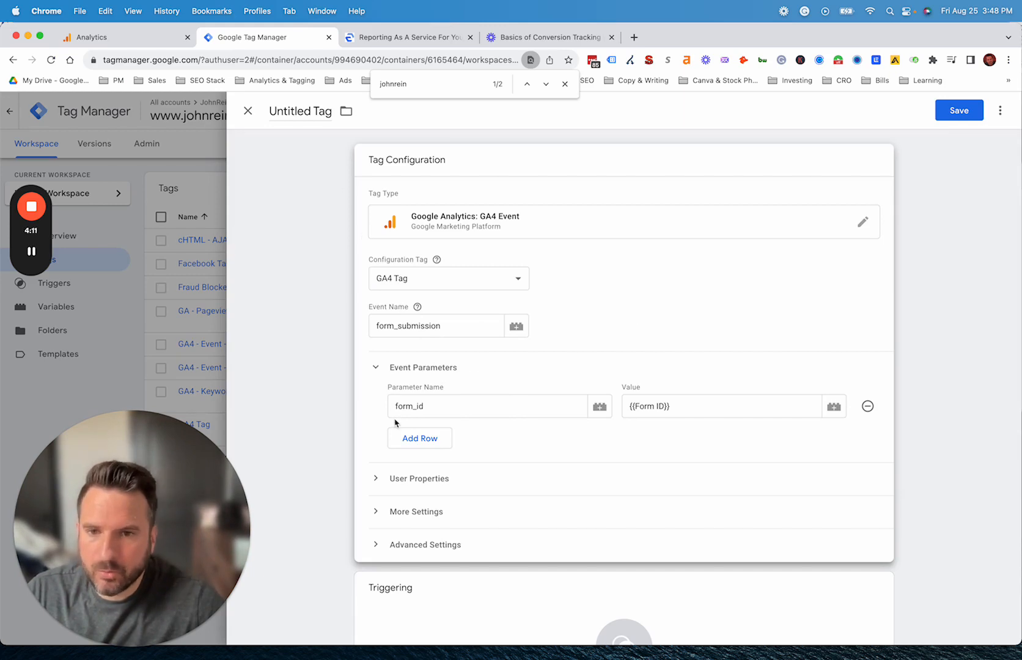
- Add an empty second parameter row and move down to the Triggering section
{"action": "left_click", "coordinate": [419, 437]}
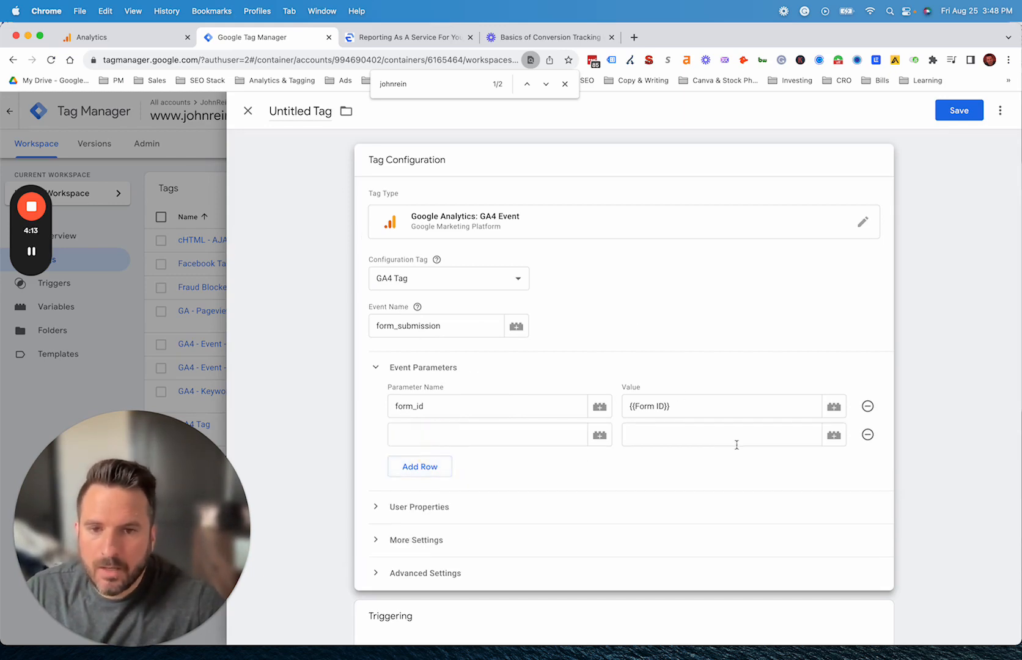
{"action": "left_click", "coordinate": [833, 433]}
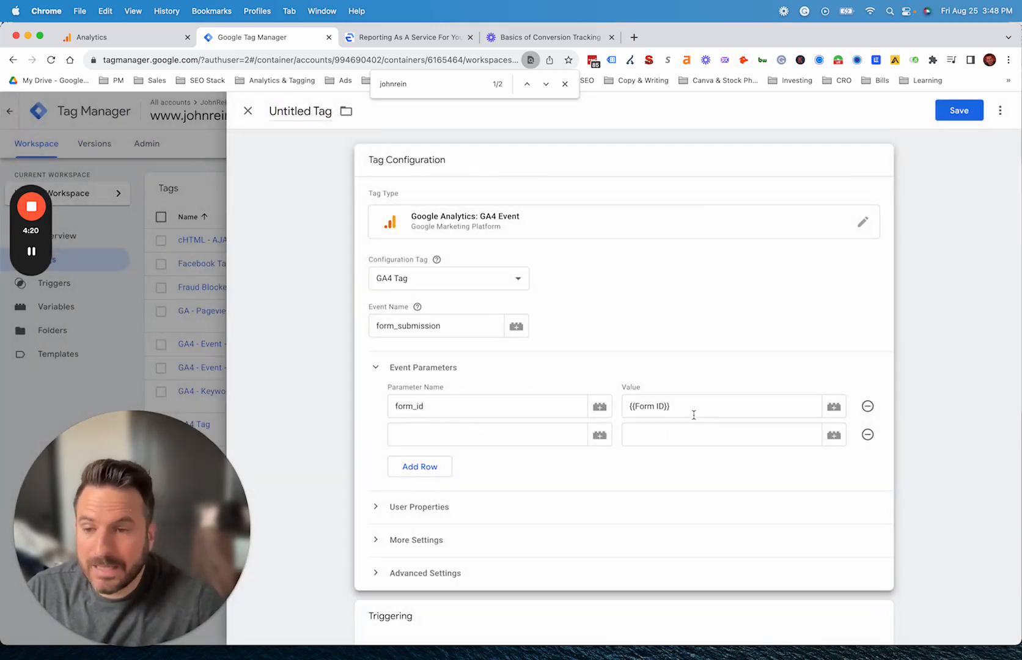
{"action": "scroll", "scroll_direction": "down", "scroll_amount": 3}
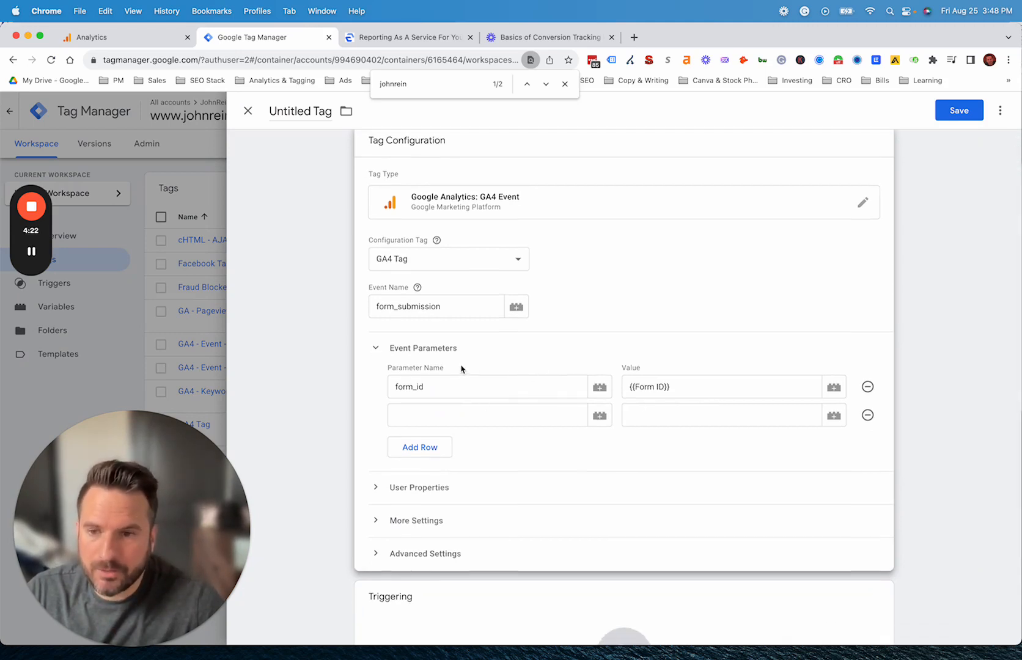
{"action": "scroll", "scroll_direction": "down", "scroll_amount": 3}
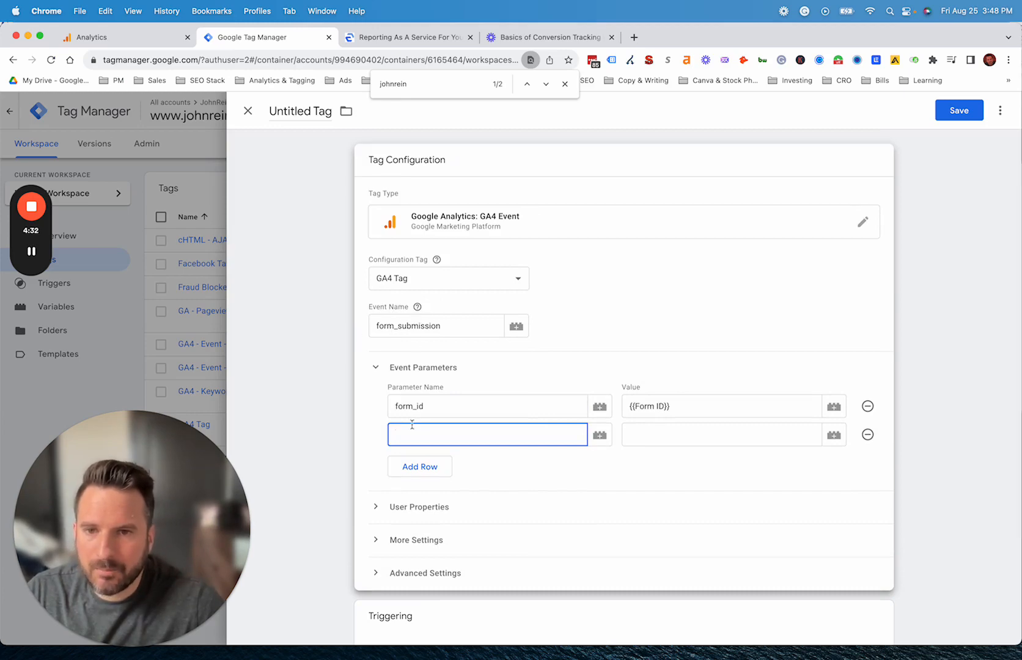
{"action": "scroll", "scroll_direction": "down", "scroll_amount": 3}
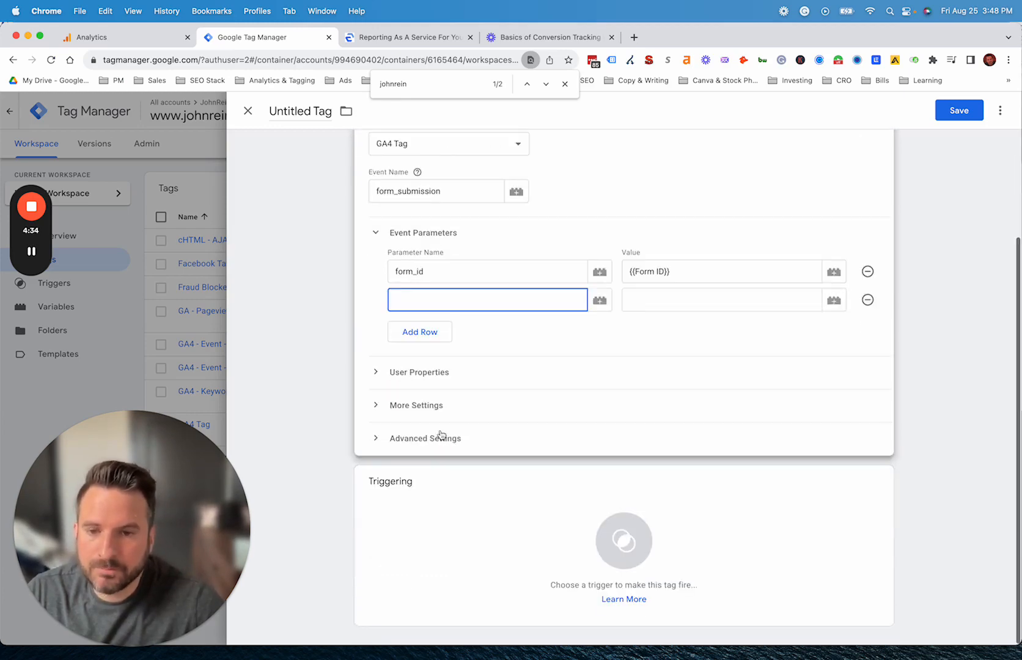
- Create a new Page View trigger firing on some page views where Page Path contains thank-you
{"action": "left_click", "coordinate": [623, 540]}
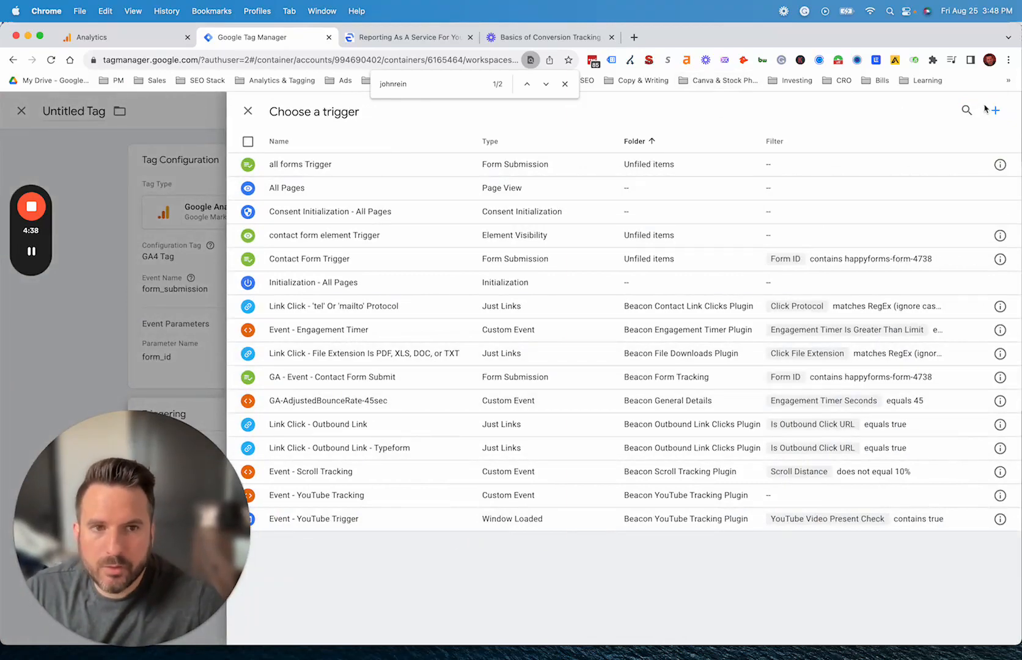
{"action": "left_click", "coordinate": [998, 109]}
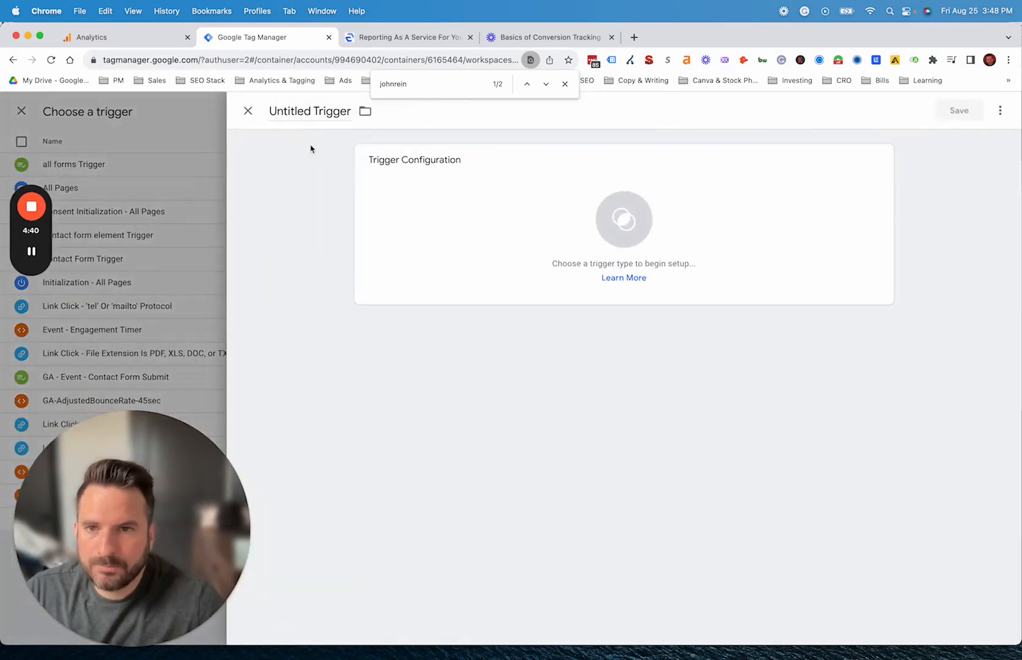
{"action": "double_click", "coordinate": [309, 111]}
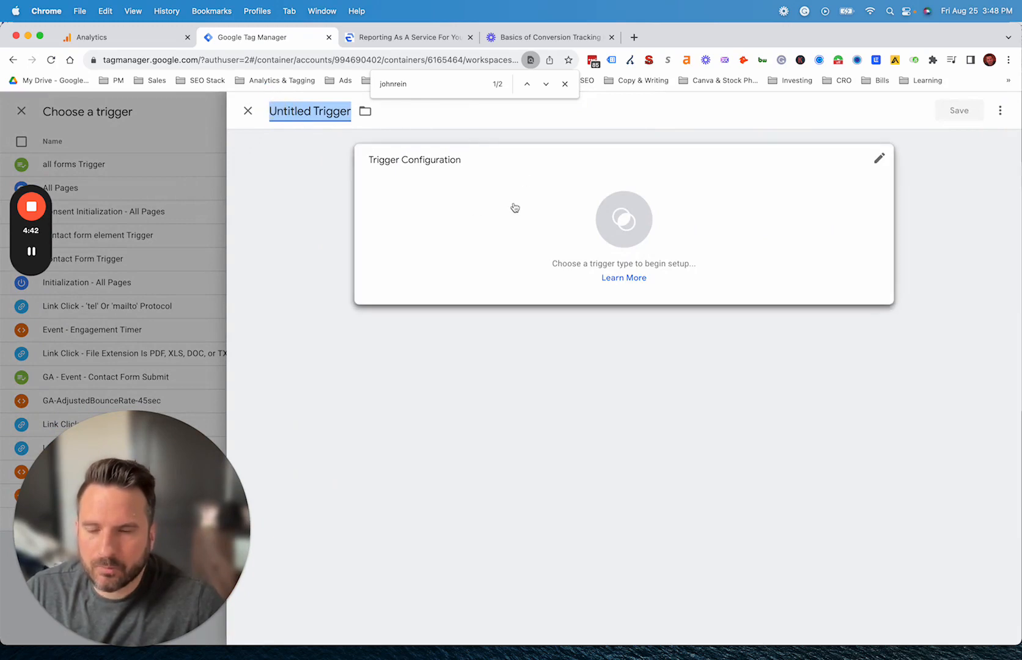
{"action": "left_click", "coordinate": [879, 156]}
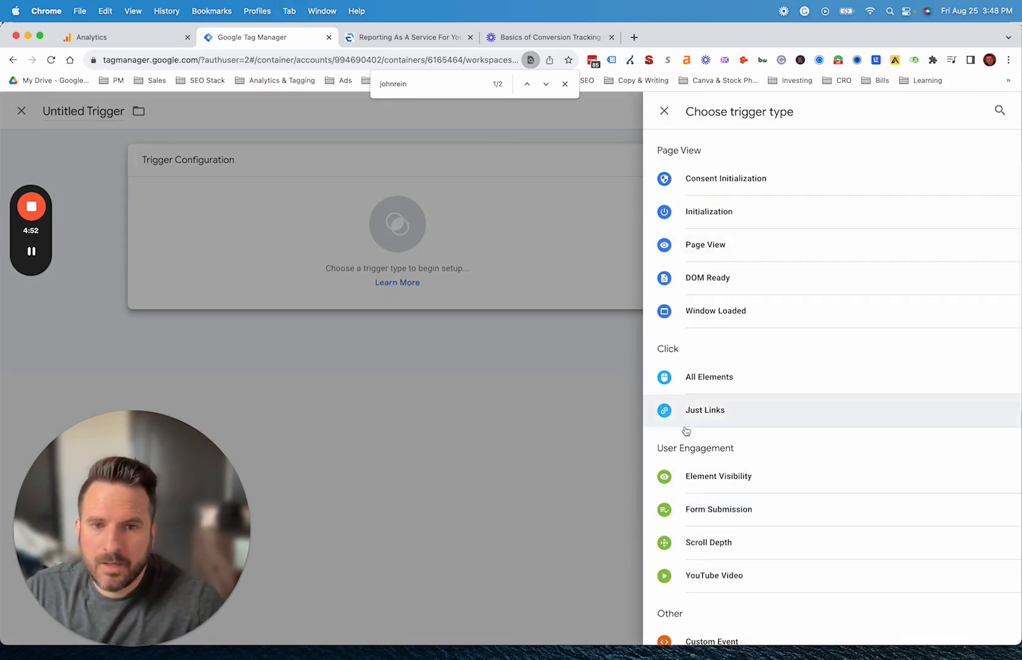
{"action": "mouse_move", "coordinate": [706, 391]}
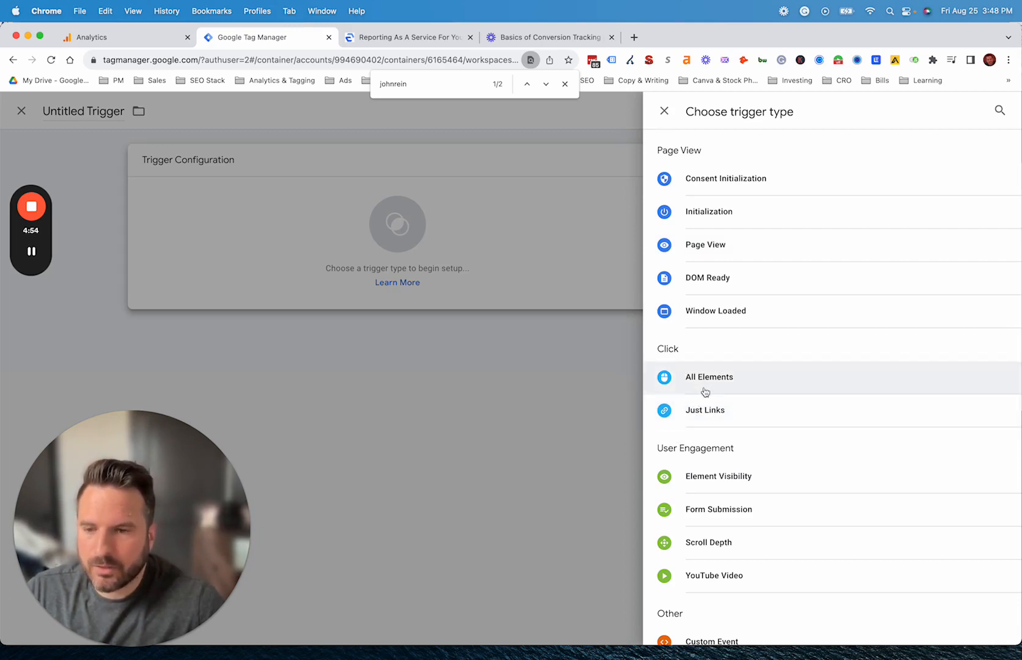
{"action": "left_click", "coordinate": [705, 244]}
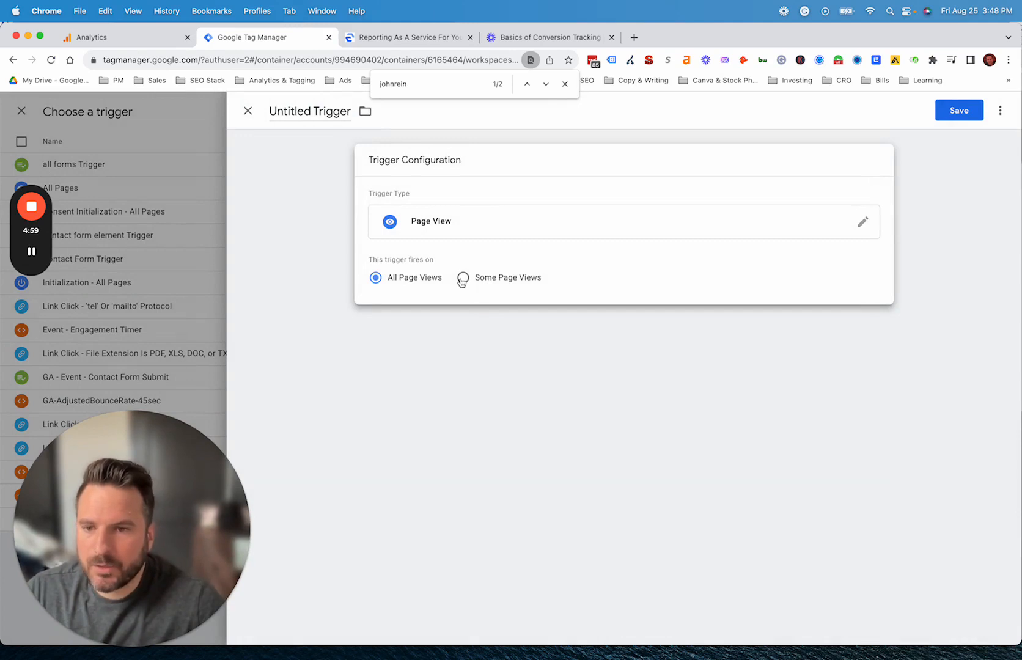
{"action": "left_click", "coordinate": [462, 278]}
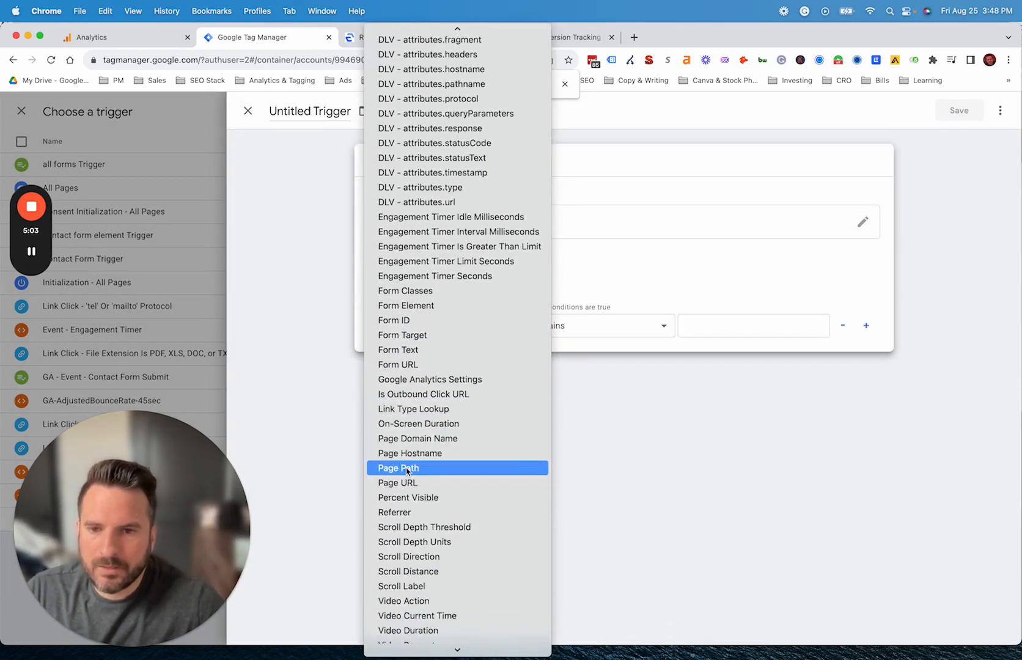
{"action": "left_click", "coordinate": [397, 468]}
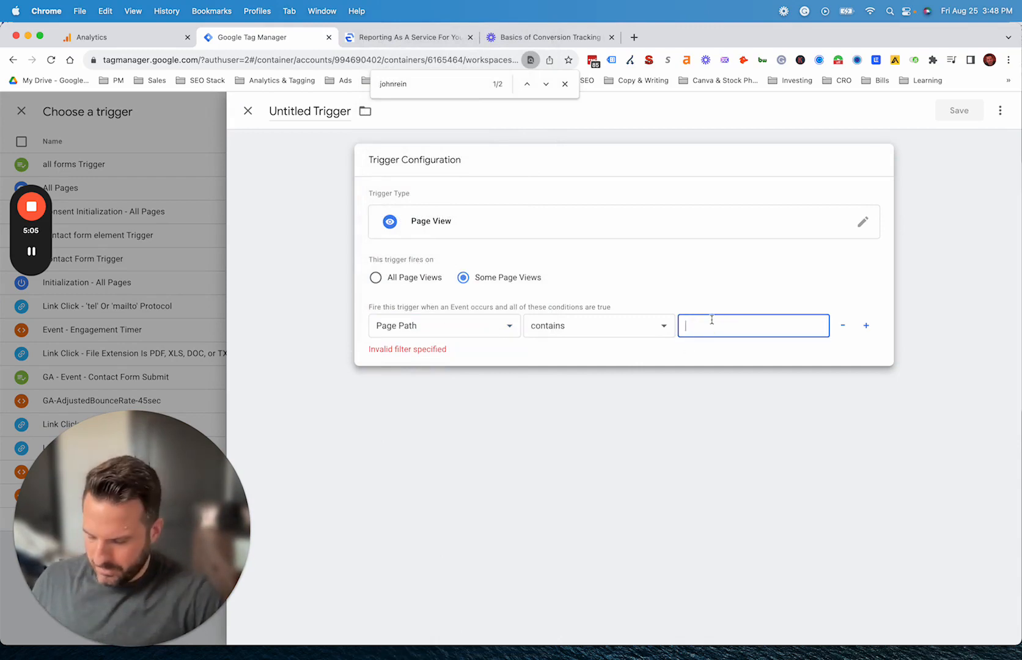
{"action": "type", "text": "thank-you"}
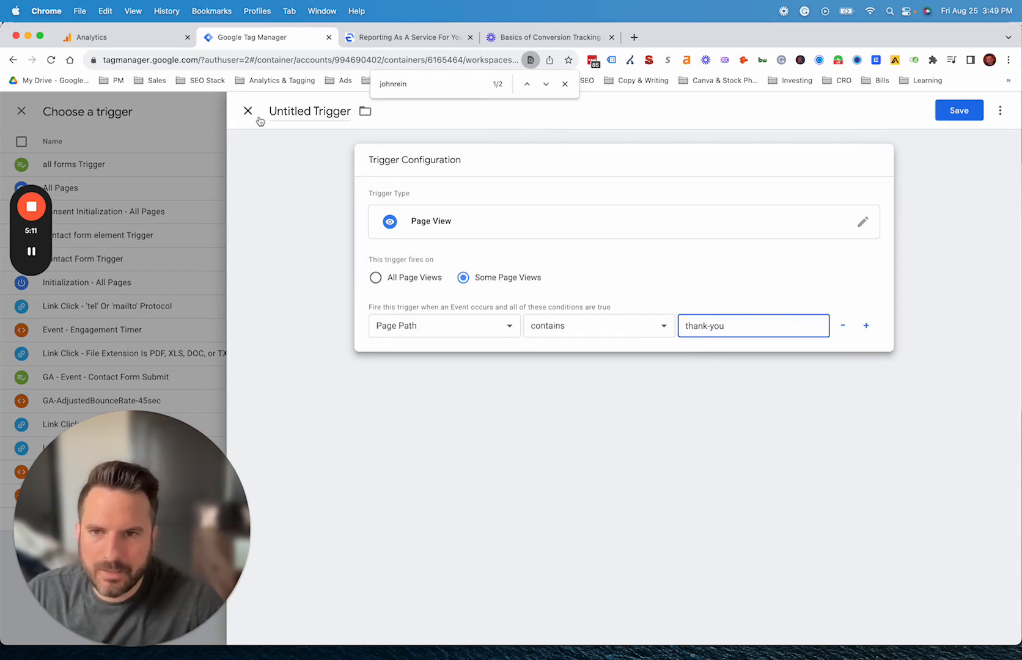
- Discard the unsaved trigger and tag, then view the existing GA4 - Event - Contact Forms tag
{"action": "left_click", "coordinate": [247, 111]}
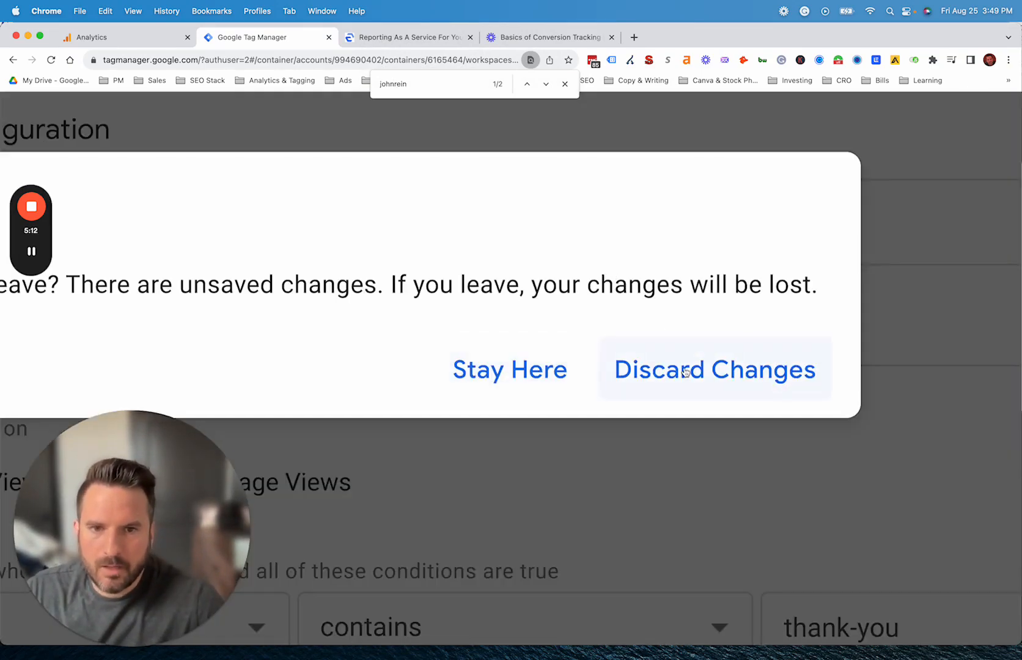
{"action": "left_click", "coordinate": [713, 369]}
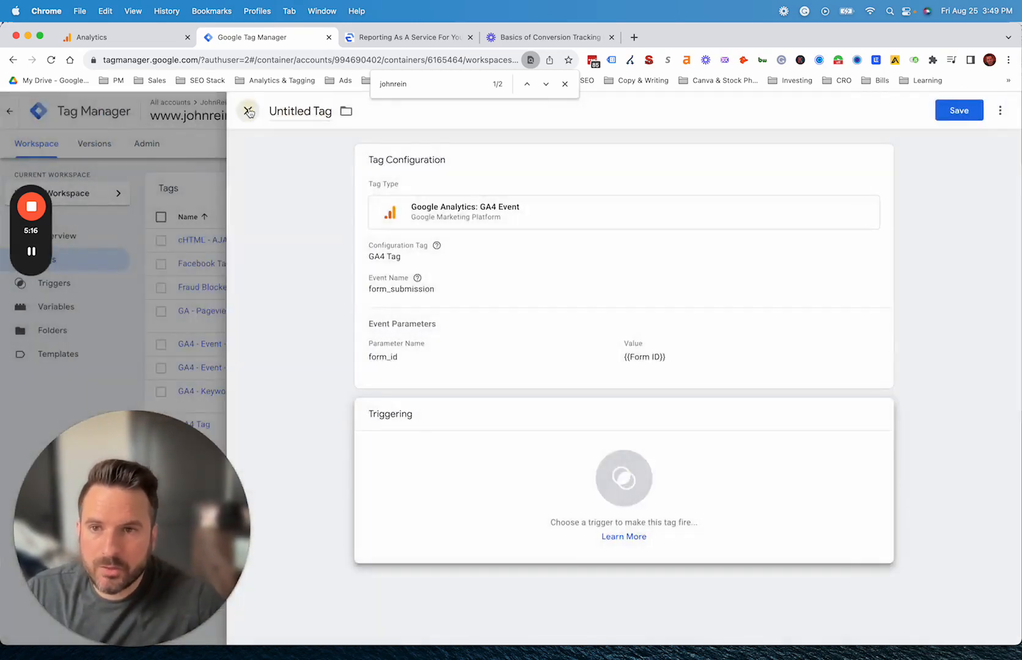
{"action": "left_click", "coordinate": [248, 111]}
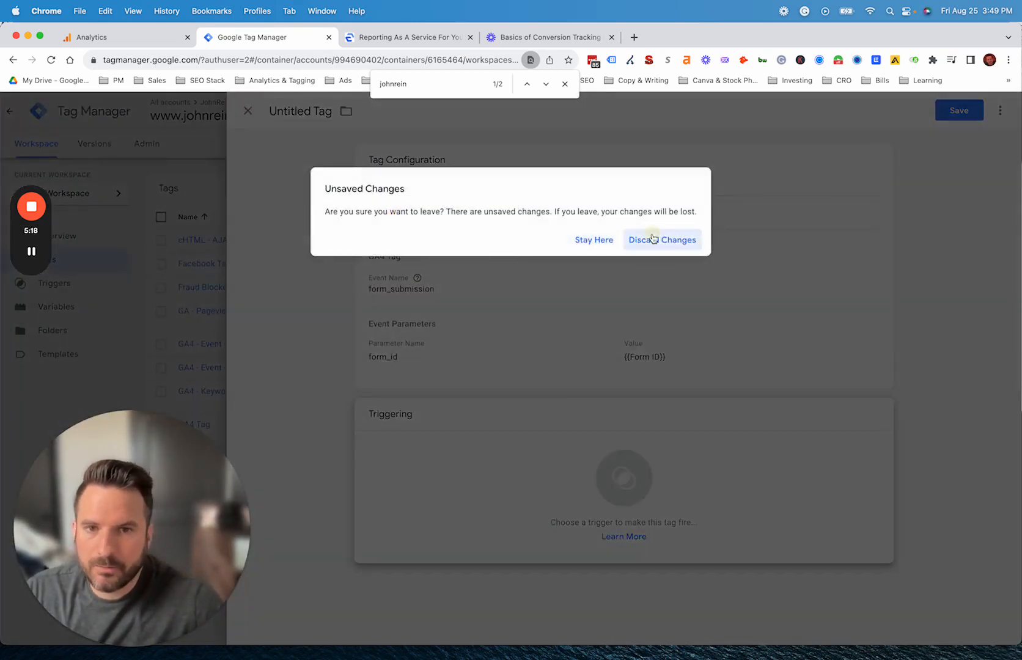
{"action": "left_click", "coordinate": [662, 240]}
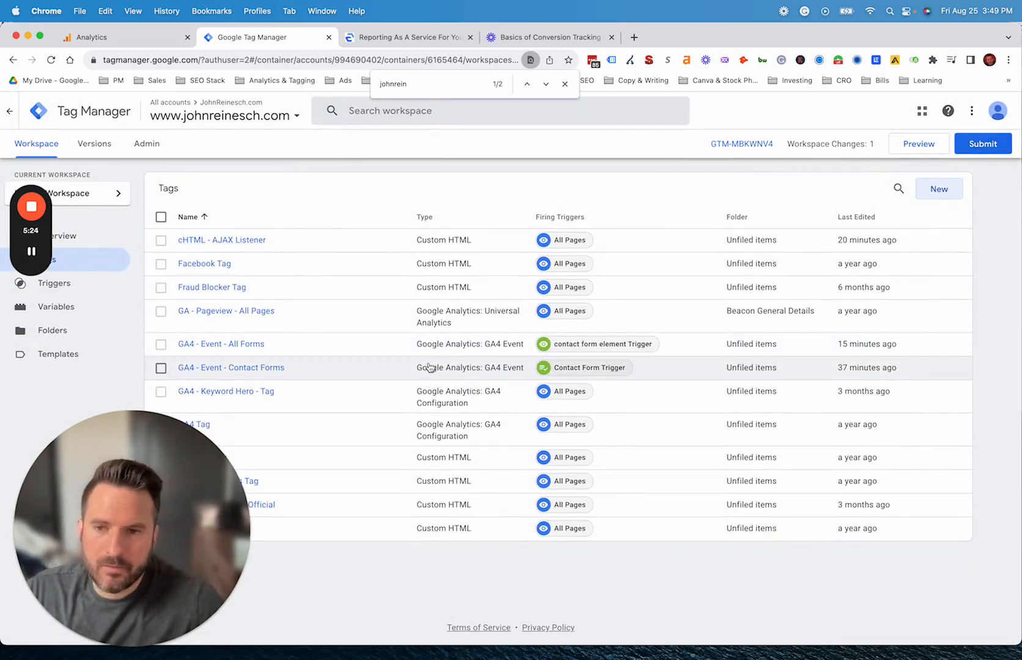
{"action": "mouse_move", "coordinate": [601, 349]}
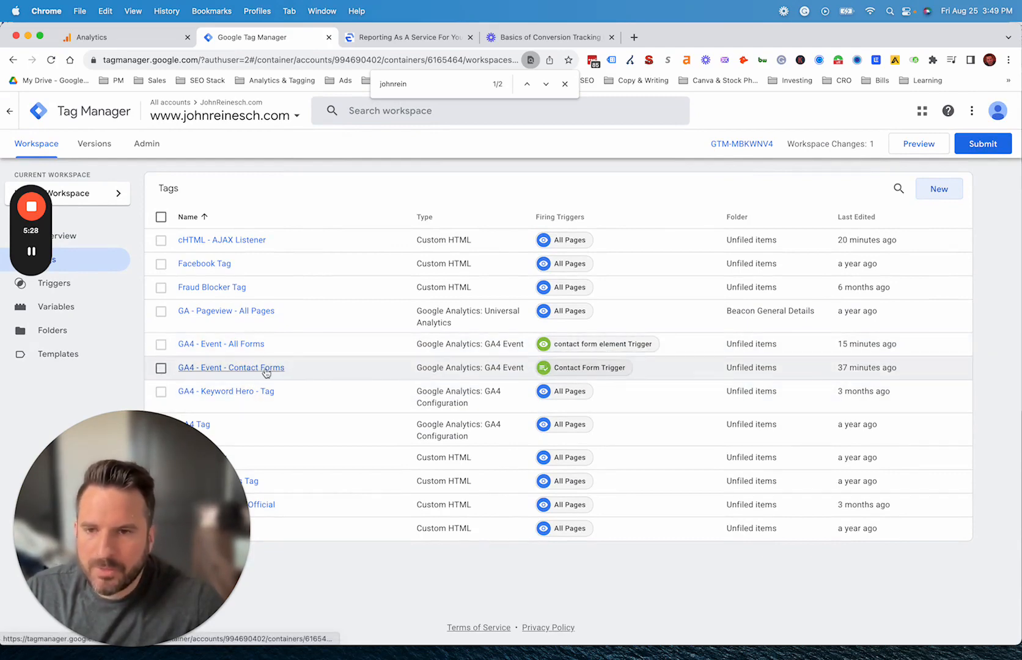
{"action": "left_click", "coordinate": [231, 366]}
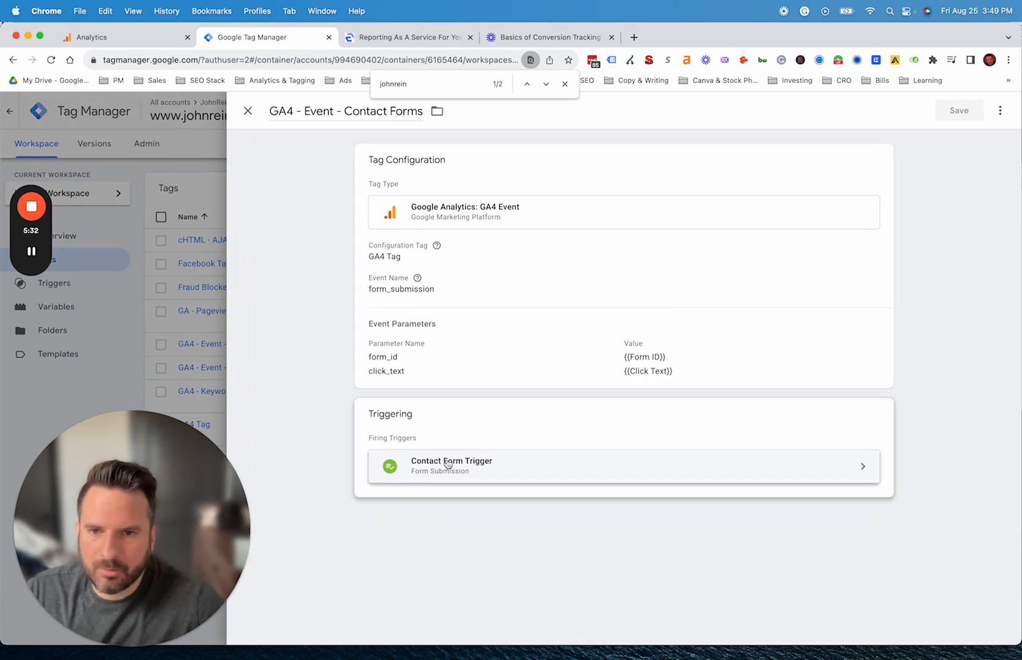
{"action": "left_click", "coordinate": [451, 467]}
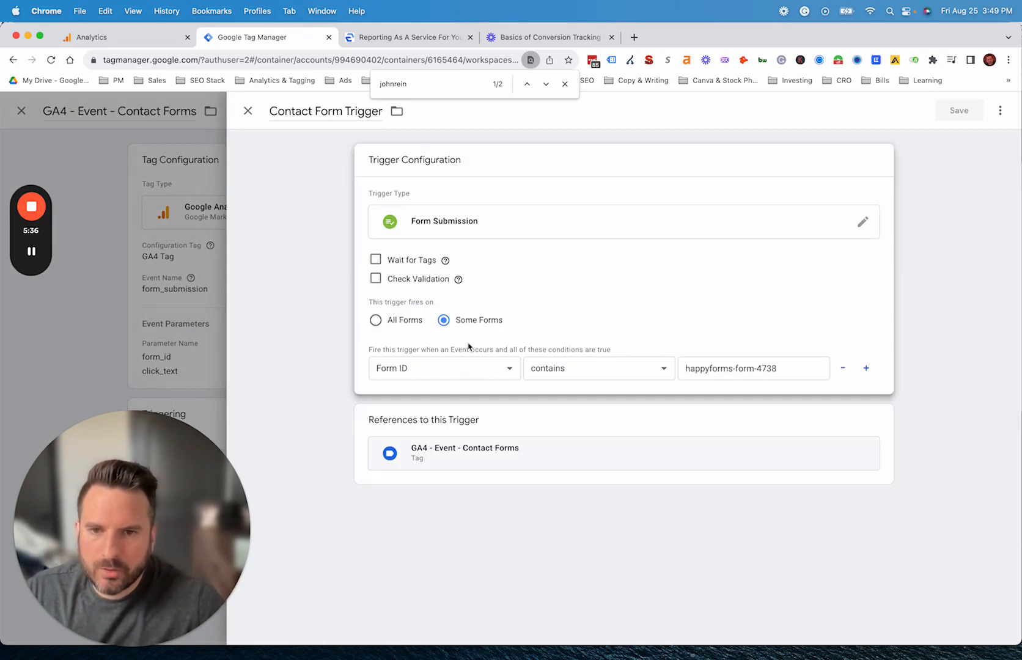
{"action": "double_click", "coordinate": [753, 368]}
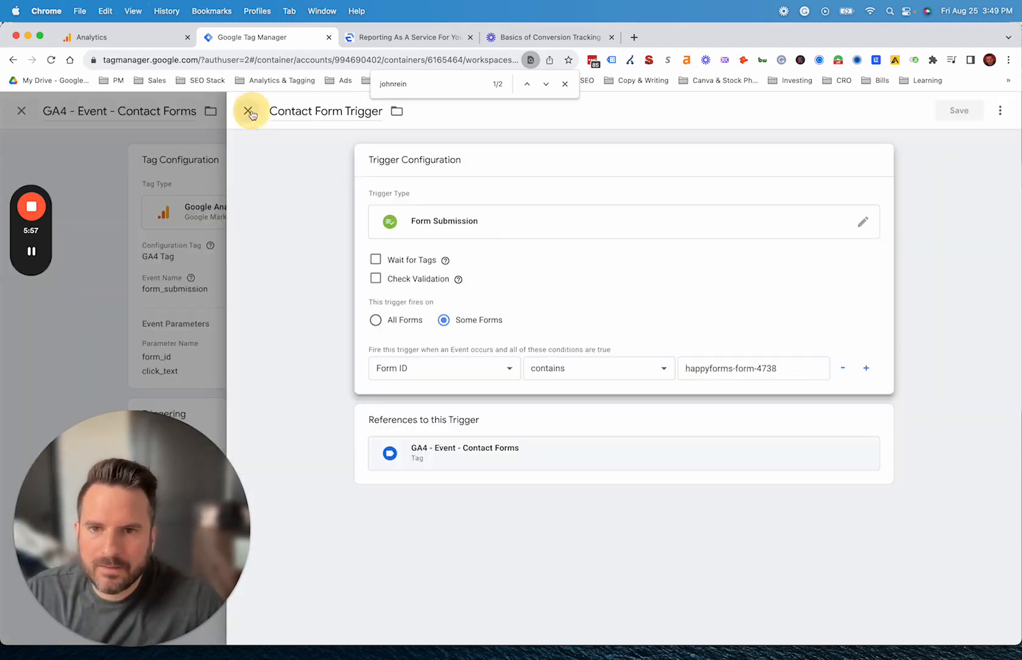
{"action": "left_click", "coordinate": [252, 112]}
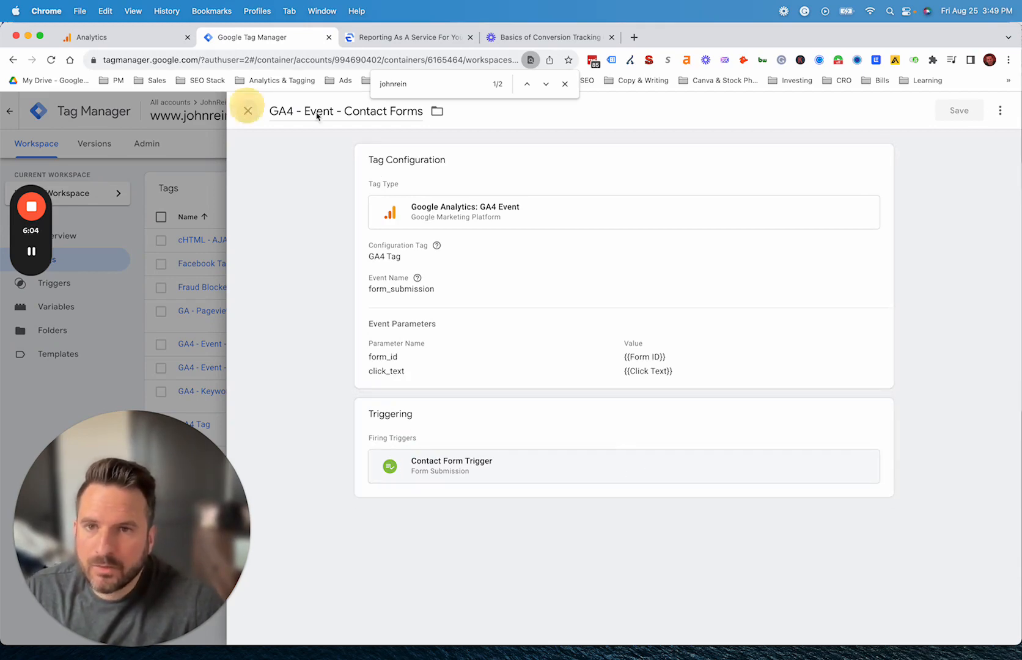
{"action": "left_click", "coordinate": [246, 110]}
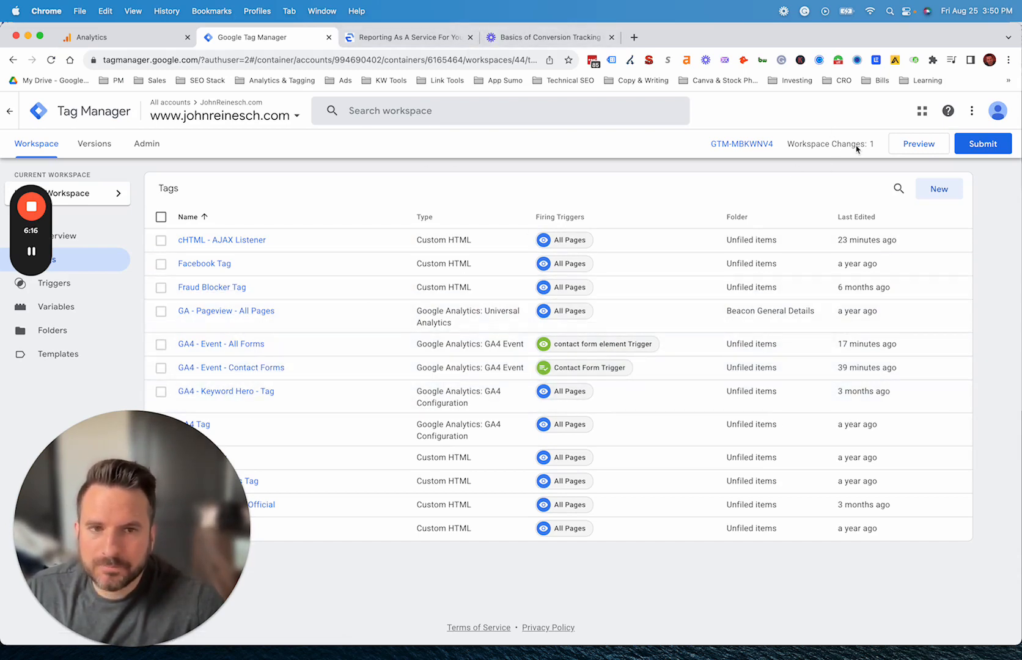
{"action": "mouse_move", "coordinate": [912, 156]}
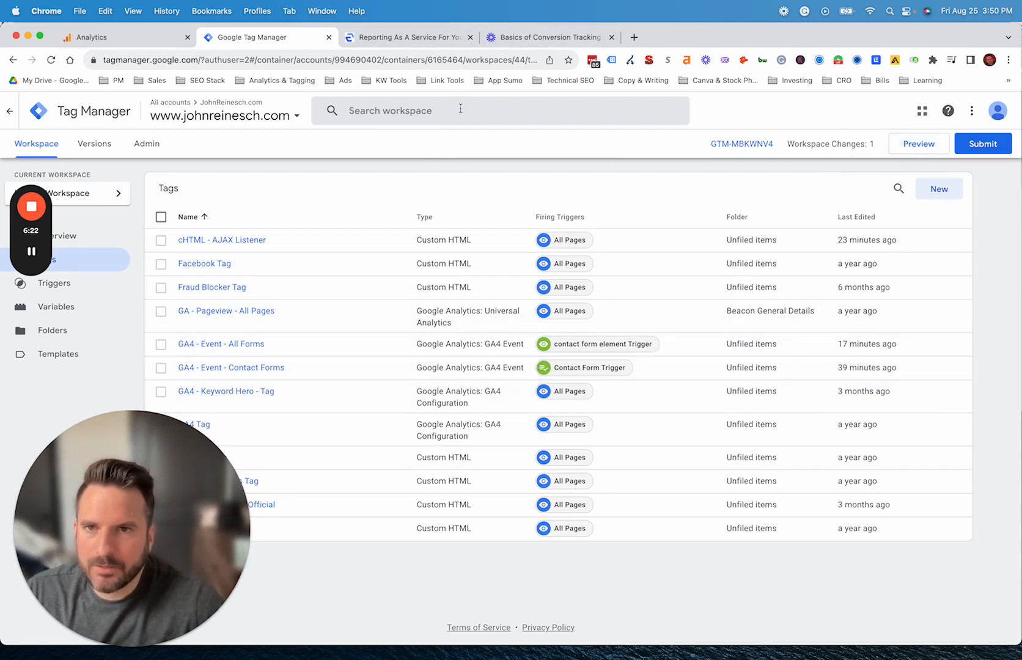
- Switch from the Tag Manager workspace to the Google Analytics property admin page
{"action": "left_click", "coordinate": [116, 36]}
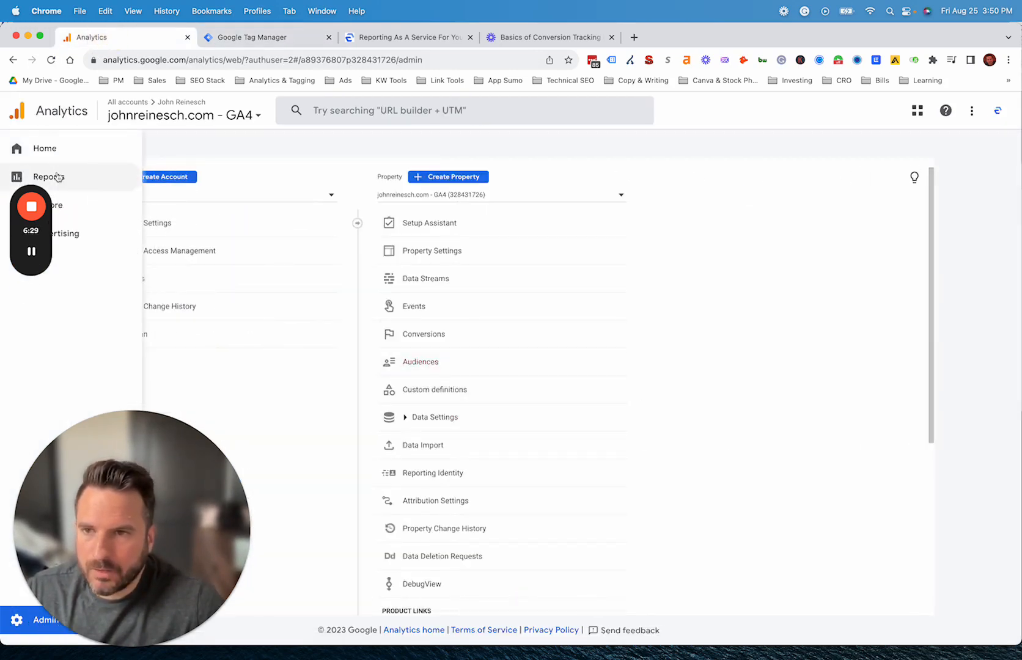
- Review Realtime conversions for form_submission and calendar_clicks and page the event count list forward
{"action": "left_click", "coordinate": [48, 176]}
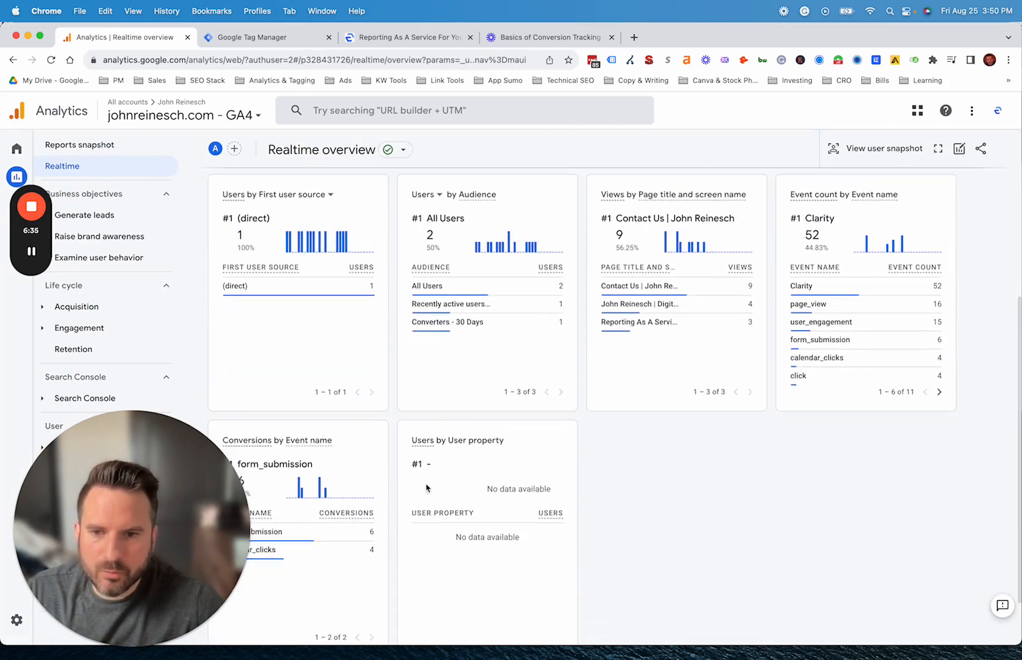
{"action": "mouse_move", "coordinate": [279, 520]}
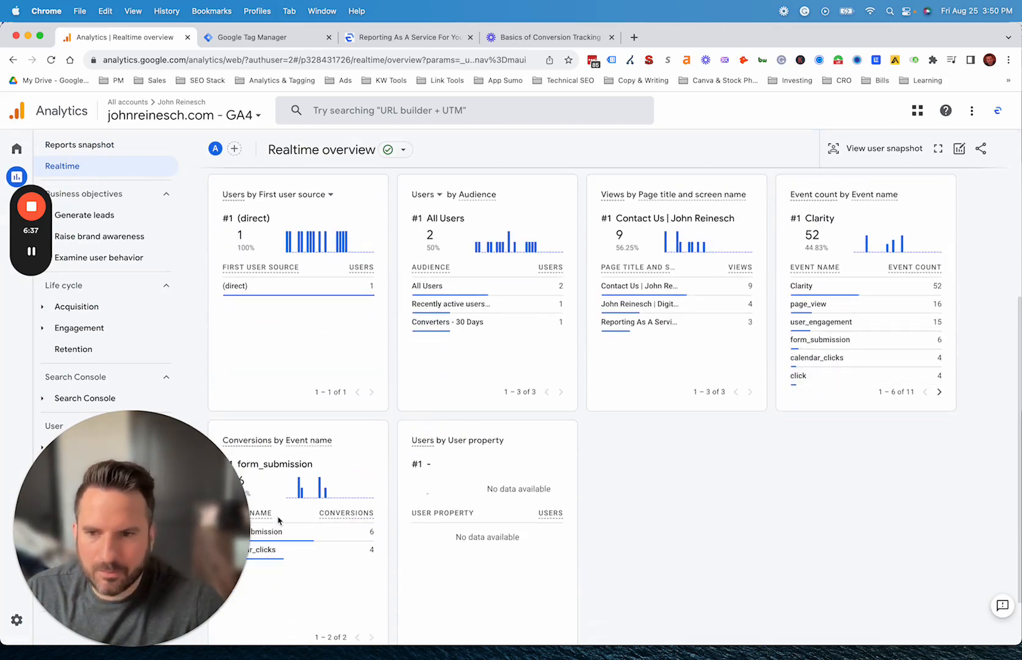
{"action": "scroll", "scroll_direction": "down", "scroll_amount": 3}
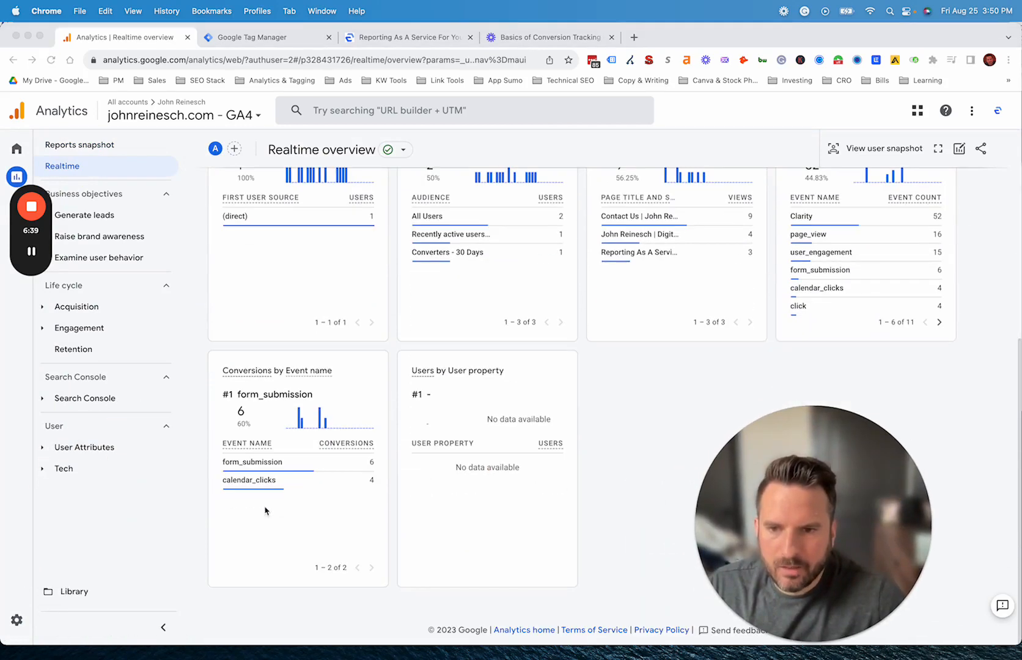
{"action": "mouse_move", "coordinate": [228, 486]}
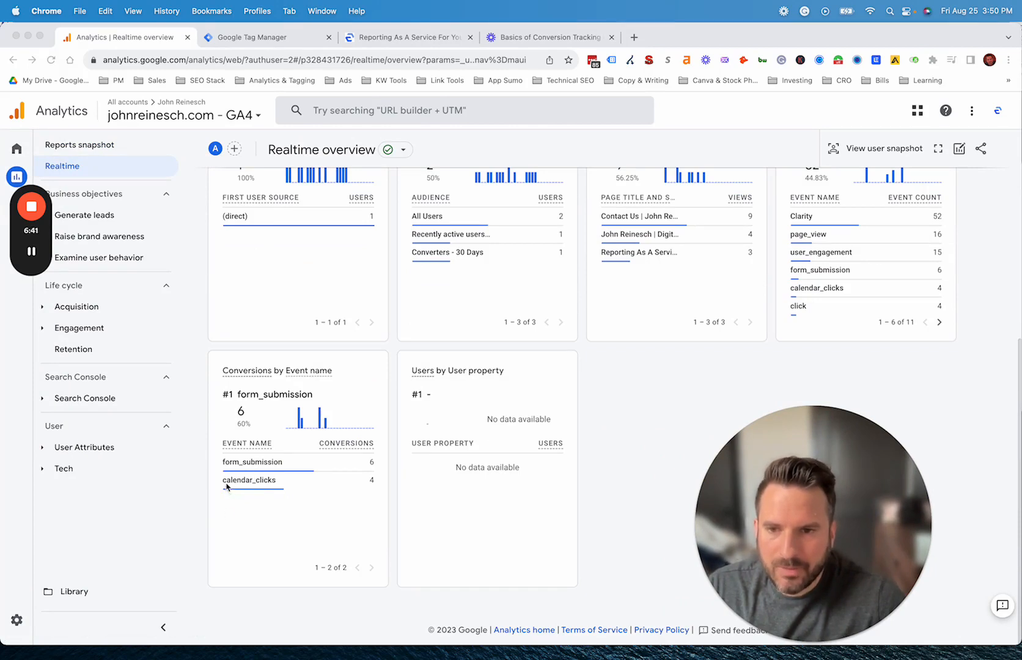
{"action": "mouse_move", "coordinate": [263, 498]}
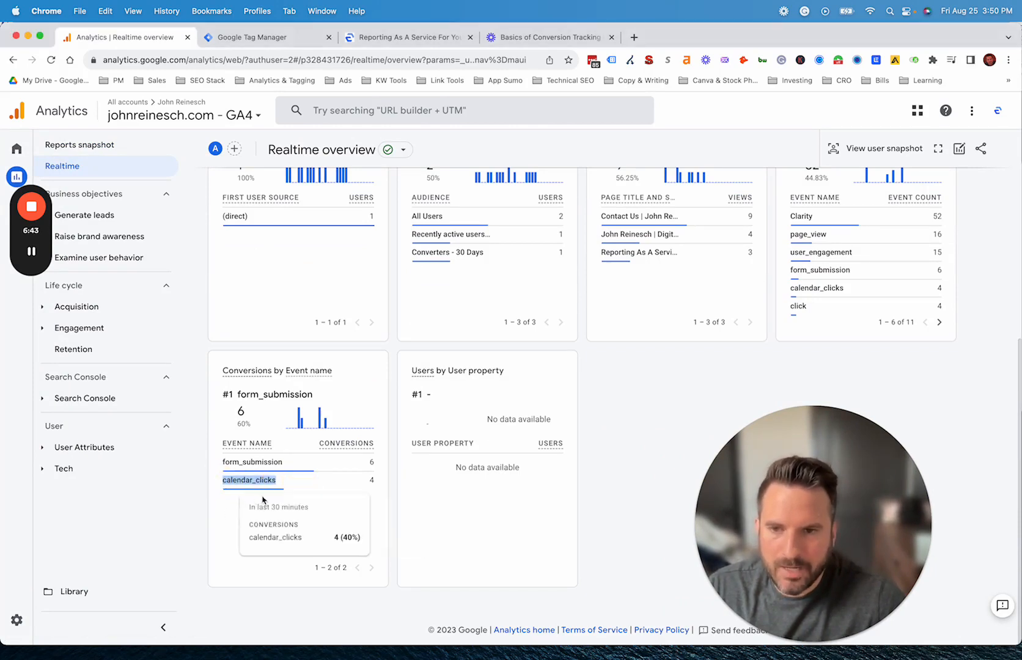
{"action": "scroll", "scroll_direction": "up", "scroll_amount": 3}
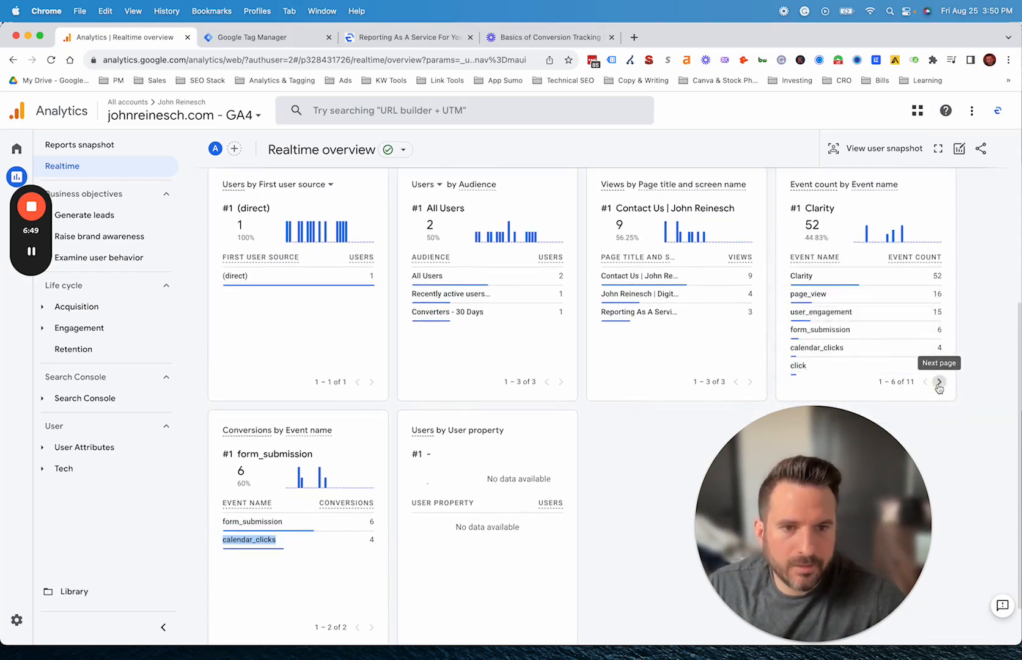
{"action": "left_click", "coordinate": [939, 381]}
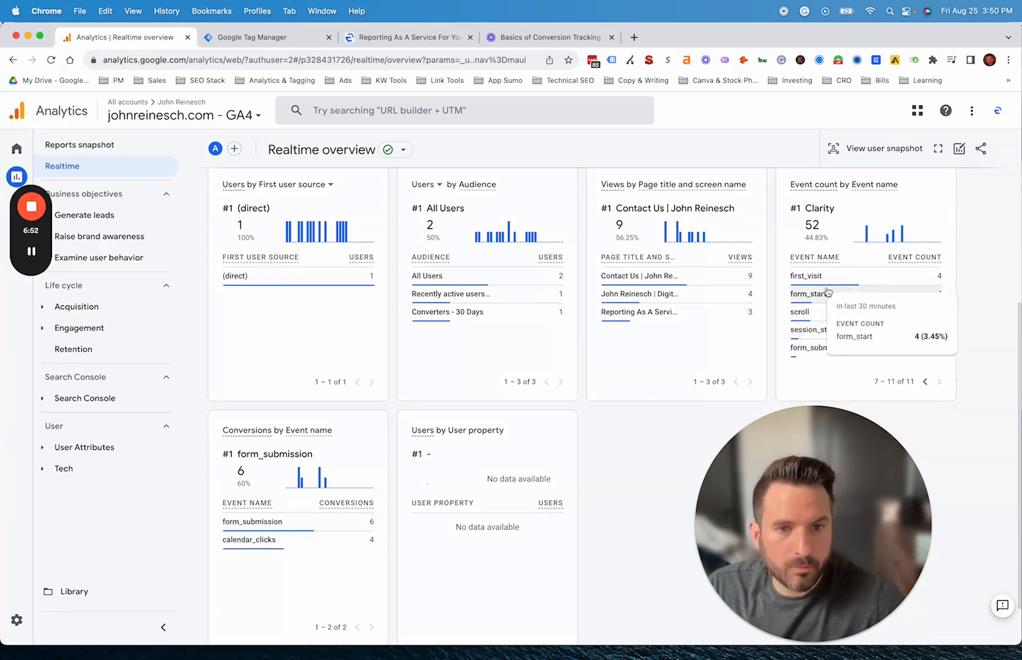
{"action": "mouse_move", "coordinate": [328, 425]}
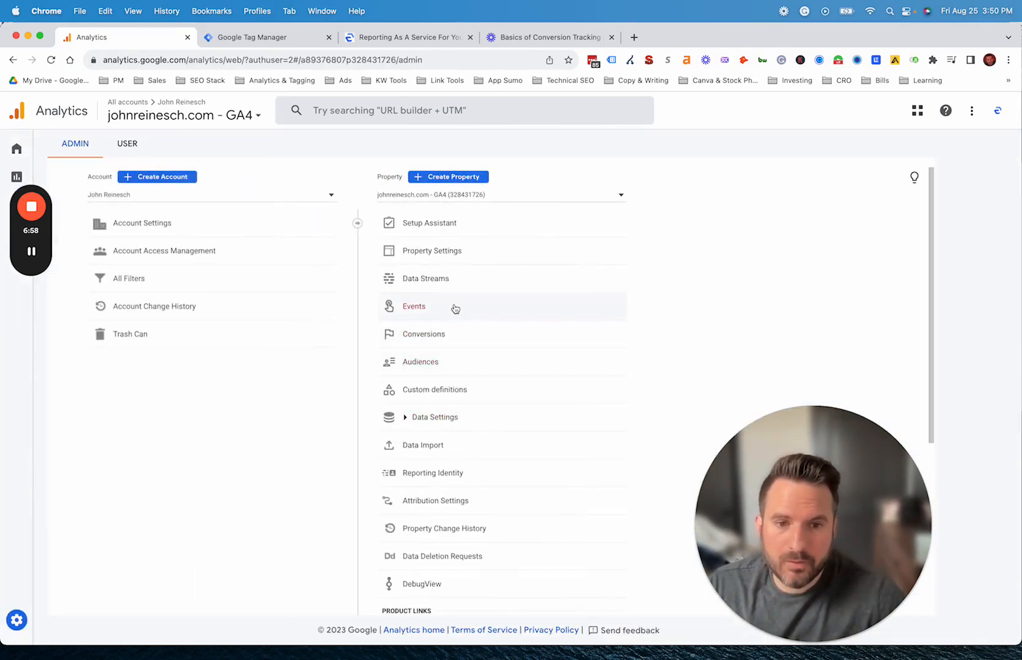
- View the Events list, then the Conversions list with calendar_clicks and form_submission marked
{"action": "left_click", "coordinate": [413, 306]}
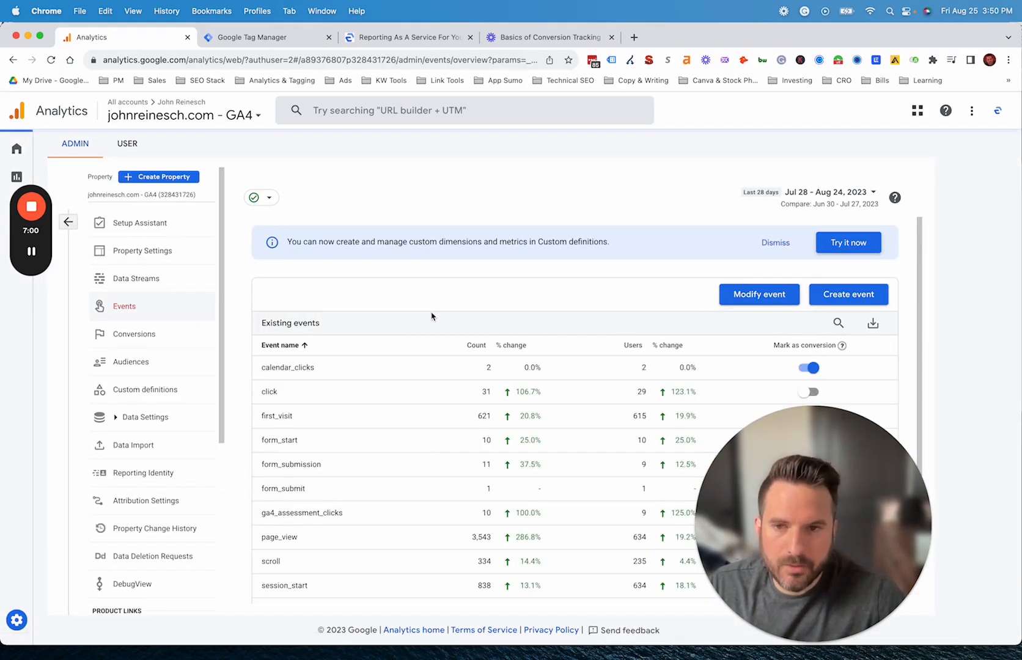
{"action": "mouse_move", "coordinate": [459, 381]}
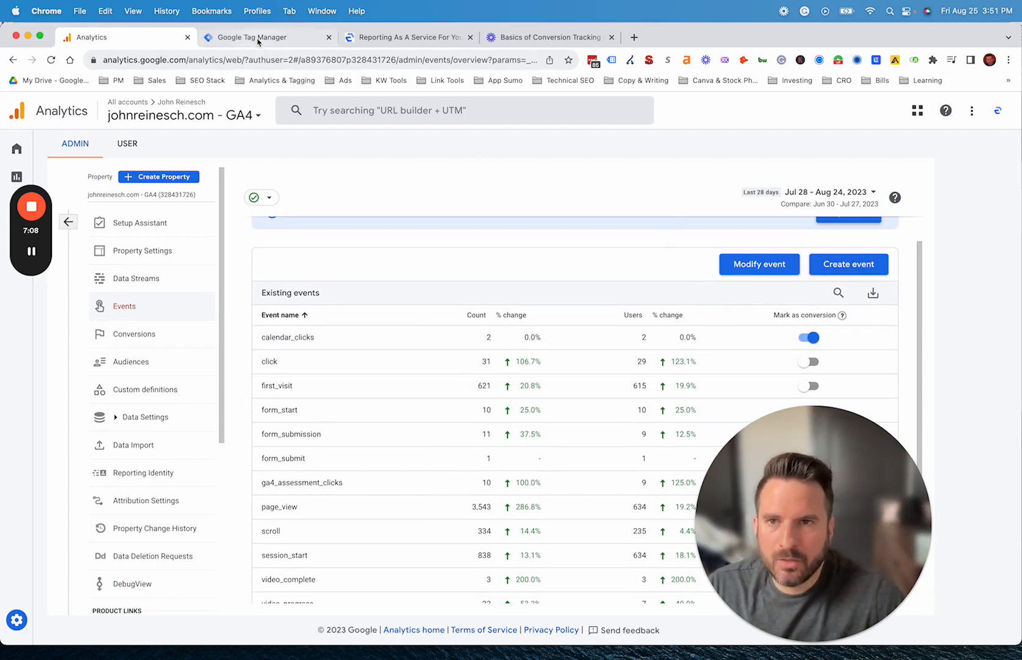
{"action": "left_click", "coordinate": [258, 36]}
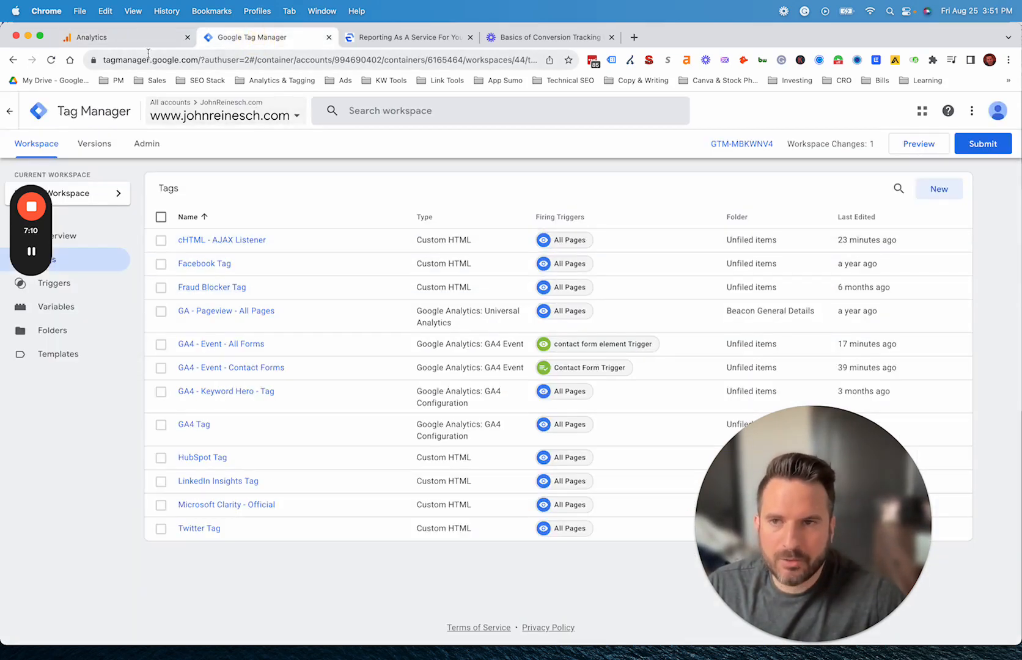
{"action": "left_click", "coordinate": [98, 36]}
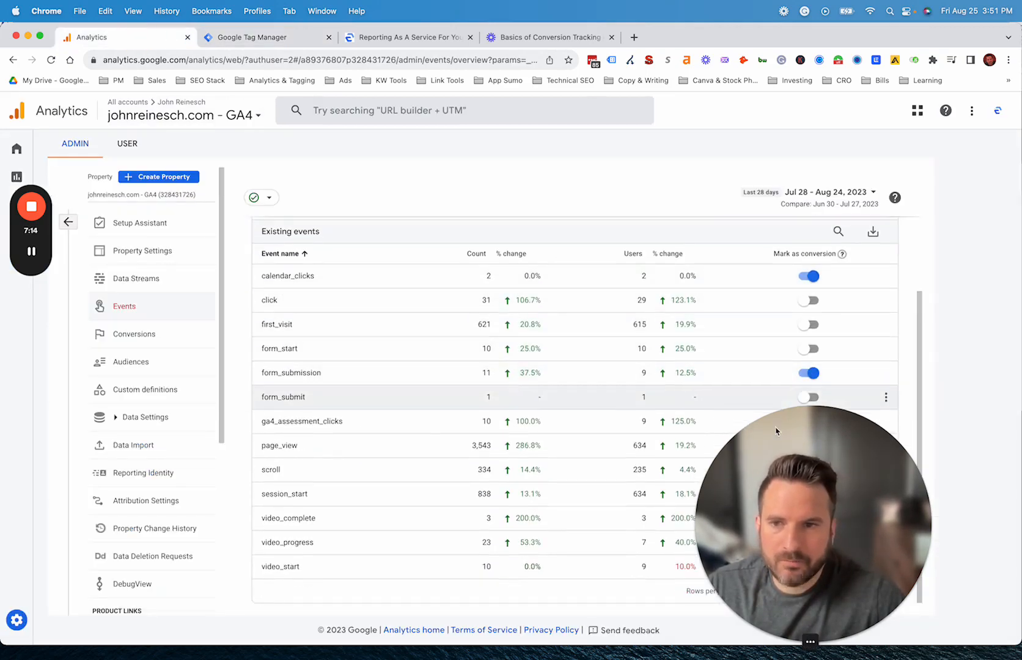
{"action": "left_click", "coordinate": [133, 334]}
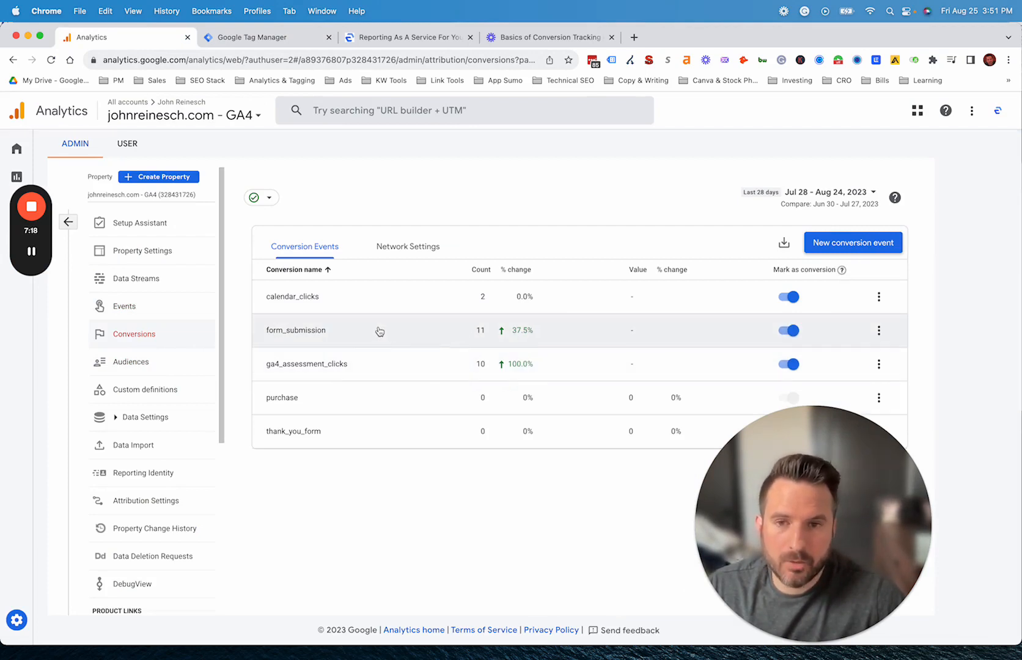
{"action": "mouse_move", "coordinate": [344, 308]}
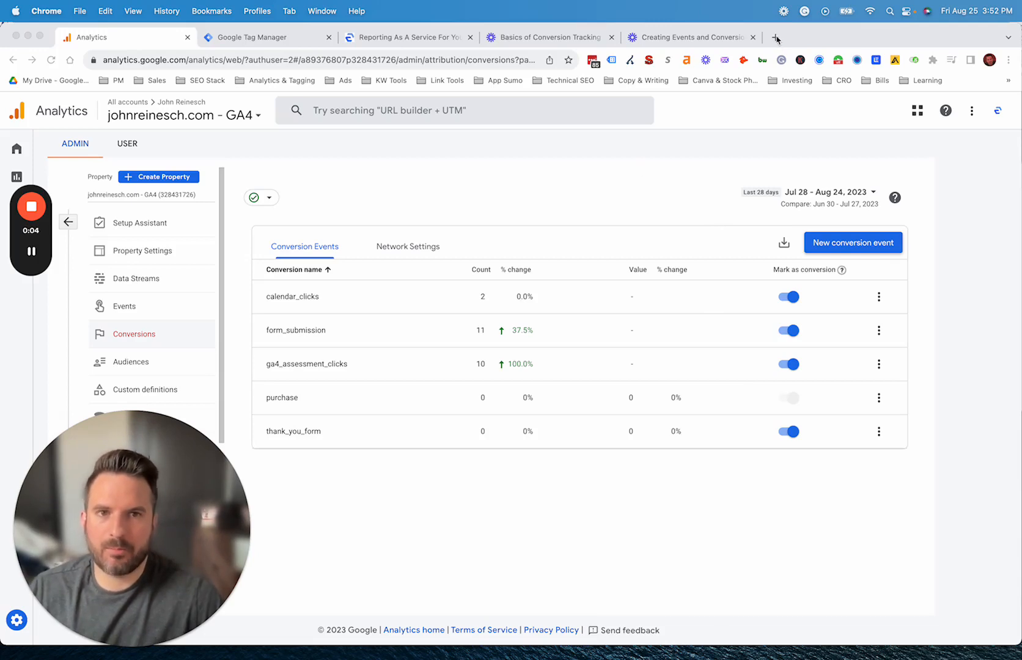
- Load the GA4 Audit Checklist sheet in a new tab and scroll through its audit tasks
{"action": "left_click", "coordinate": [775, 37]}
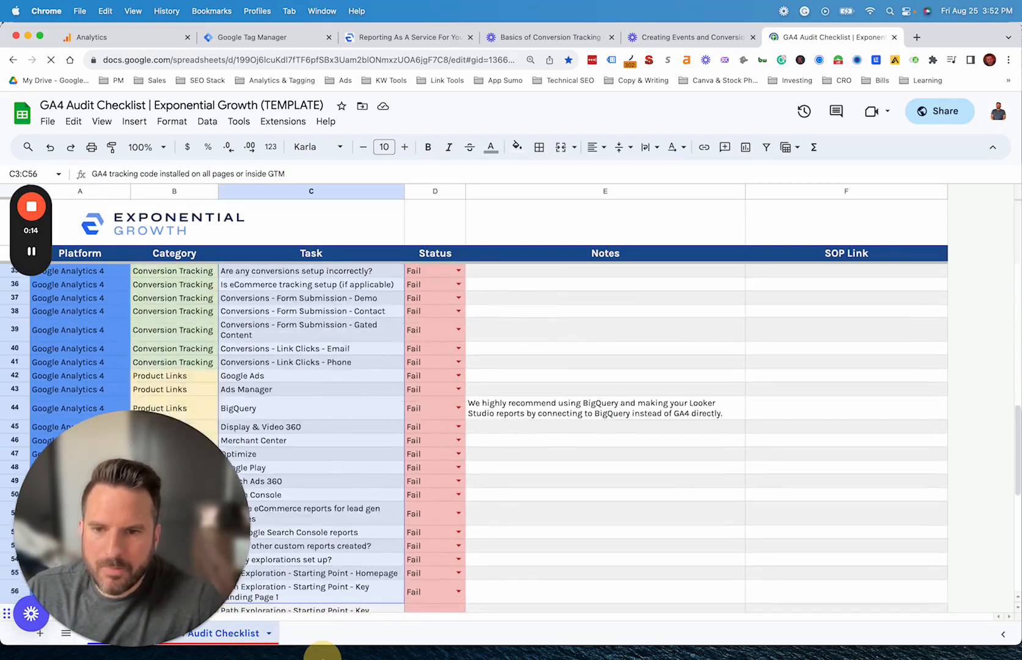
{"action": "scroll", "scroll_direction": "down", "scroll_amount": 3}
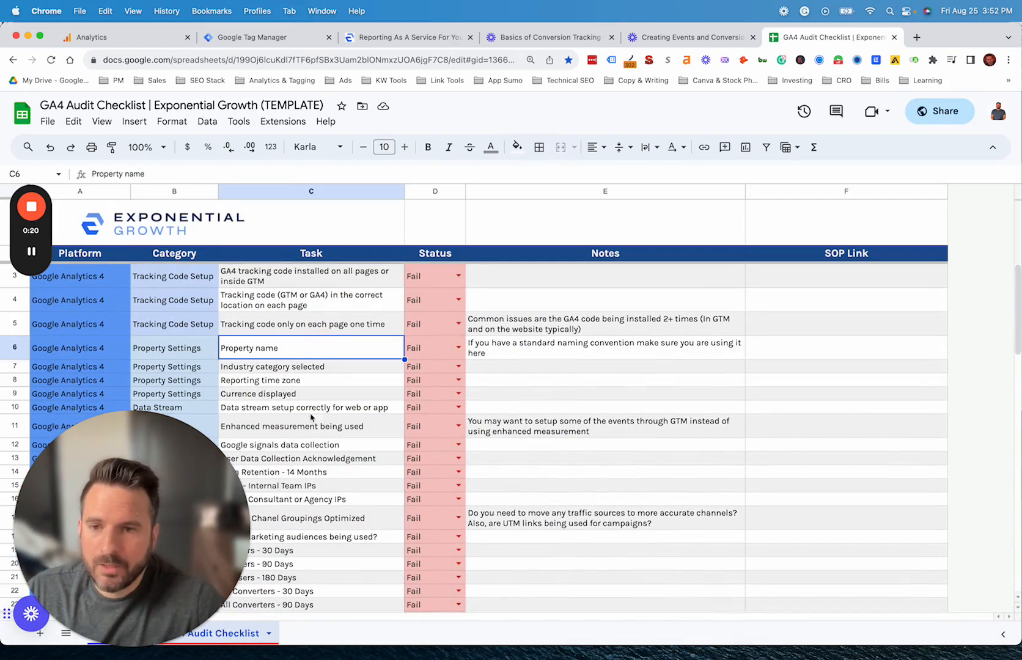
{"action": "scroll", "scroll_direction": "down", "scroll_amount": 3}
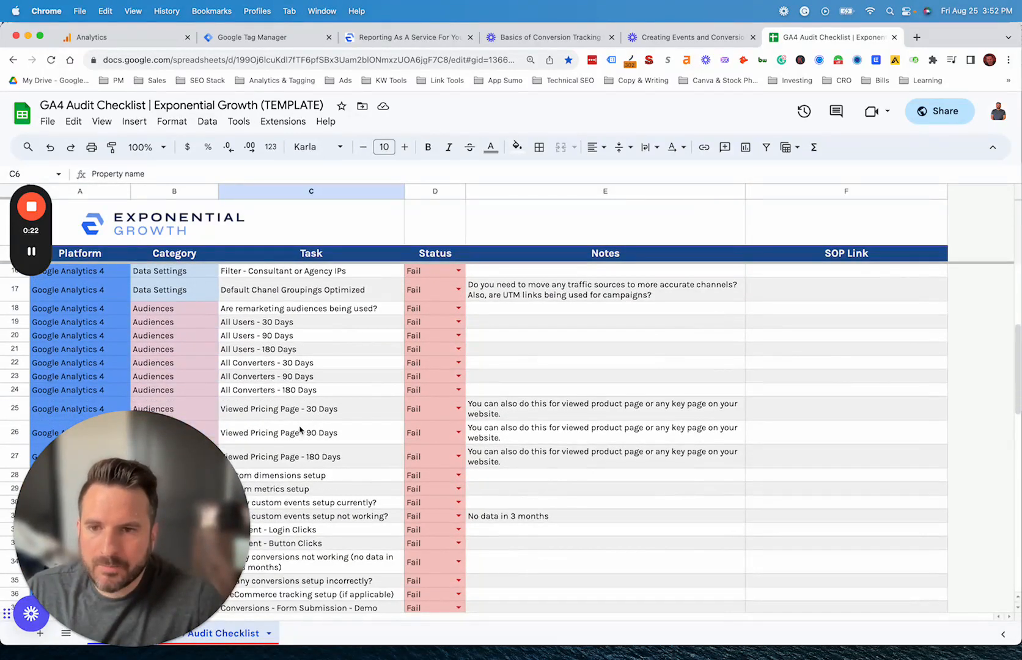
{"action": "scroll", "scroll_direction": "down", "scroll_amount": 3}
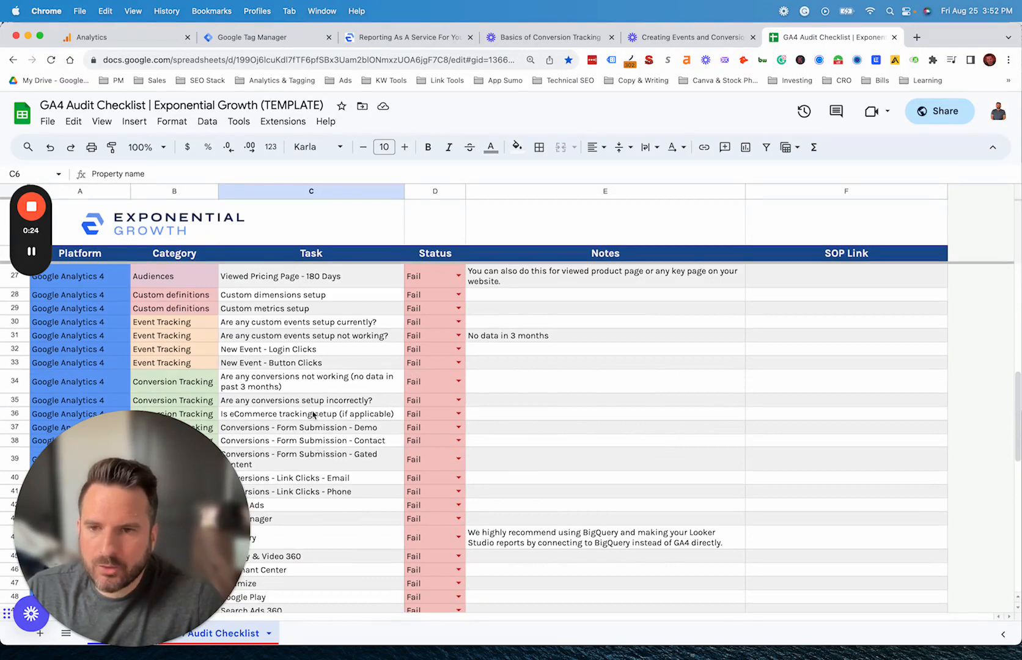
{"action": "scroll", "scroll_direction": "down", "scroll_amount": 3}
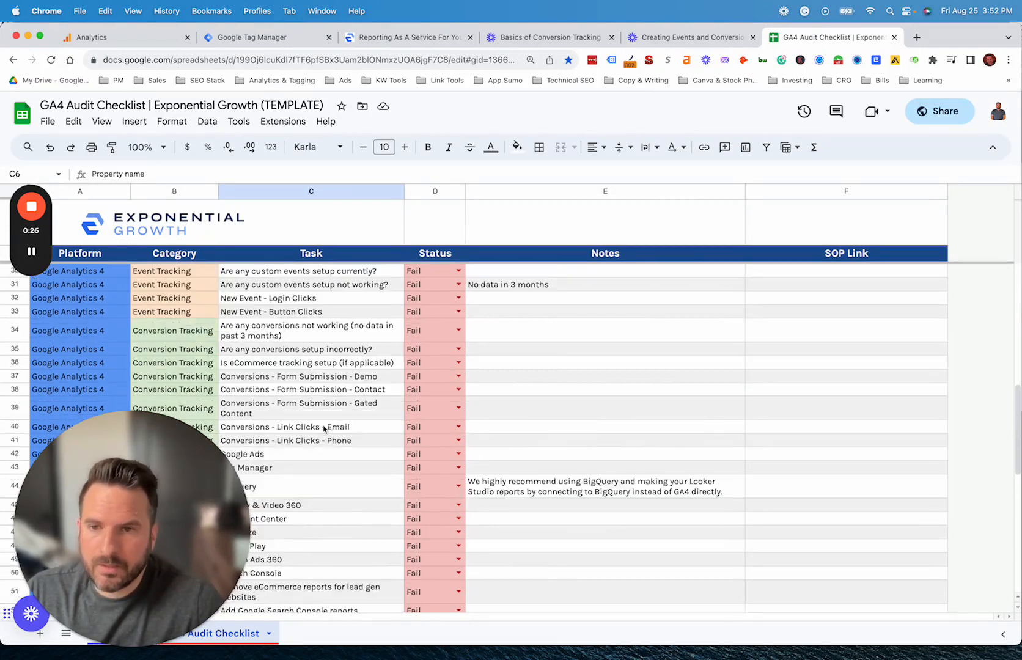
{"action": "scroll", "scroll_direction": "down", "scroll_amount": 3}
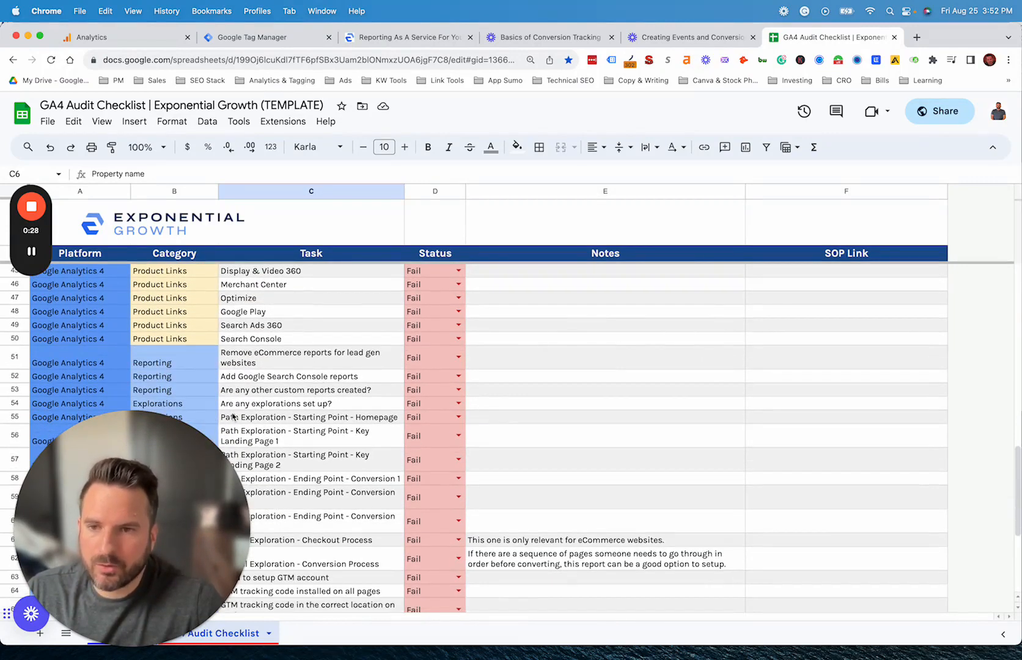
{"action": "scroll", "scroll_direction": "down", "scroll_amount": 3}
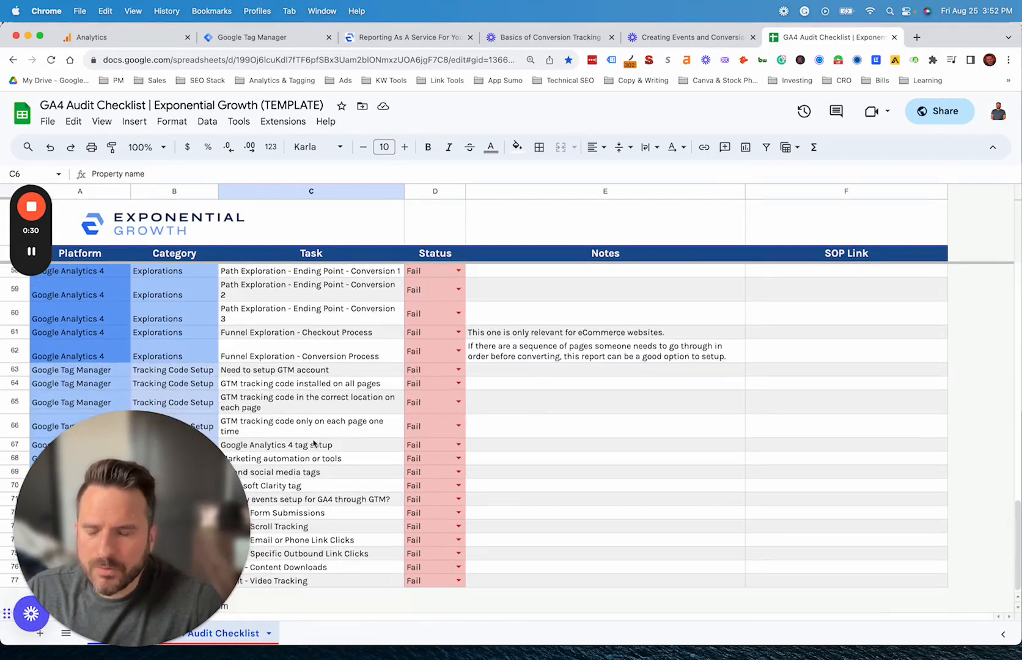
{"action": "scroll", "scroll_direction": "up", "scroll_amount": 3}
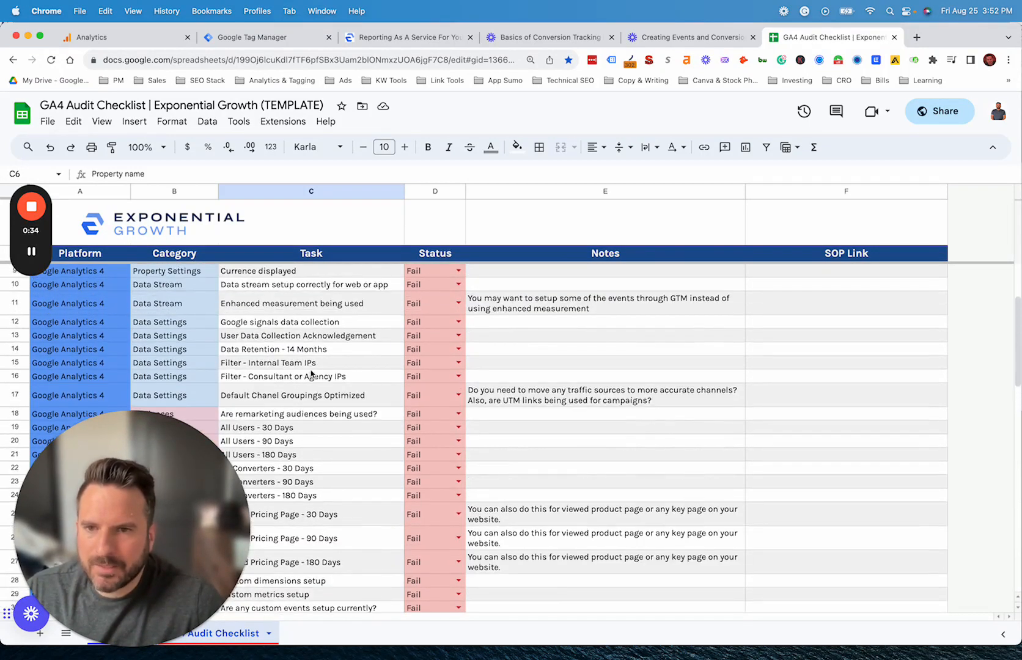
{"action": "scroll", "scroll_direction": "down", "scroll_amount": 3}
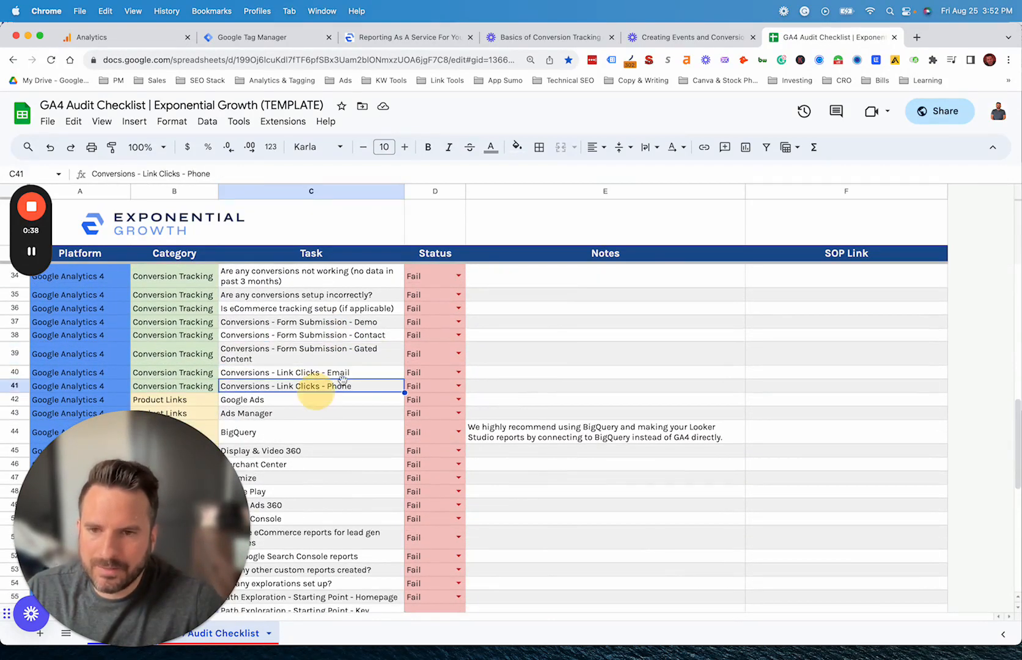
- Highlight the email link clicks and contact form submission conversion tracking tasks
{"action": "left_click", "coordinate": [310, 372]}
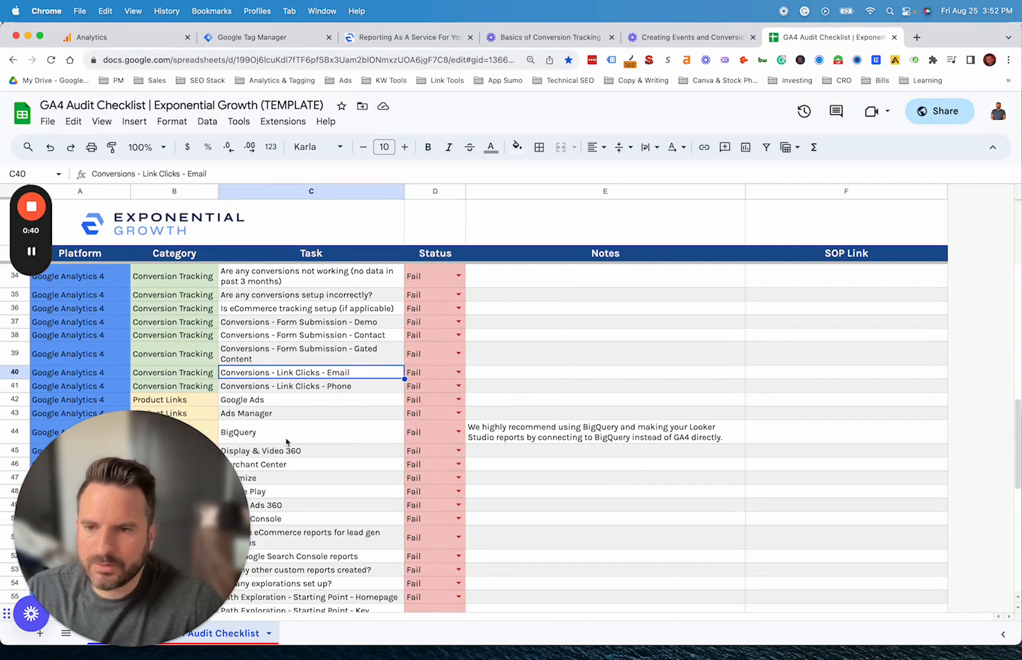
{"action": "left_click", "coordinate": [311, 335]}
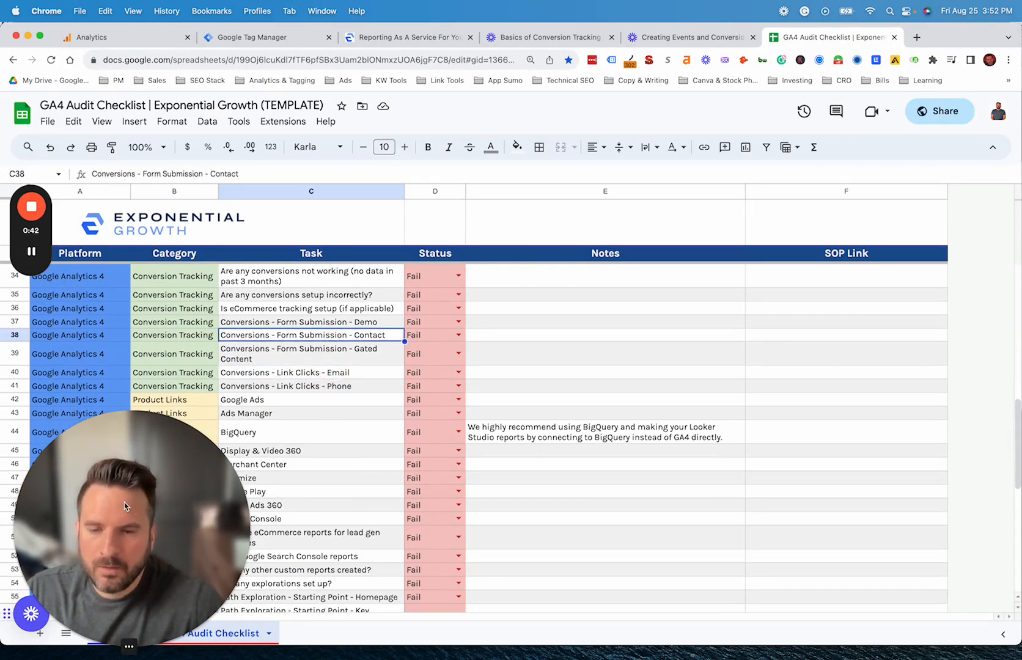
{"action": "left_click", "coordinate": [457, 295]}
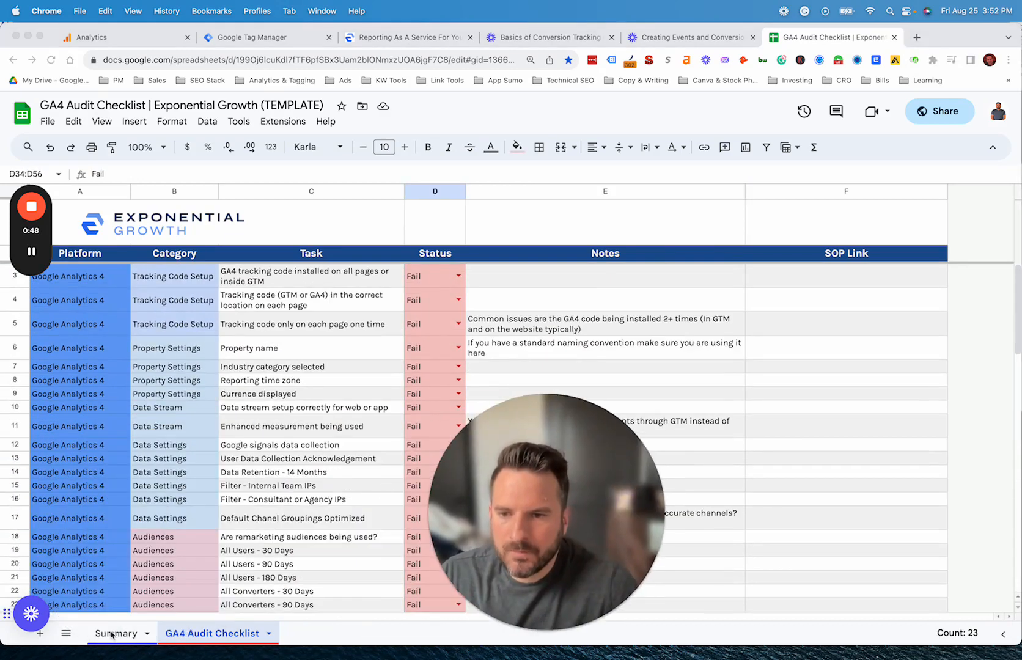
- Check the Summary sheet's open tasks, then mark the tracking-code location task as Pass
{"action": "left_click", "coordinate": [115, 633]}
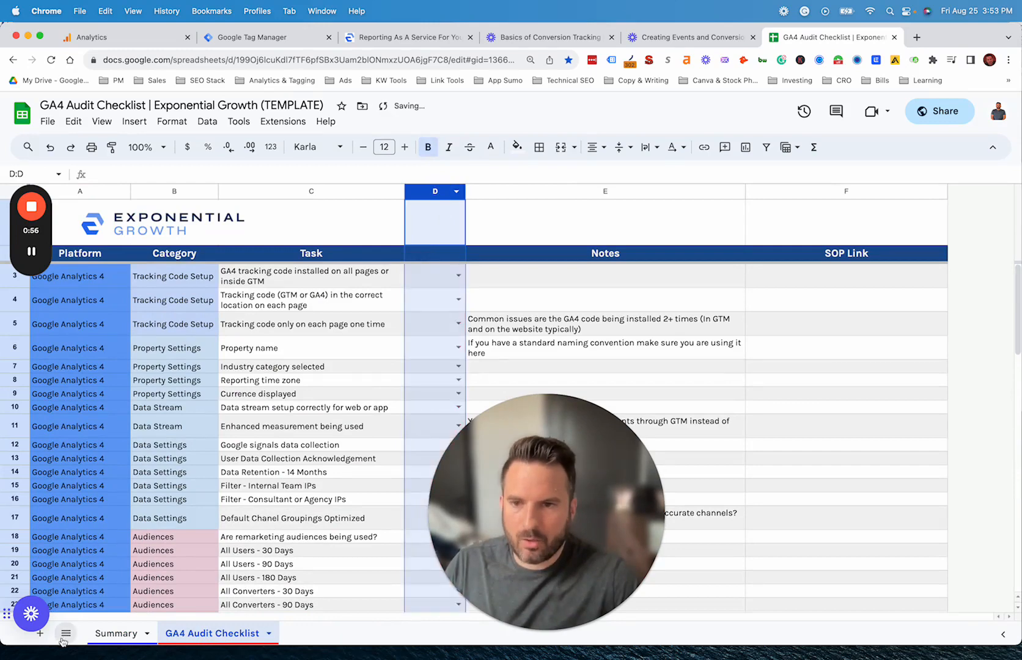
{"action": "left_click", "coordinate": [115, 633]}
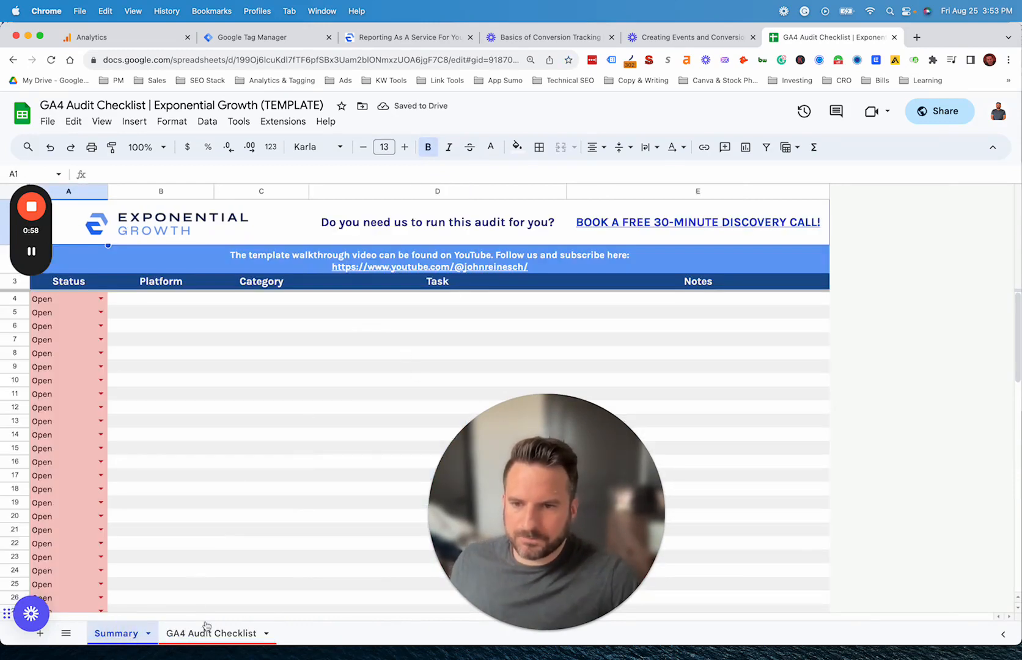
{"action": "left_click", "coordinate": [210, 633]}
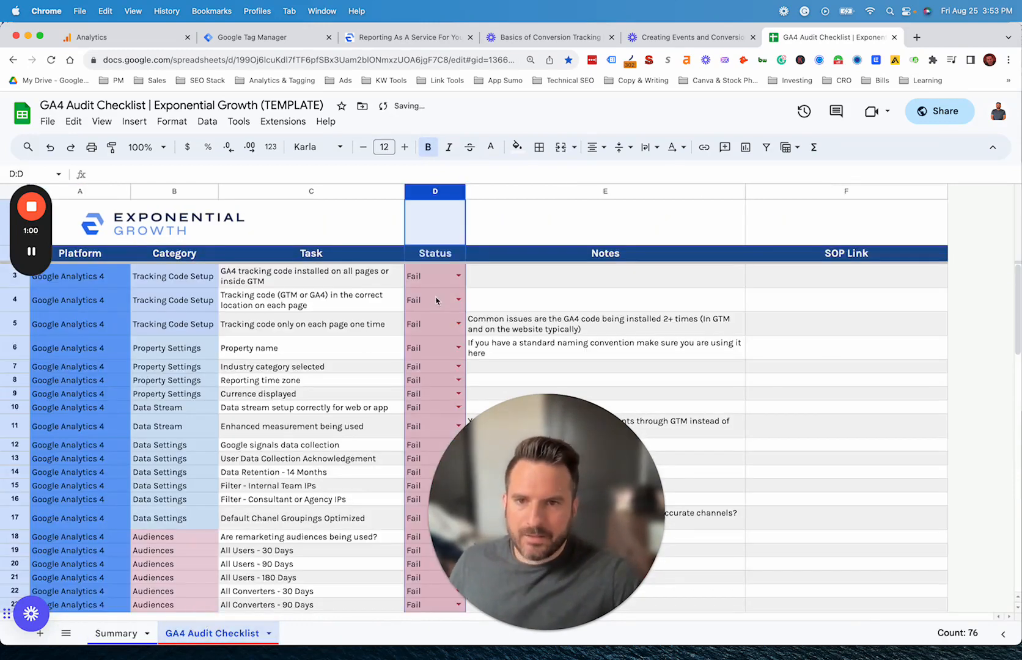
{"action": "left_click", "coordinate": [435, 299]}
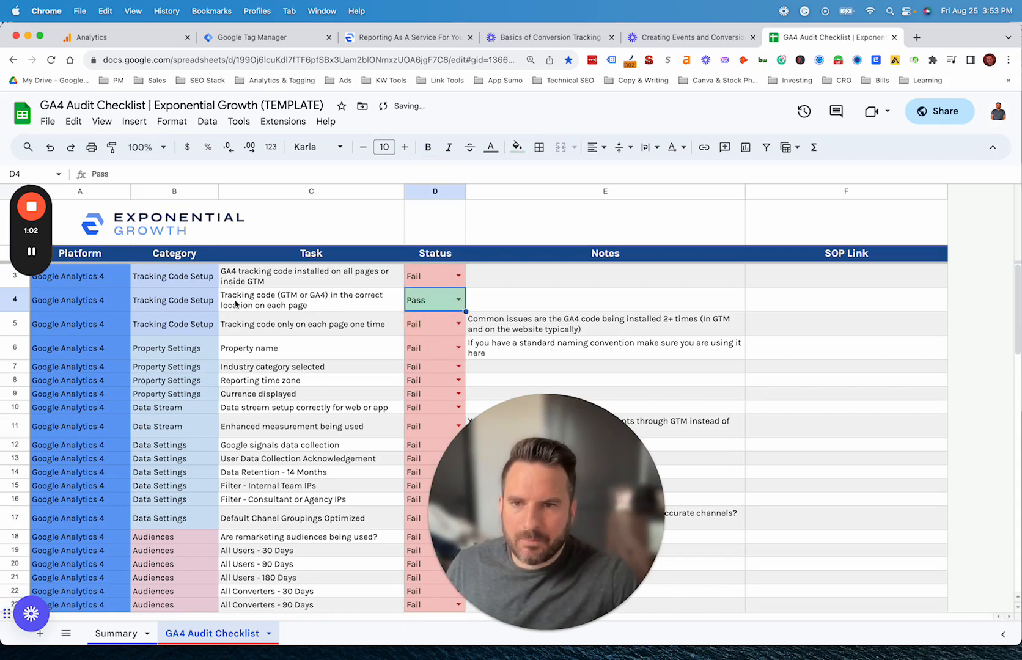
- Compare the Summary sheet's open tasks against the checklist after the Pass change
{"action": "left_click", "coordinate": [115, 633]}
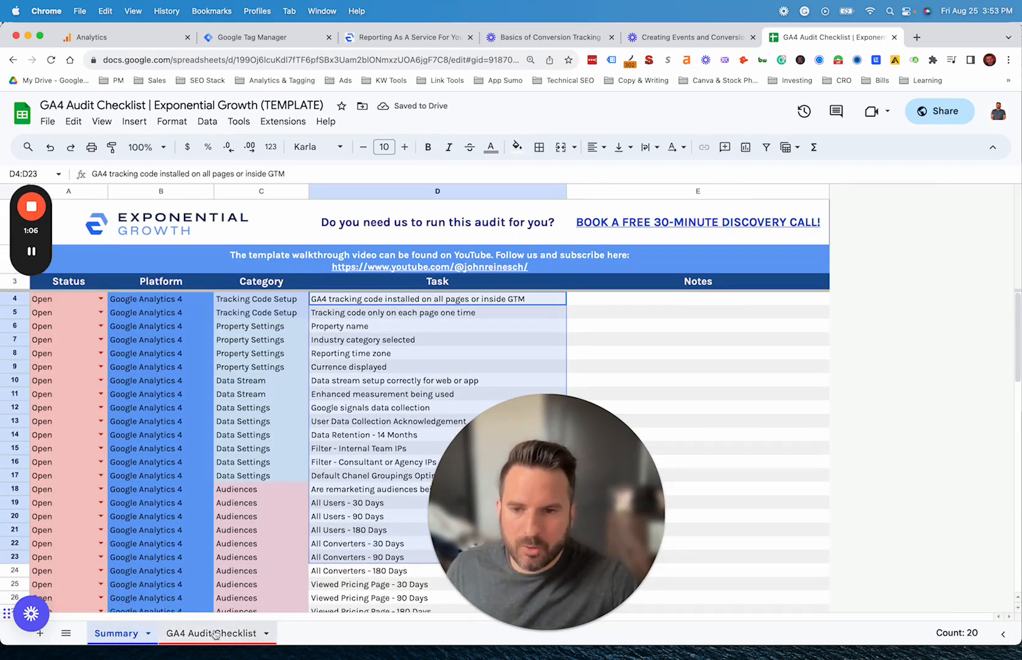
{"action": "left_click", "coordinate": [212, 633]}
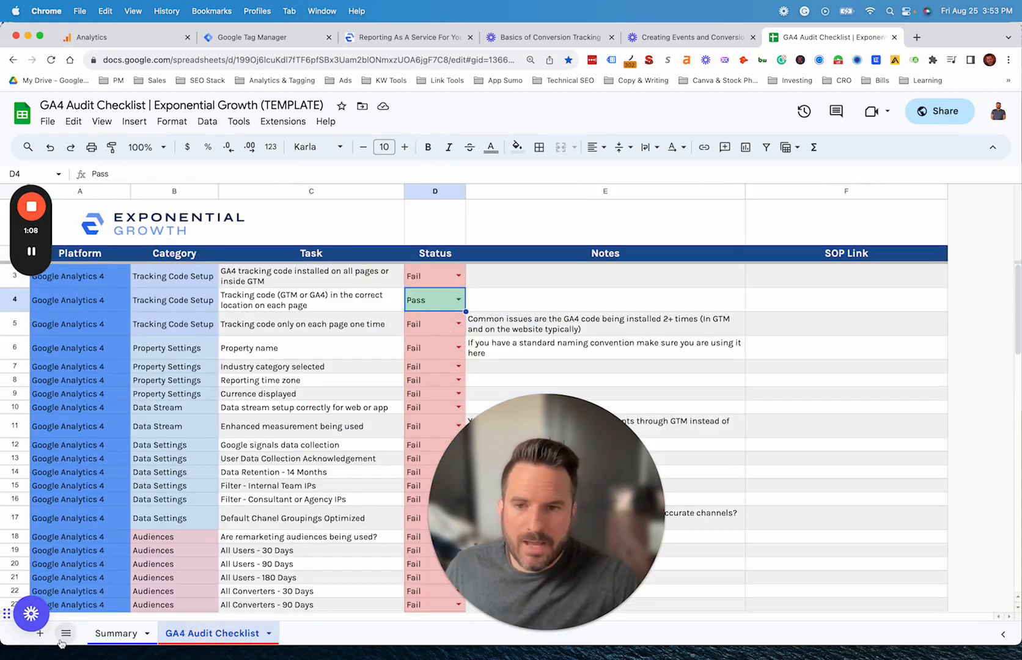
{"action": "left_click", "coordinate": [116, 633]}
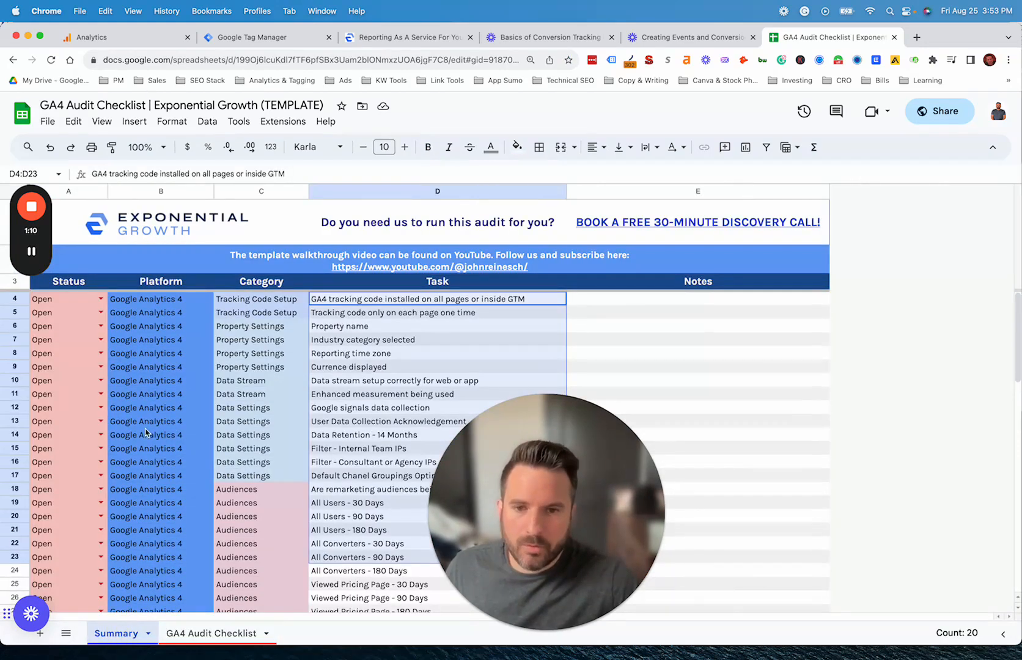